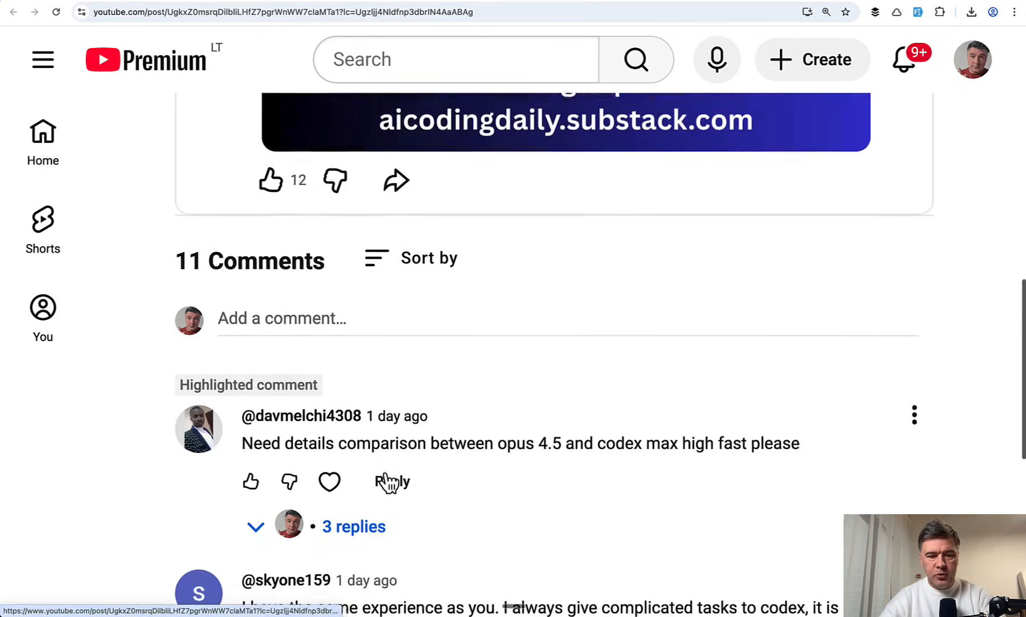
Scroll the Cursor announcement post on X to the reply screenshot listing GPT-5.1 Codex Max variants.
scroll("down", 3)
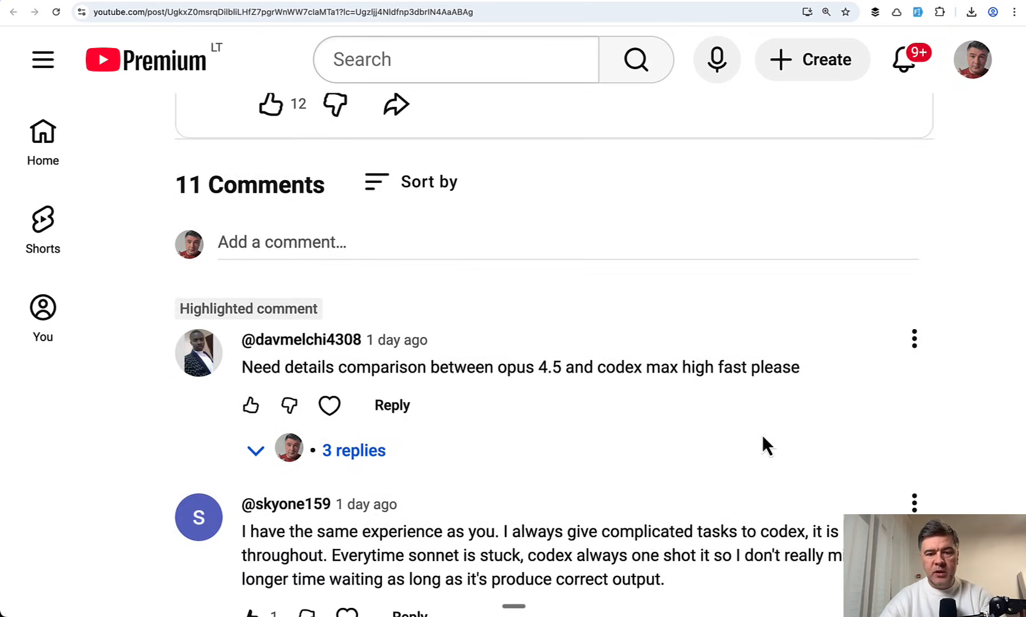
mouse_move(777, 420)
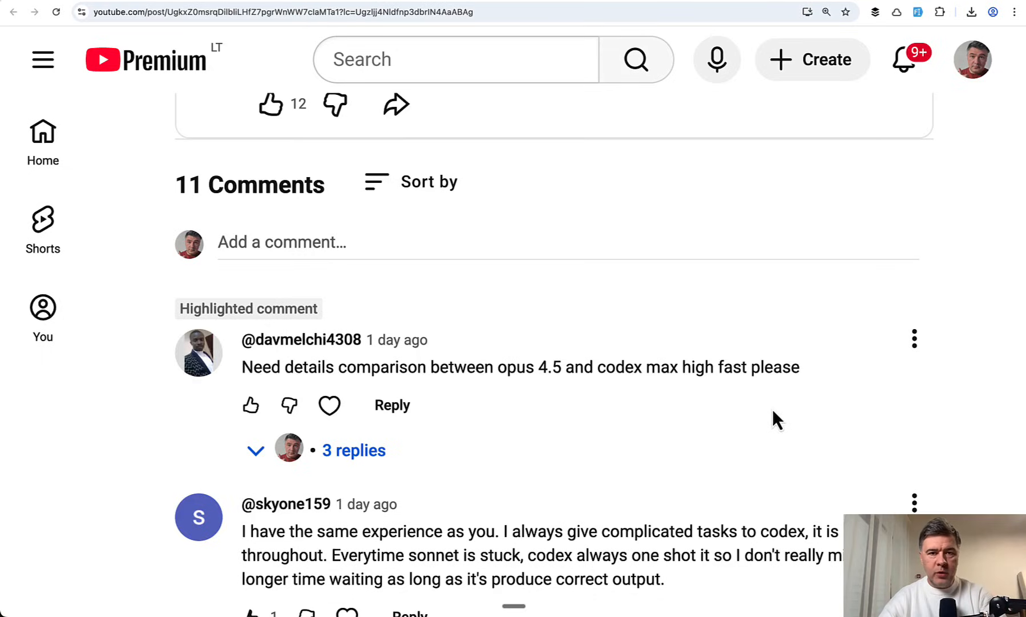
mouse_move(664, 390)
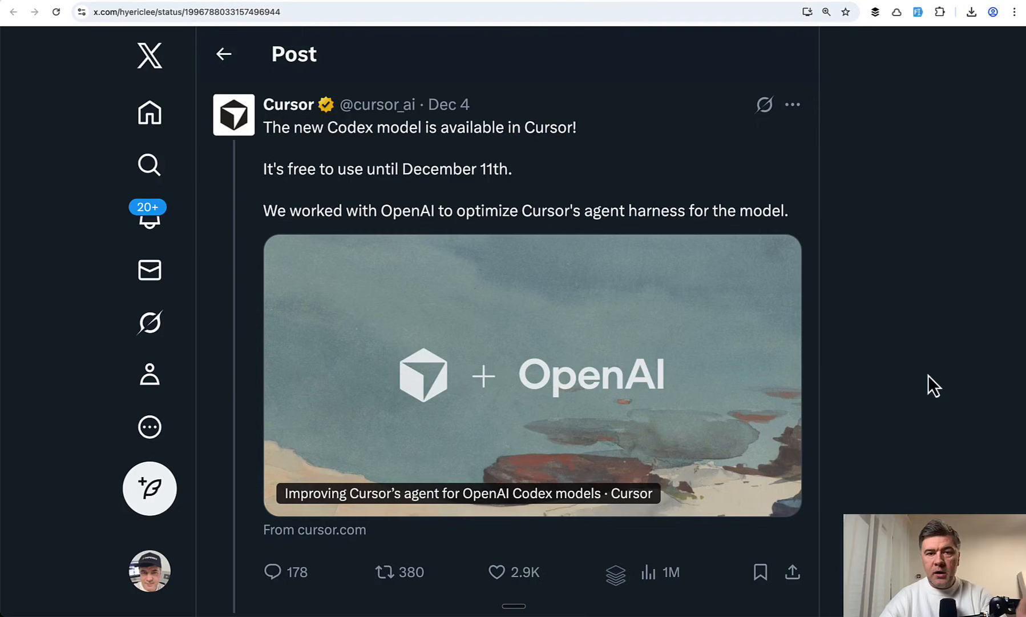
mouse_move(583, 180)
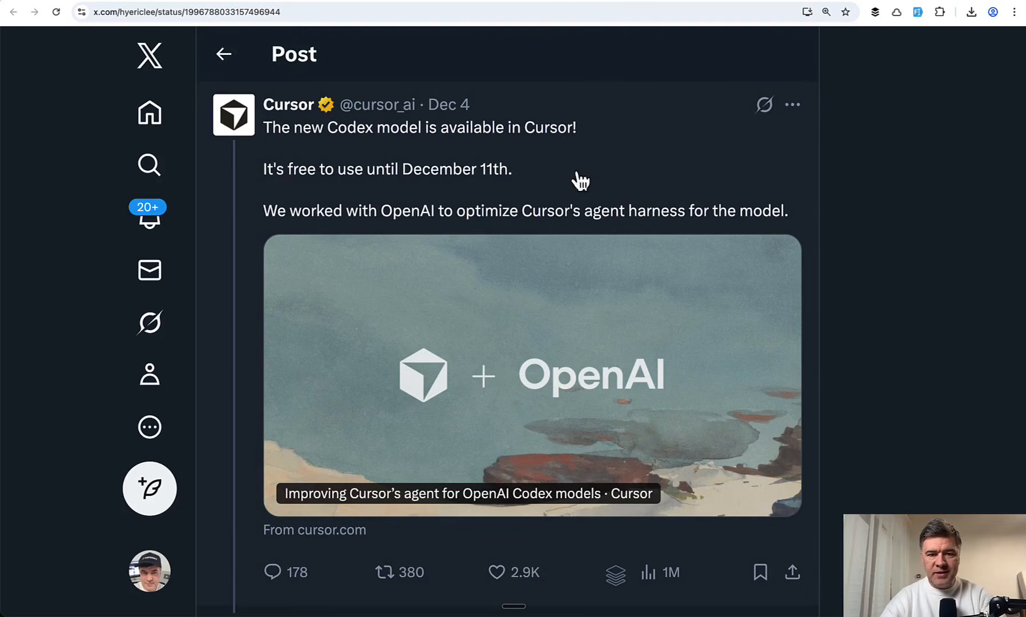
scroll("down", 3)
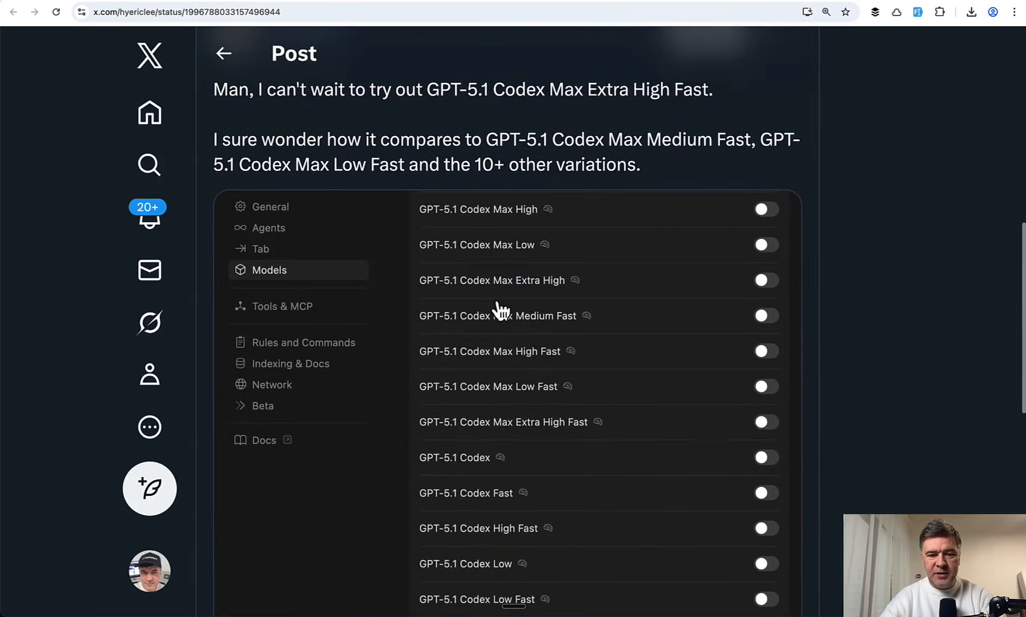
scroll("down", 3)
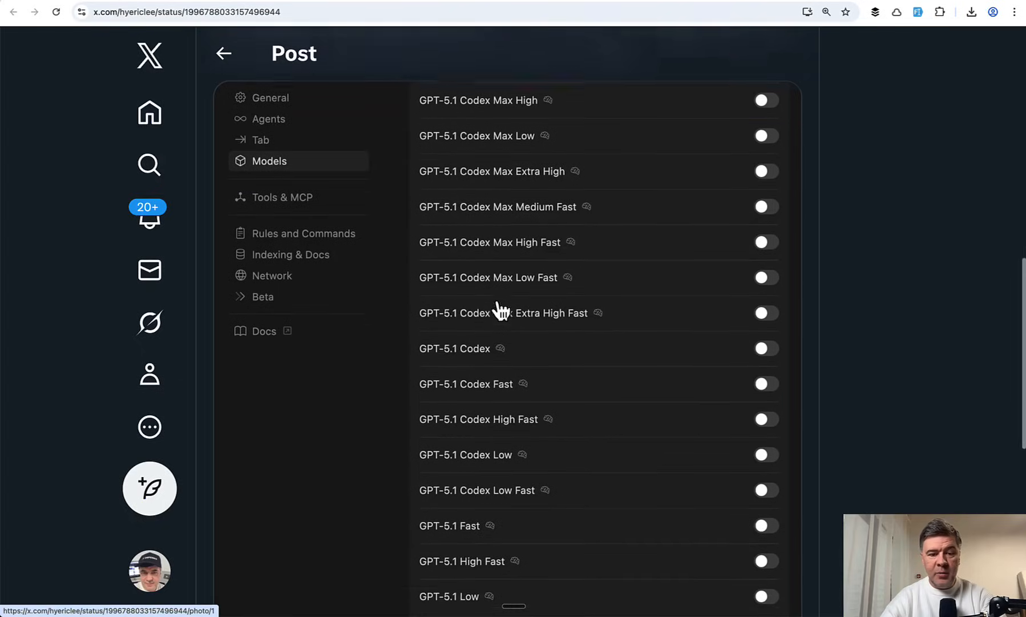
scroll("down", 3)
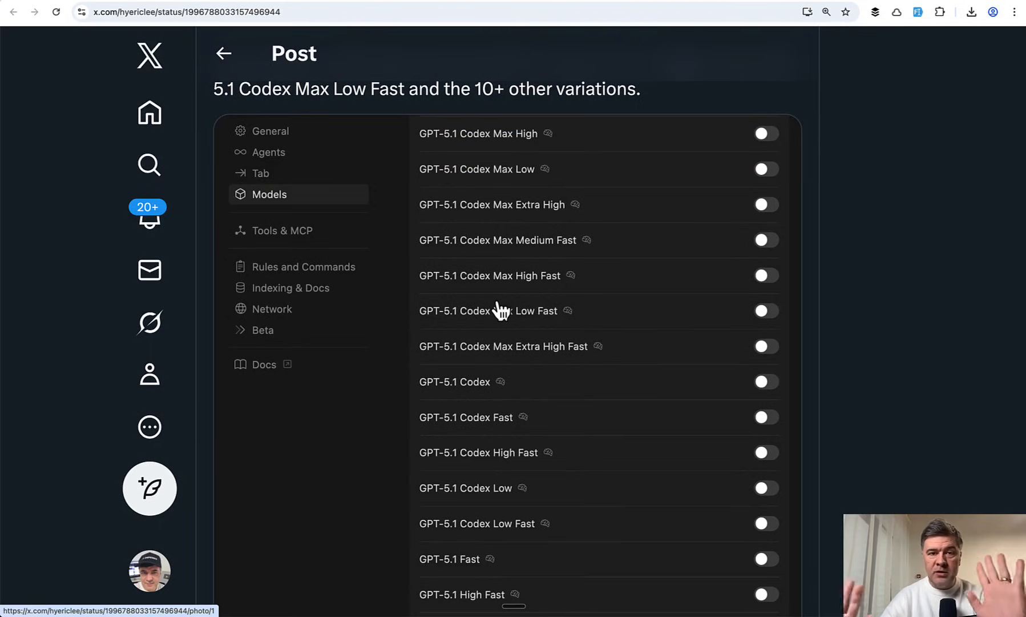
scroll("down", 3)
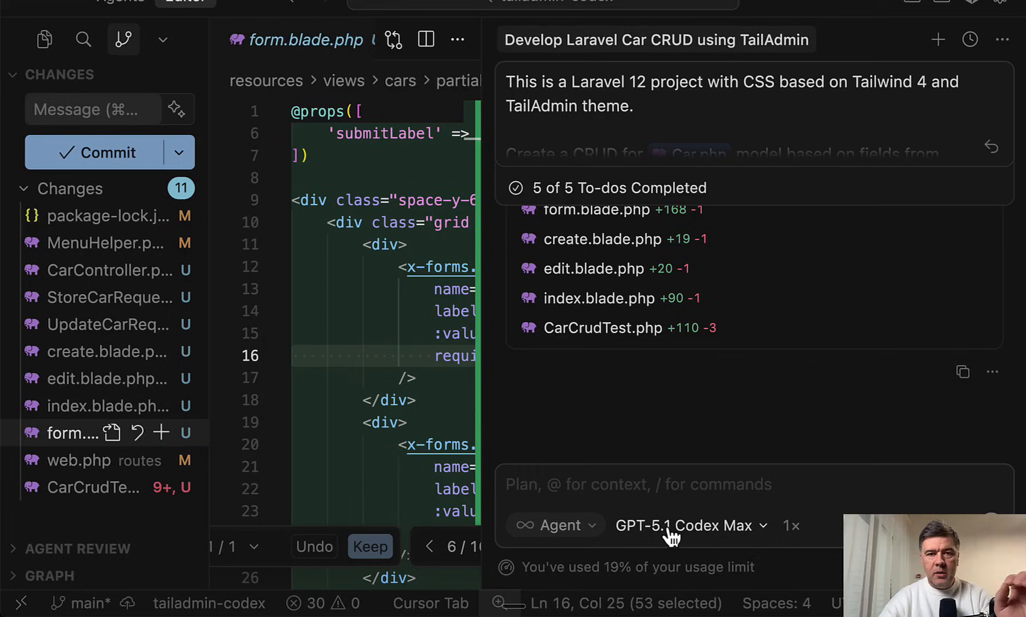
Expand the collapsed Laravel car CRUD prompt sent to GPT-5.1 Codex Max.
left_click(687, 525)
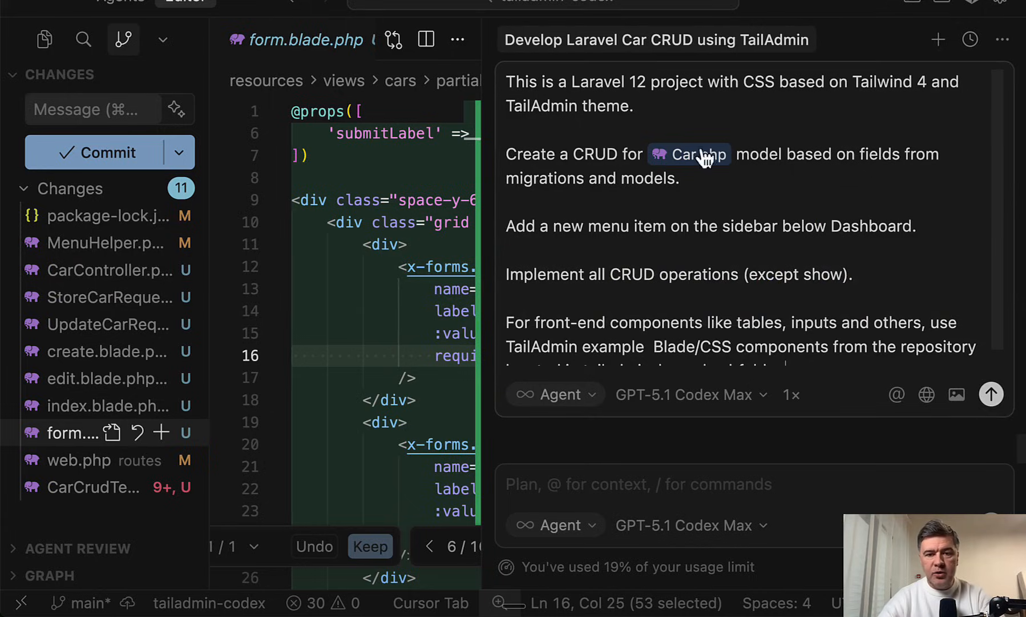
mouse_move(593, 237)
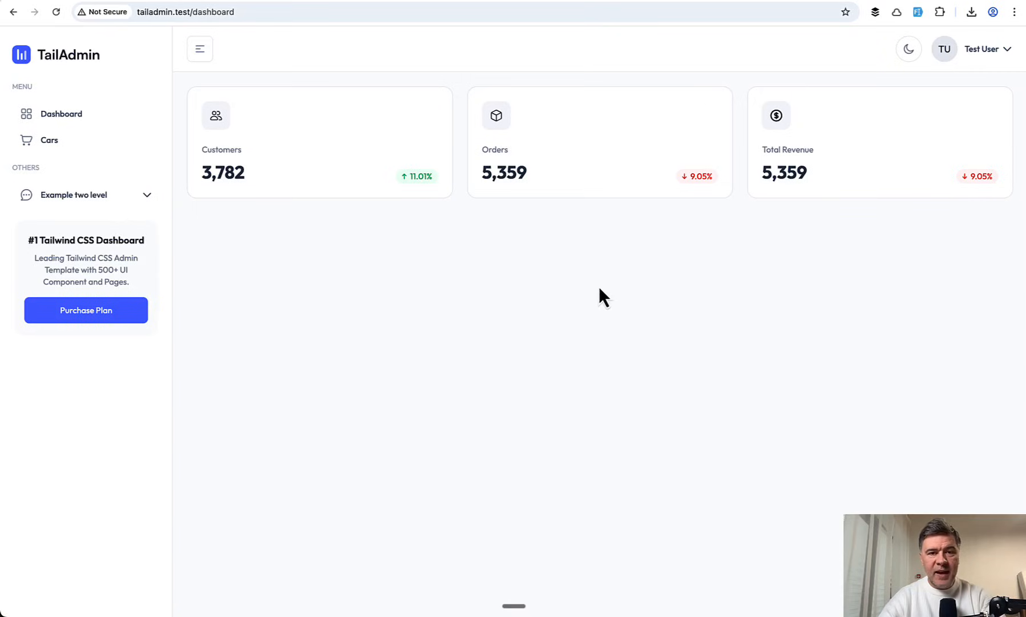
mouse_move(434, 205)
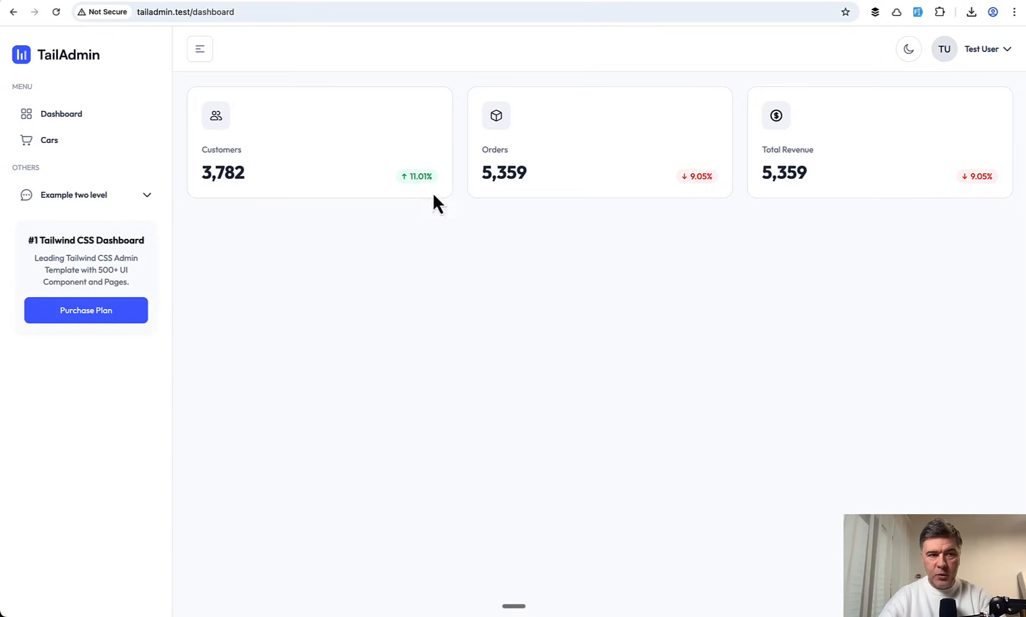
mouse_move(247, 274)
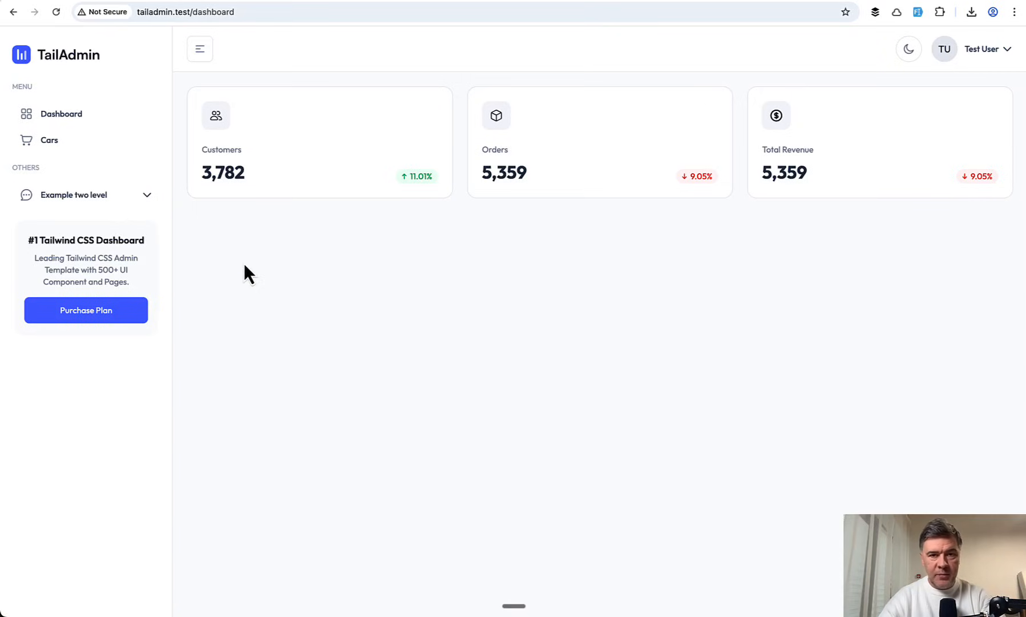
mouse_move(45, 121)
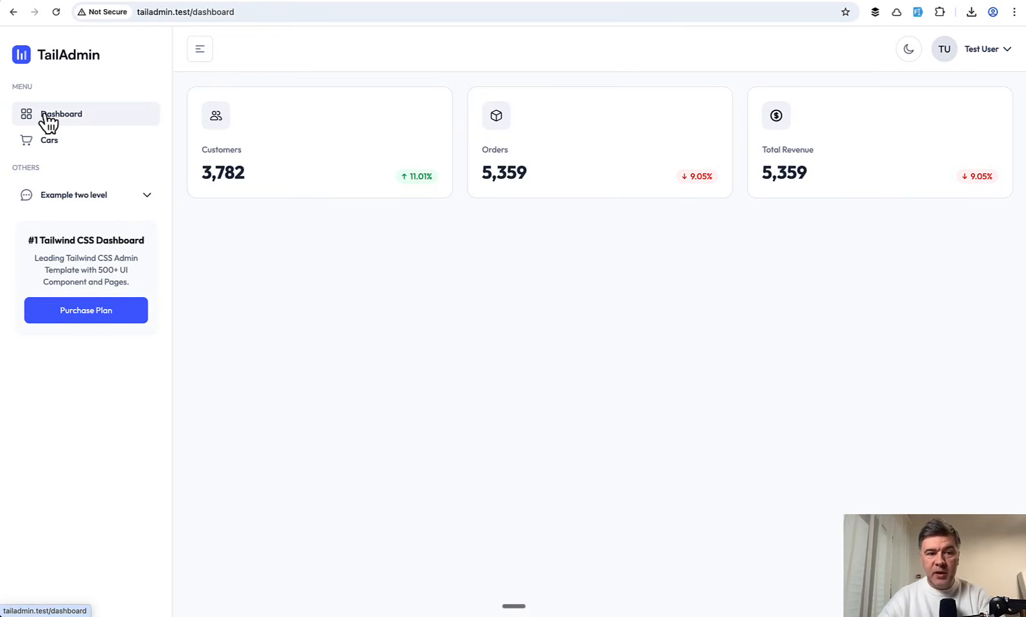
Show the local TailAdmin Cars table with brand, plate, year, rate and status.
left_click(48, 140)
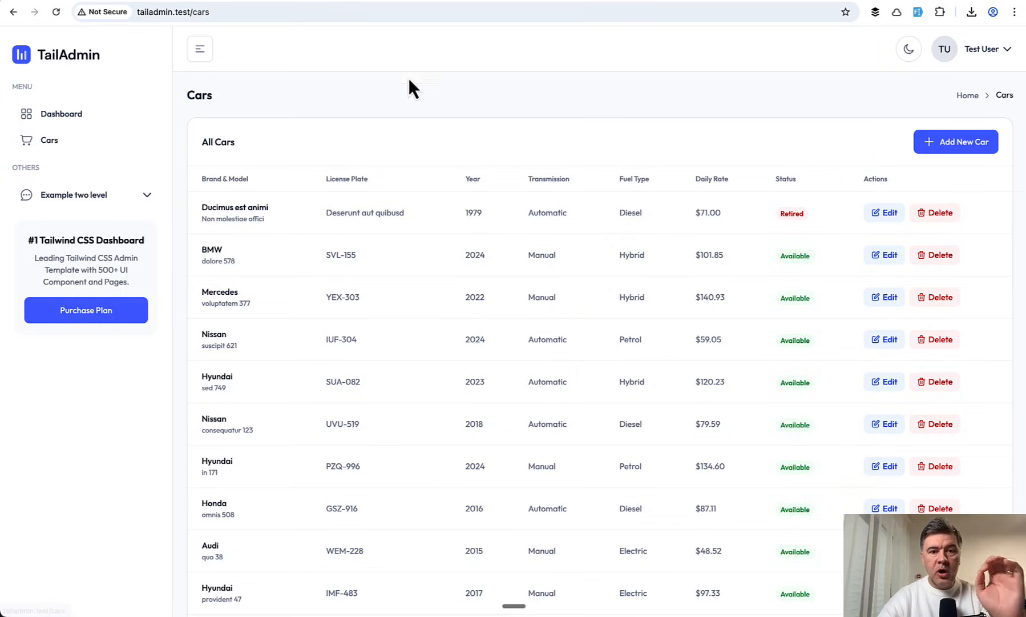
mouse_move(435, 132)
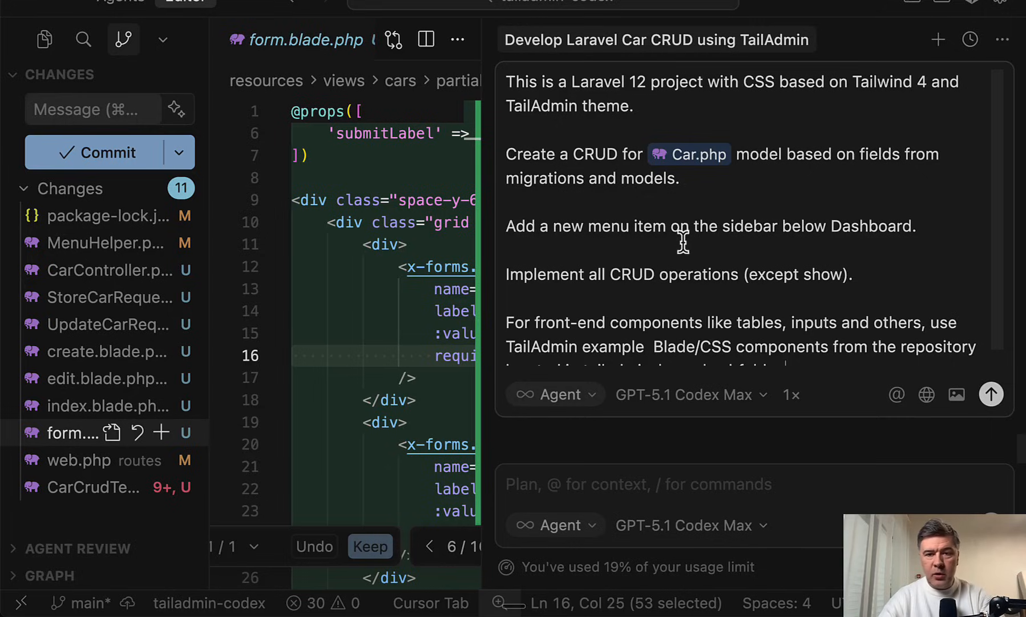
Highlight the TailAdmin component-reuse sentence and expand tailadmin-laravel's resources folder in the Explorer.
scroll("down", 3)
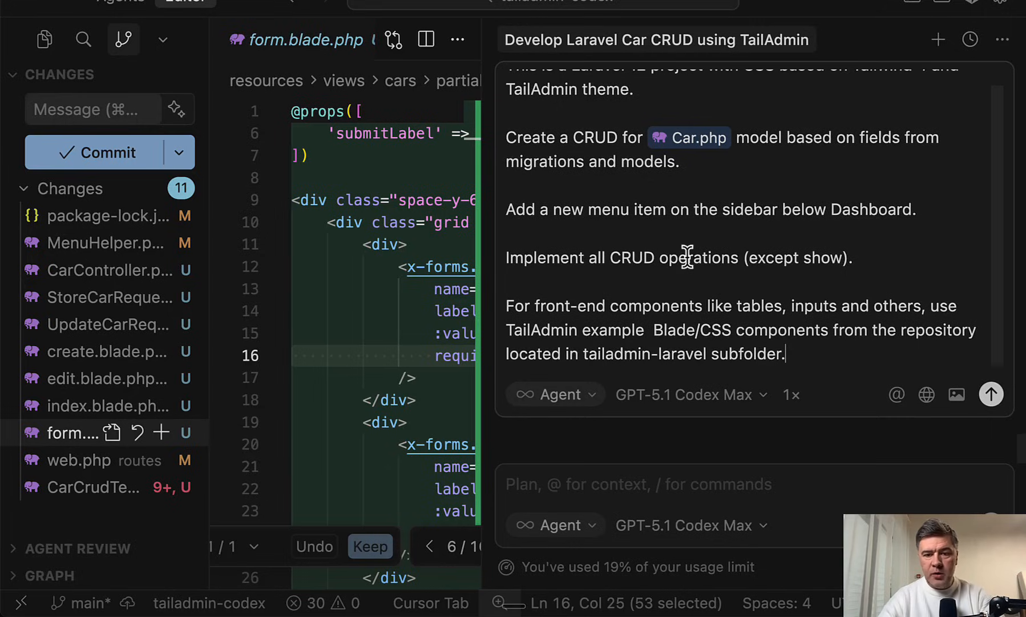
left_click_drag(506, 305, 784, 354)
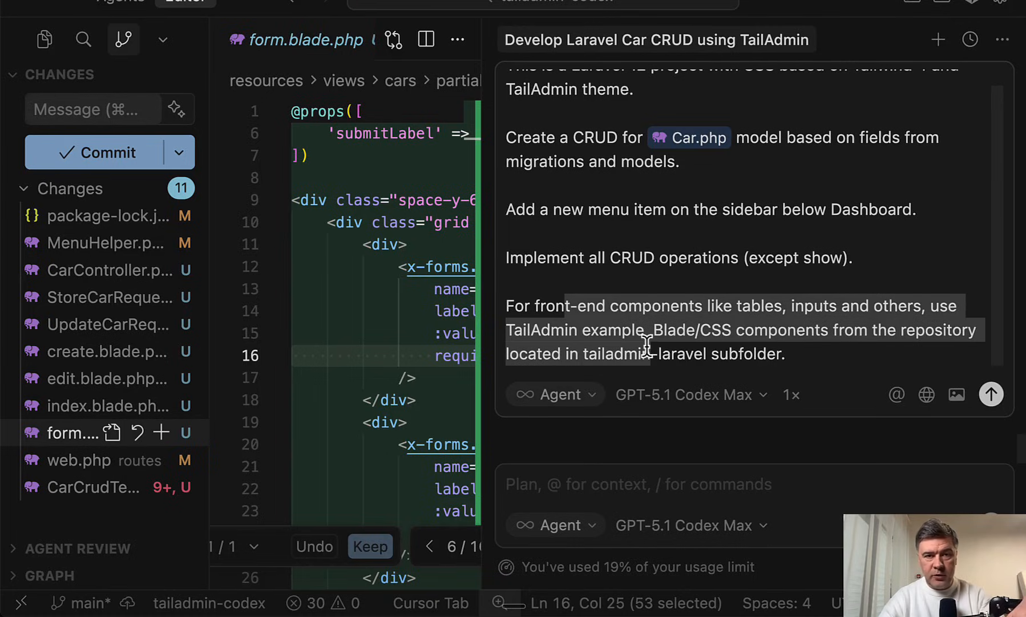
left_click(139, 39)
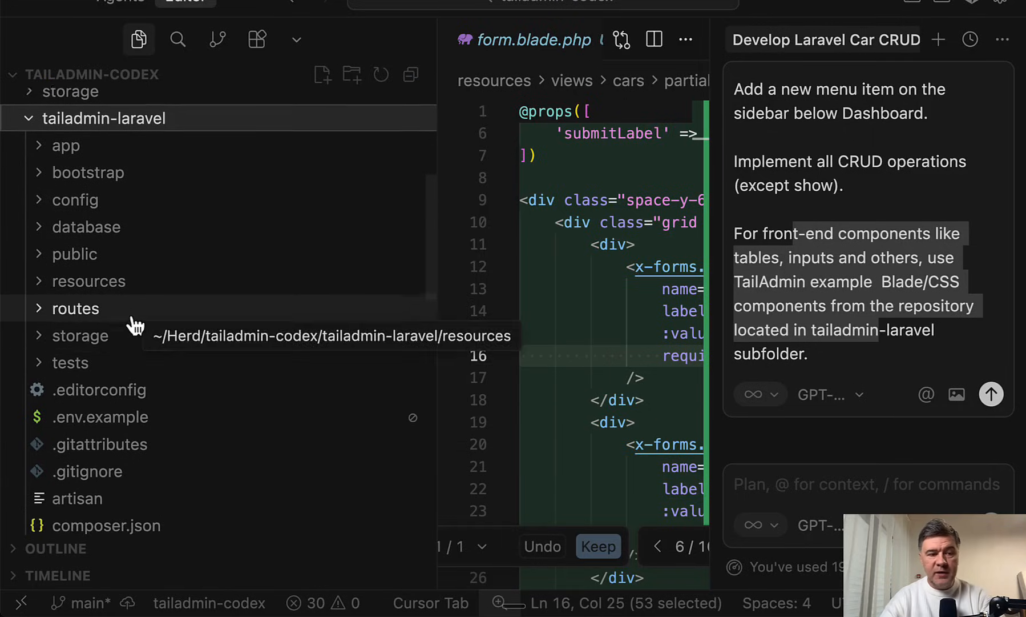
left_click(88, 281)
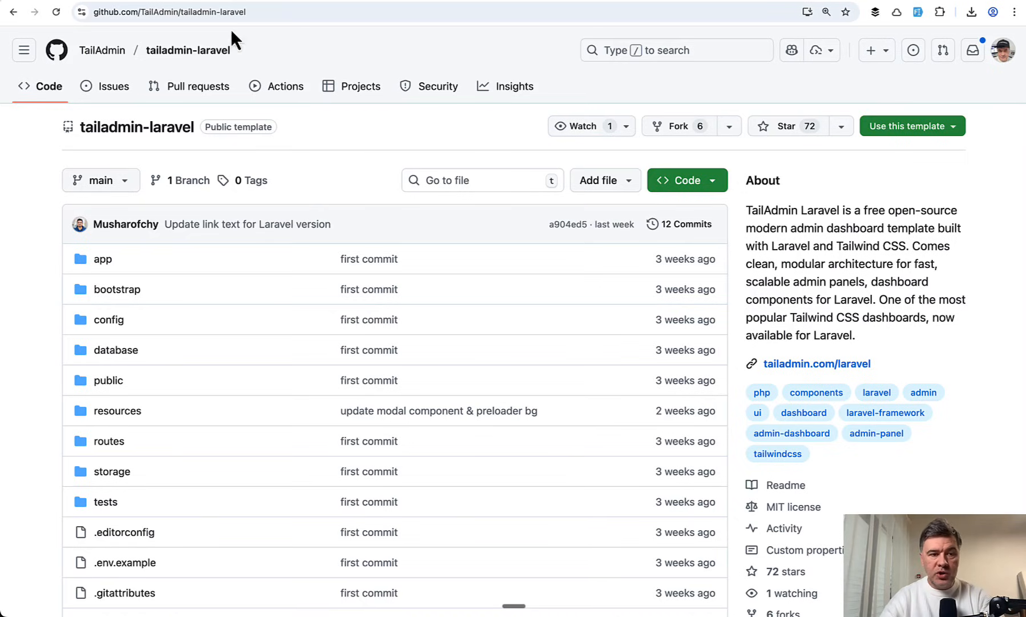
scroll("down", 3)
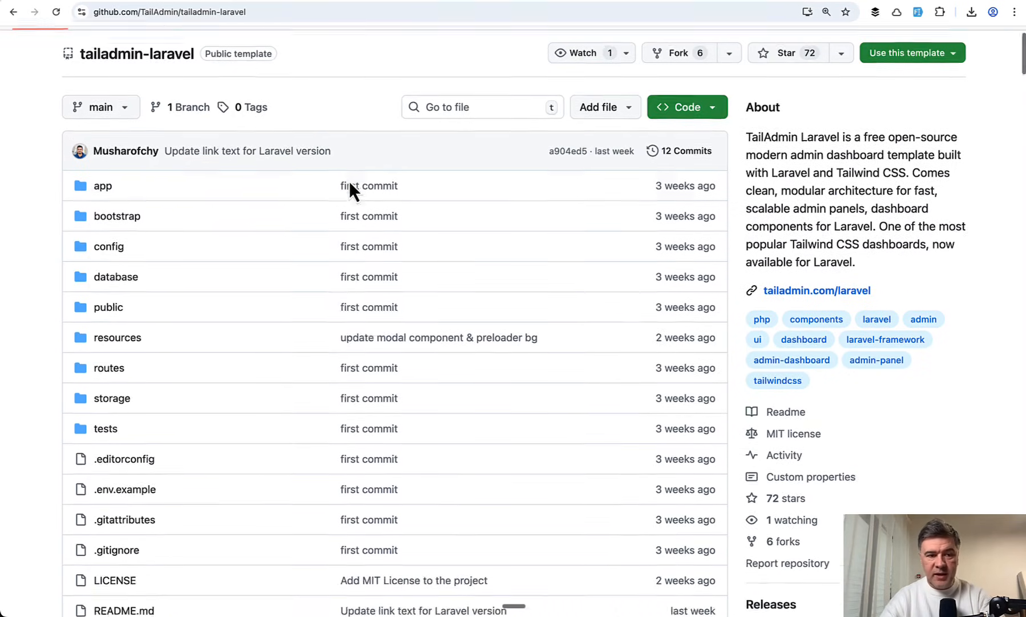
scroll("down", 3)
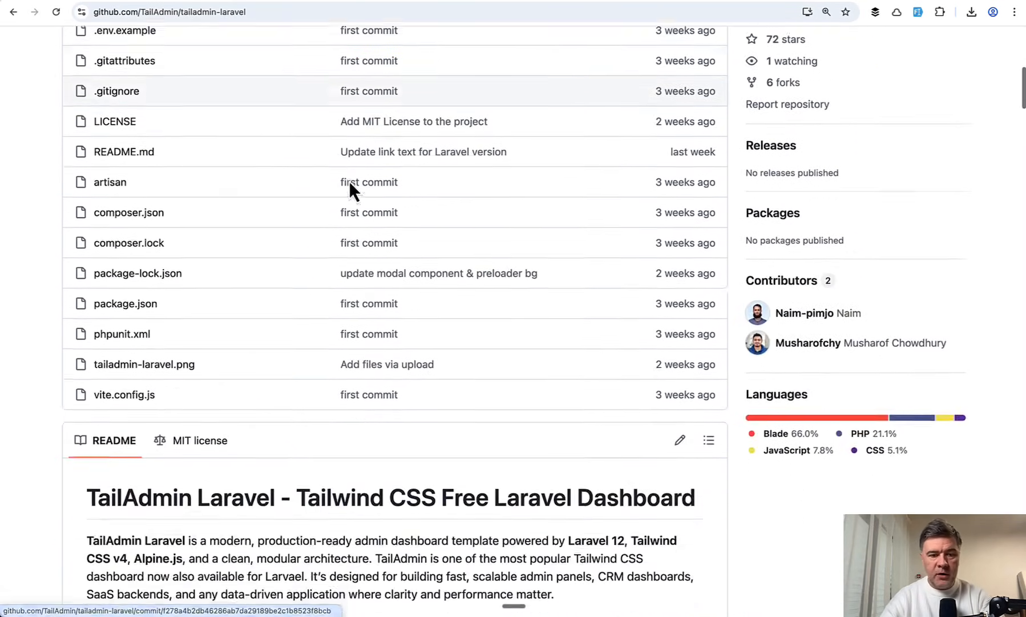
scroll("down", 3)
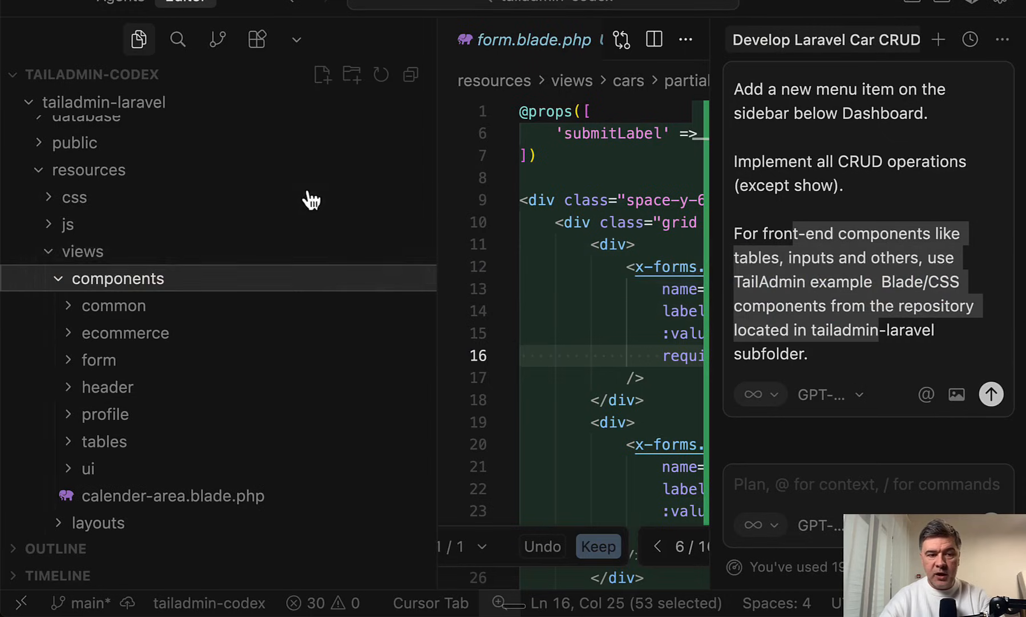
mouse_move(258, 388)
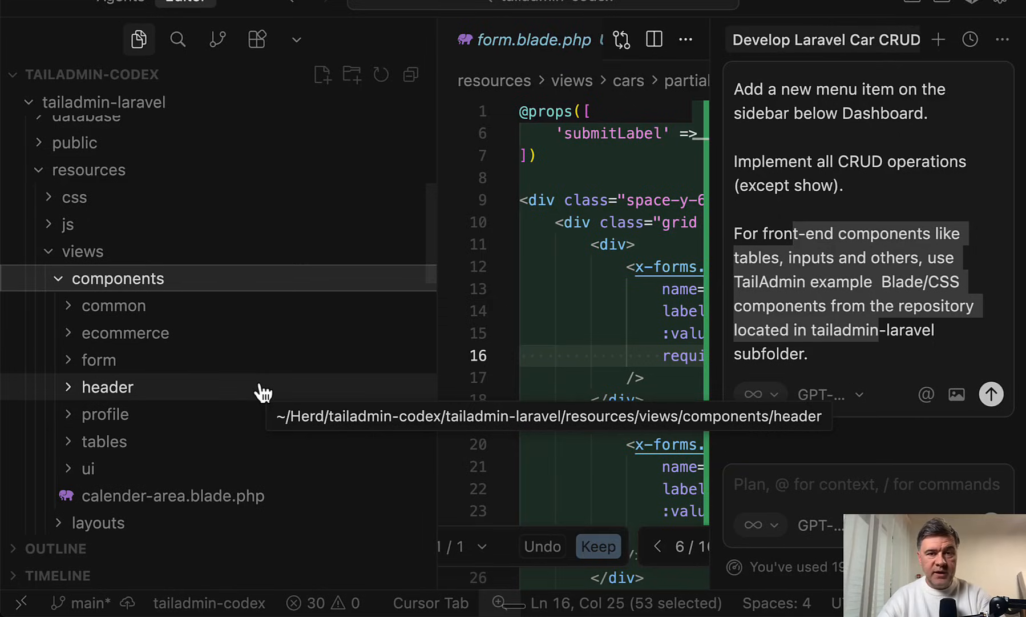
left_click(132, 39)
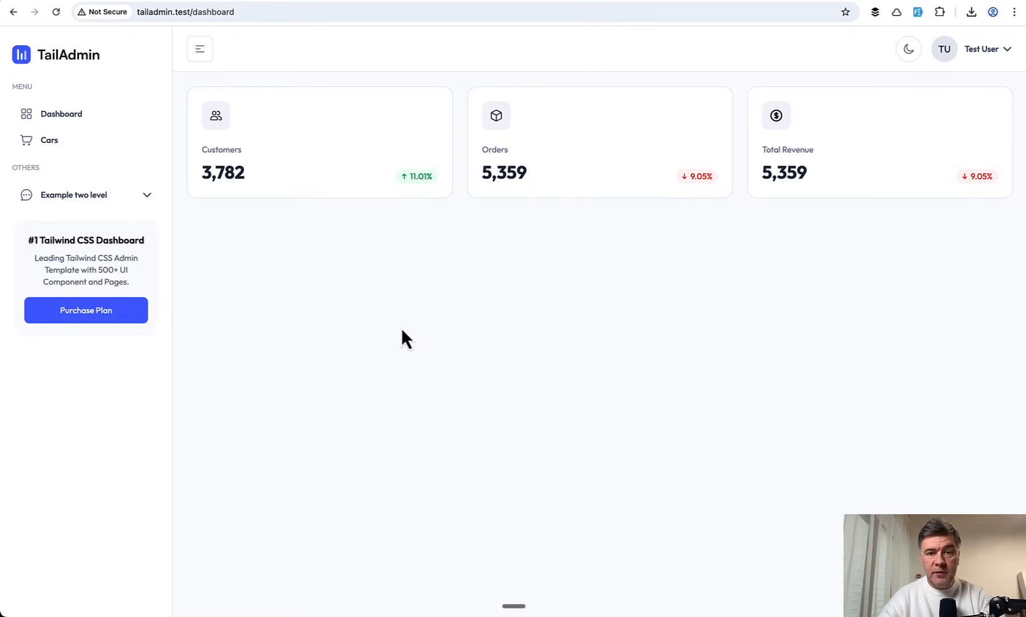
mouse_move(226, 260)
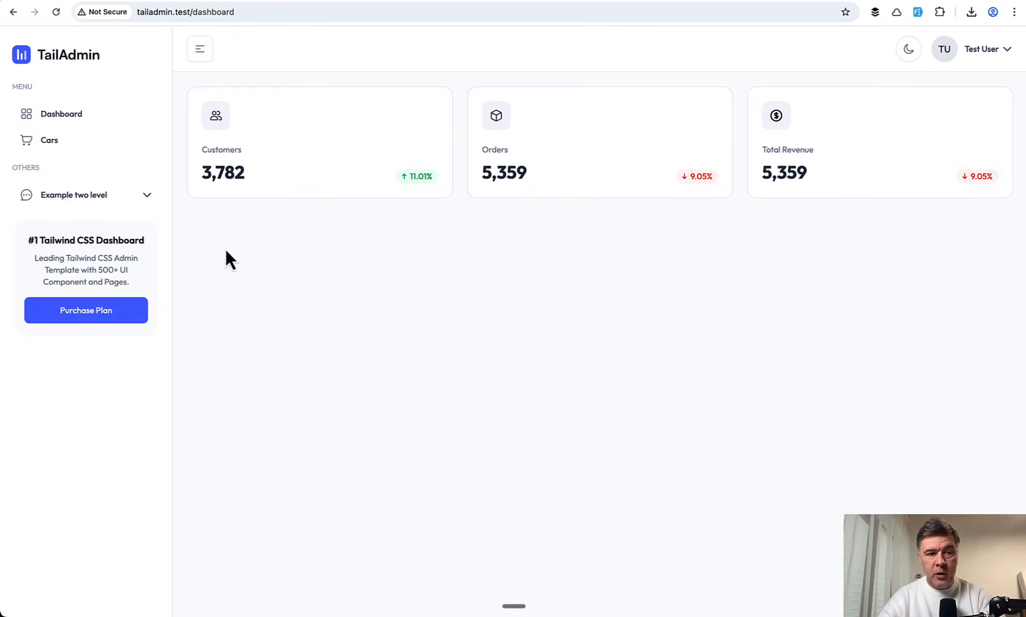
Load the cars table from the TailAdmin dashboard's Cars sidebar item.
left_click(49, 140)
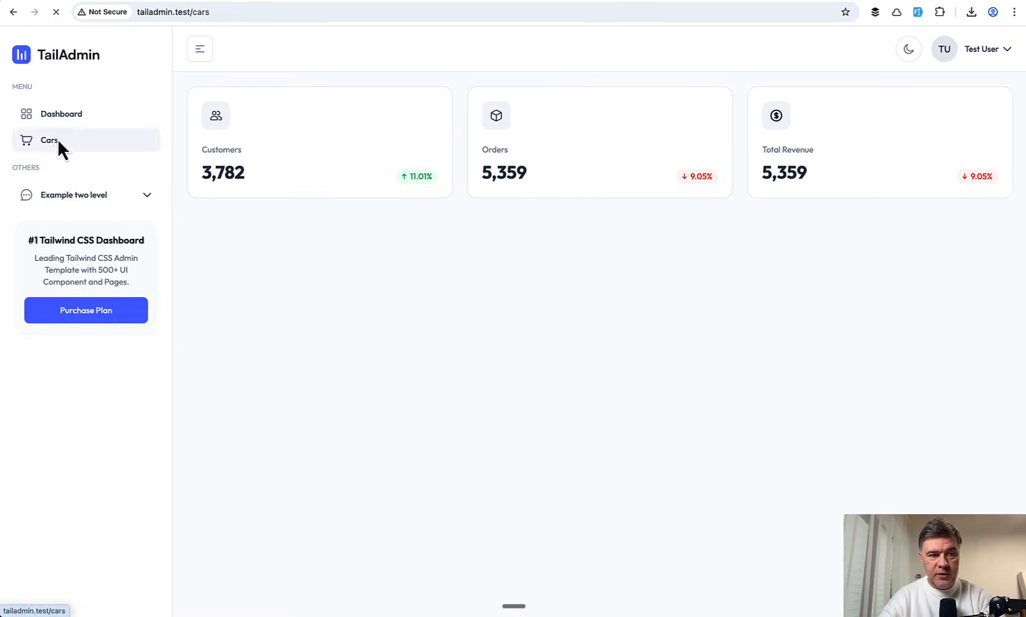
left_click(49, 141)
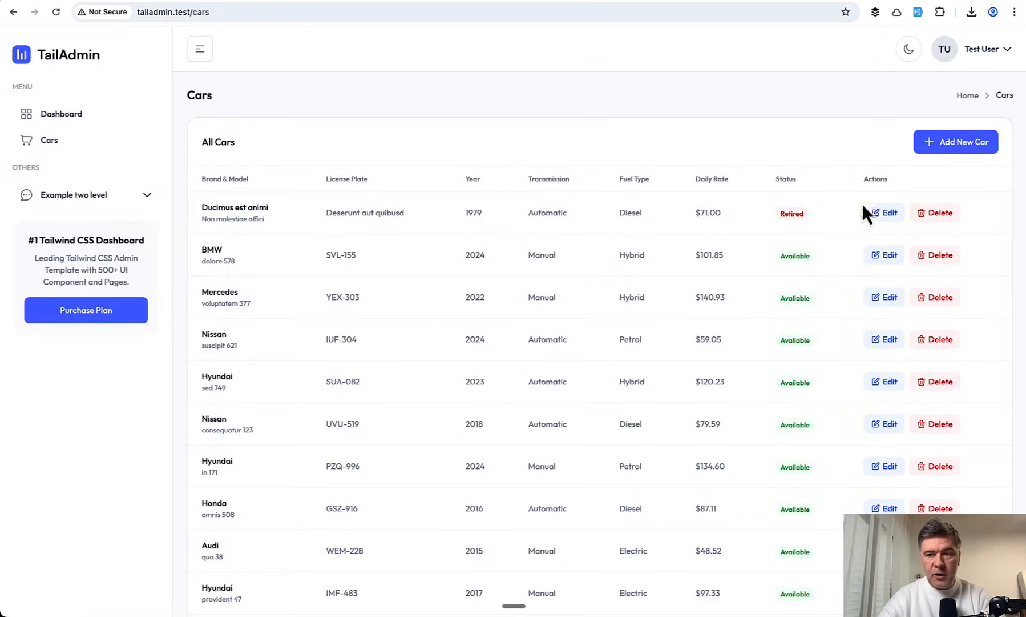
left_click(955, 142)
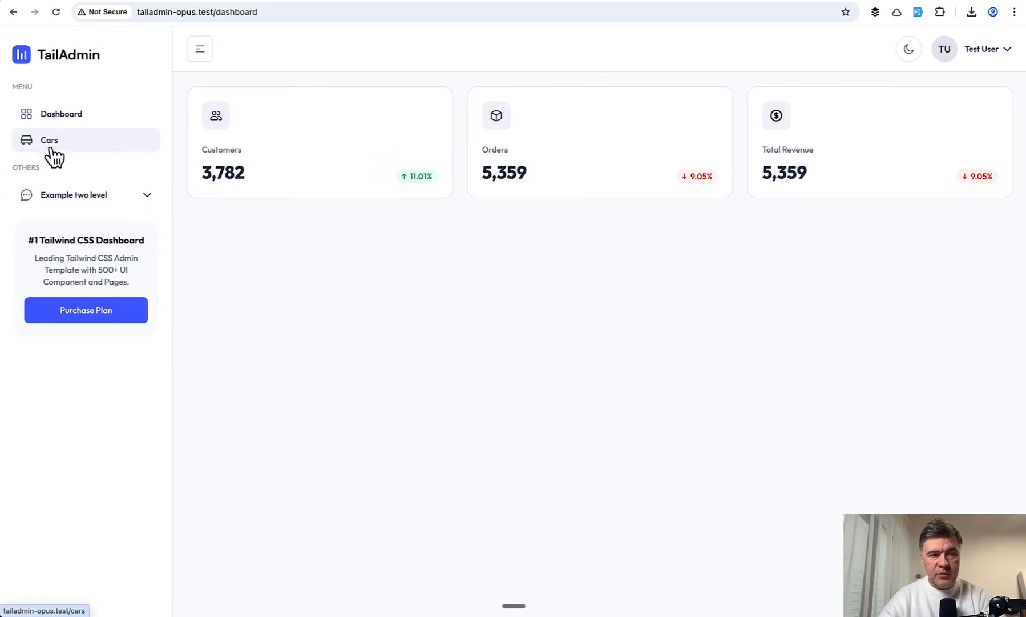
Open the Opus build's cars list, then its Add New Car form.
left_click(50, 140)
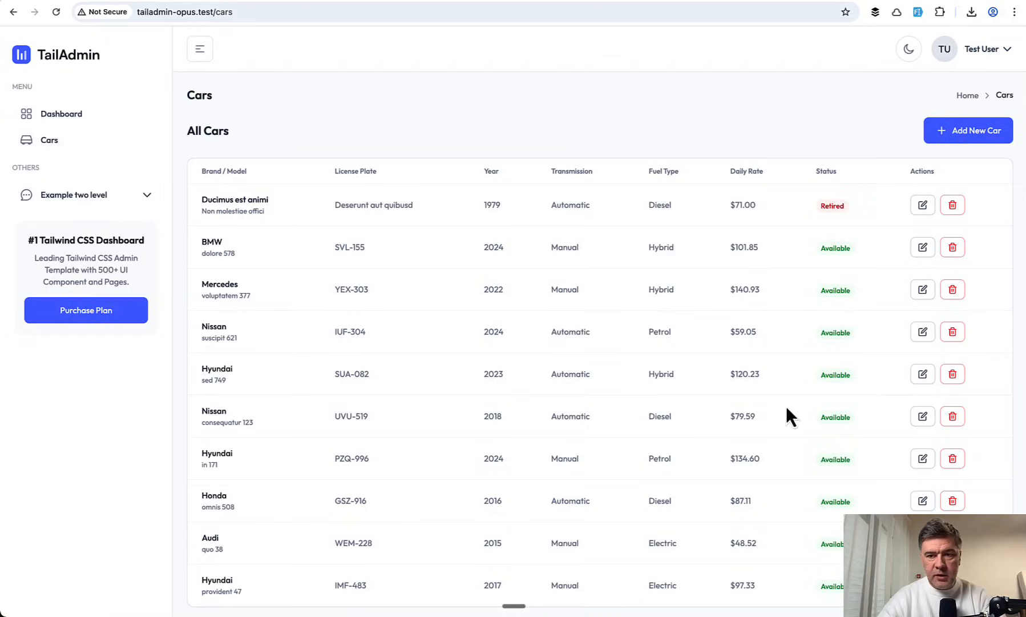
left_click(968, 130)
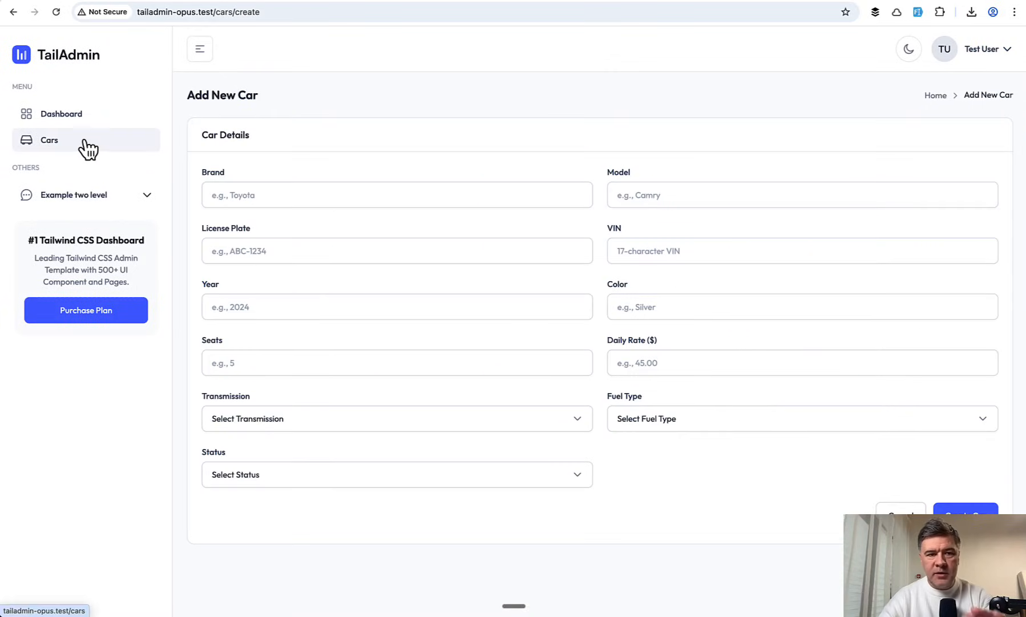
mouse_move(361, 112)
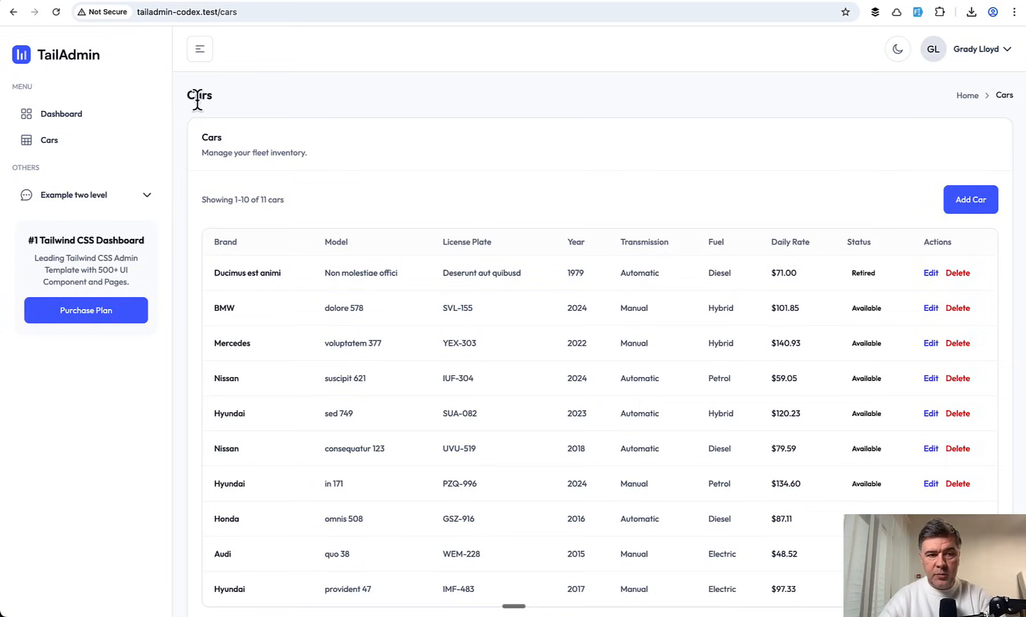
mouse_move(929, 223)
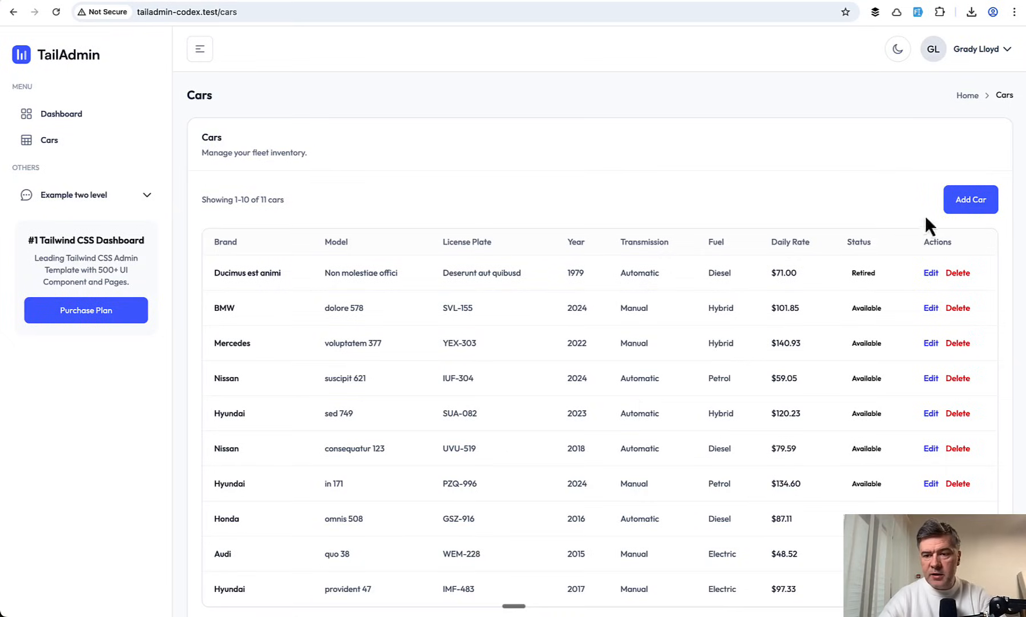
Open the Add Car form from the tailadmin-codex.test cars list.
left_click(971, 199)
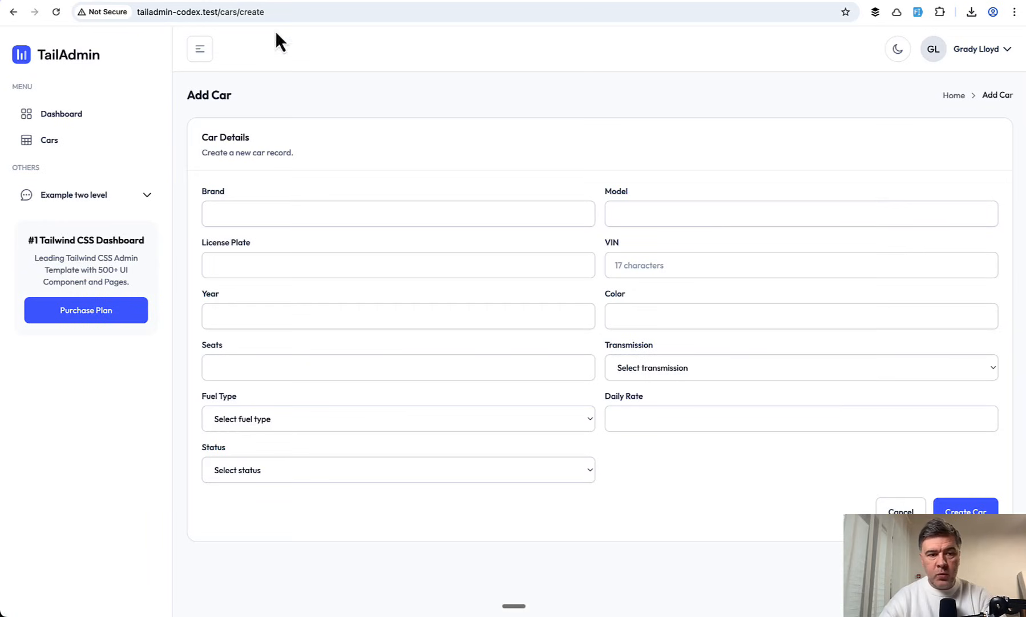
mouse_move(398, 262)
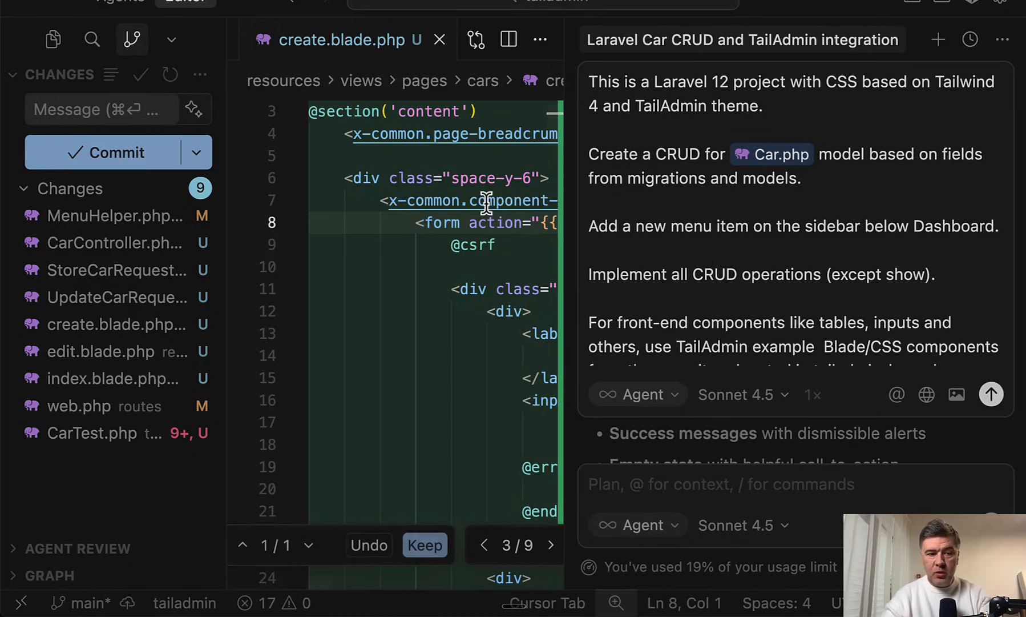
mouse_move(730, 322)
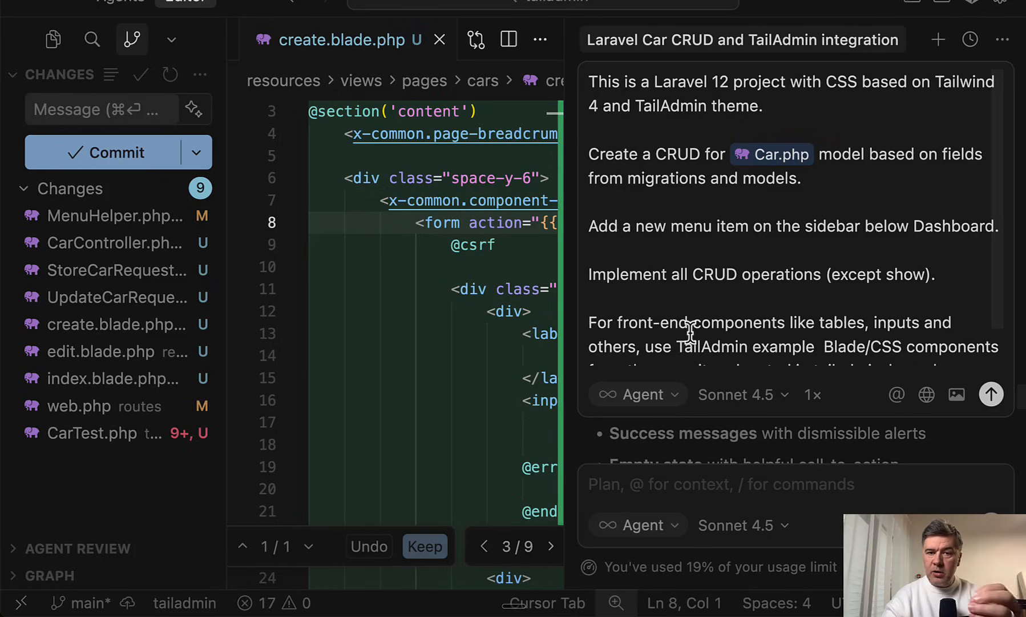
scroll("down", 3)
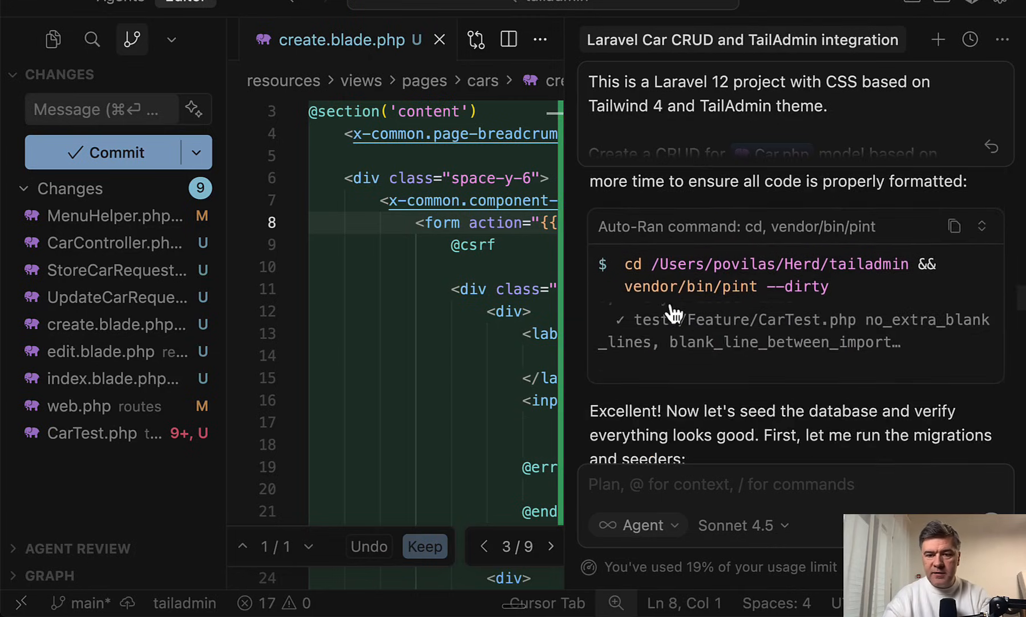
scroll("down", 3)
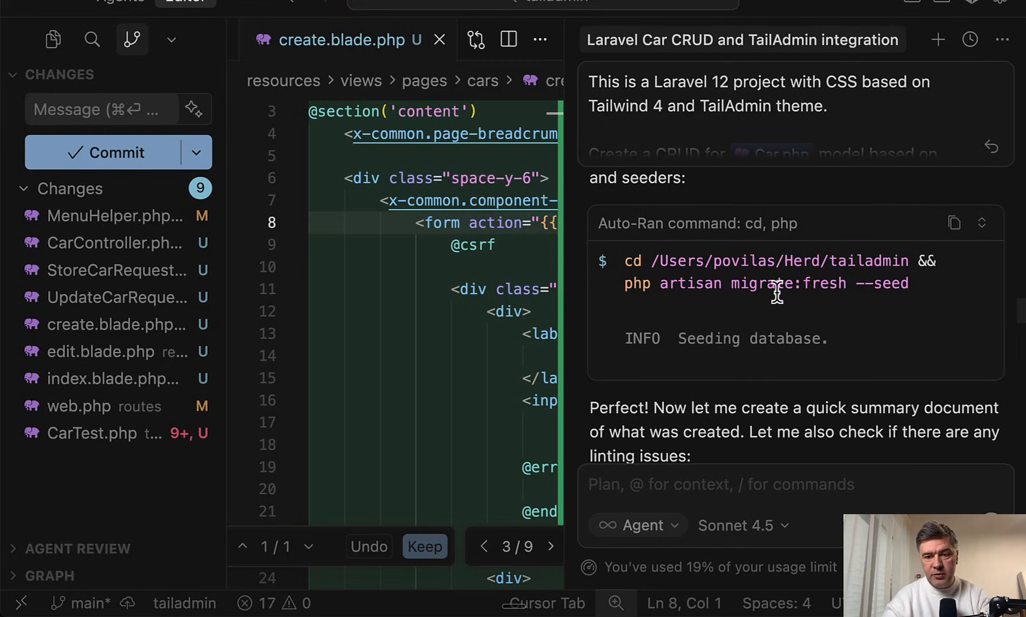
mouse_move(917, 350)
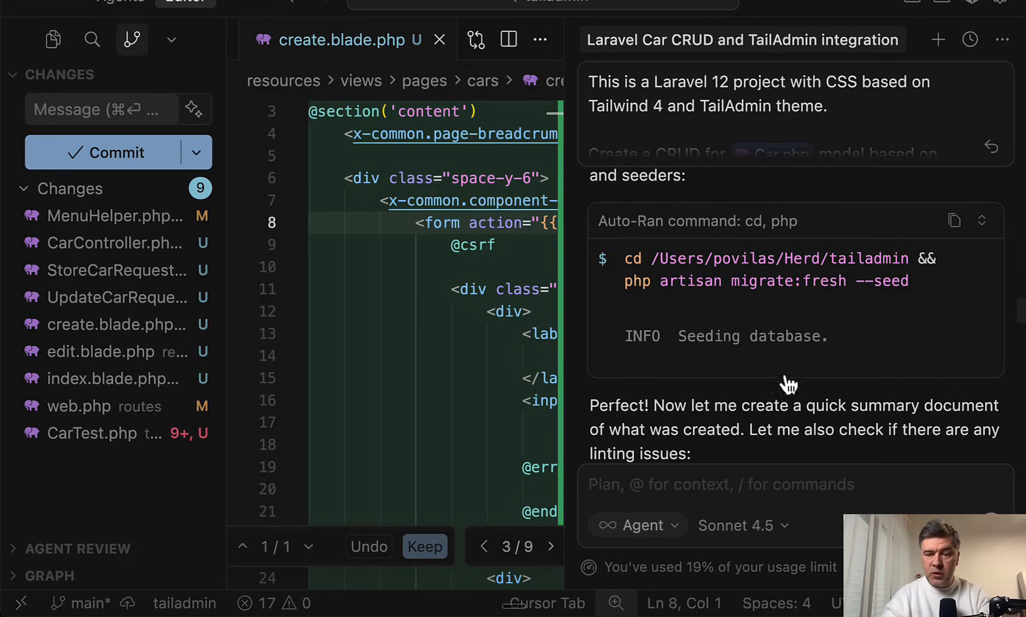
mouse_move(854, 423)
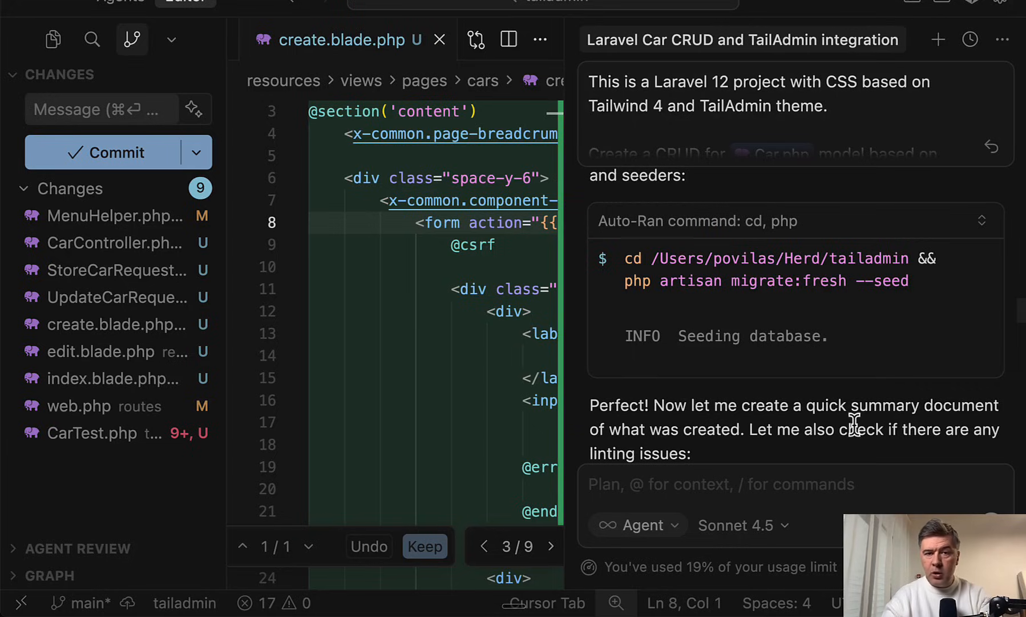
mouse_move(910, 344)
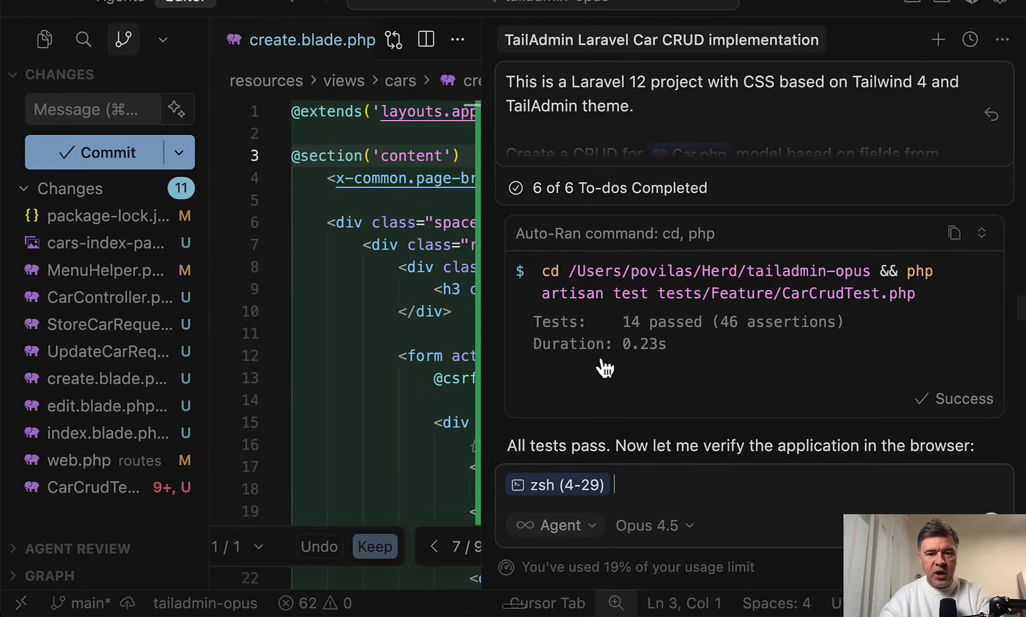
mouse_move(598, 378)
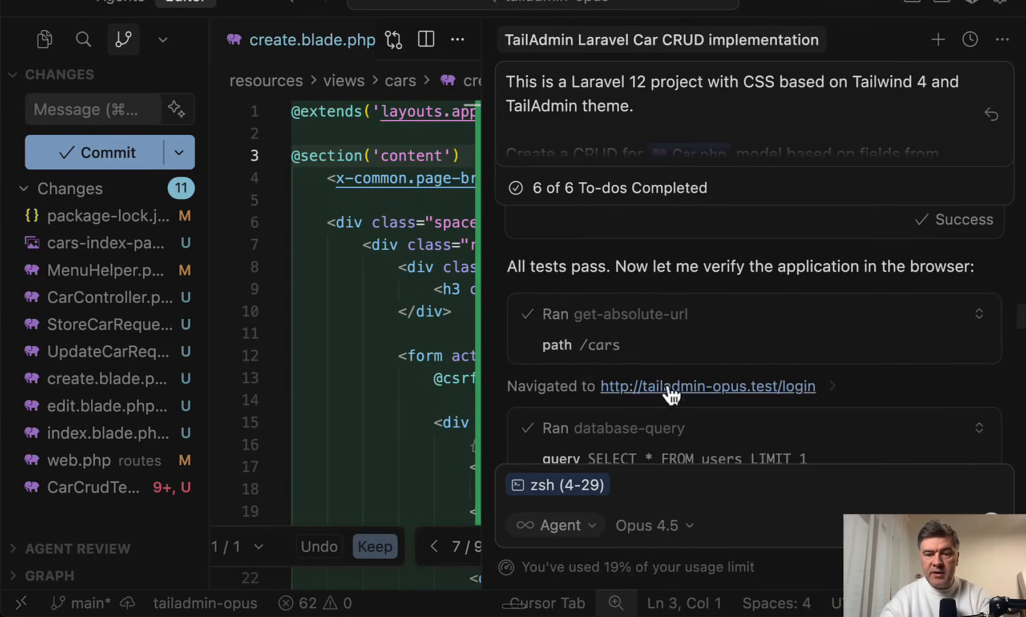
scroll("down", 3)
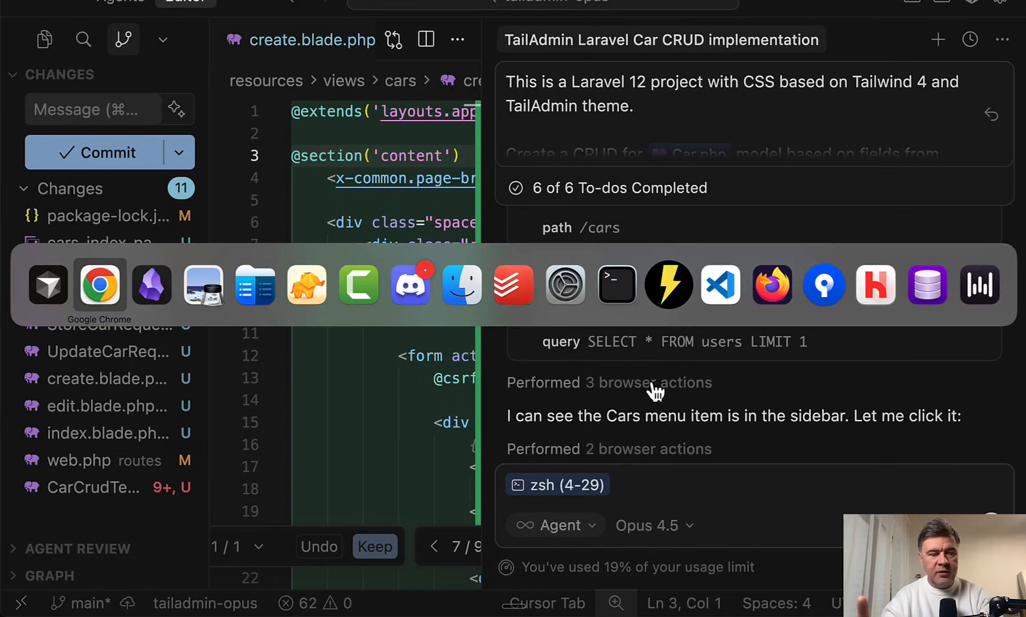
Bring forward the agent's Chrome window showing the Opus /cars/create Add New Car form.
left_click(99, 285)
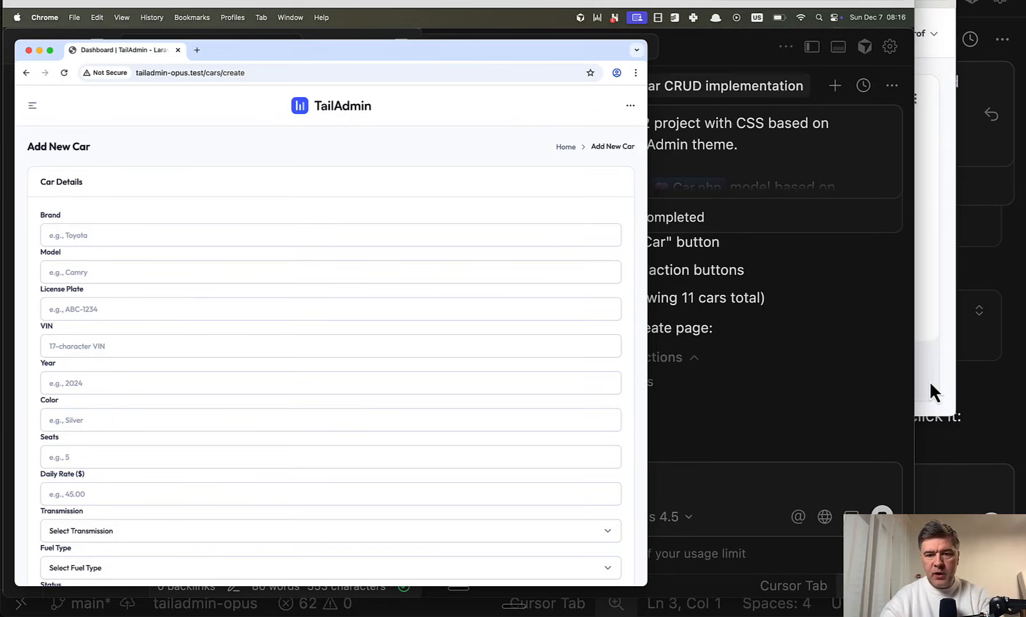
mouse_move(728, 358)
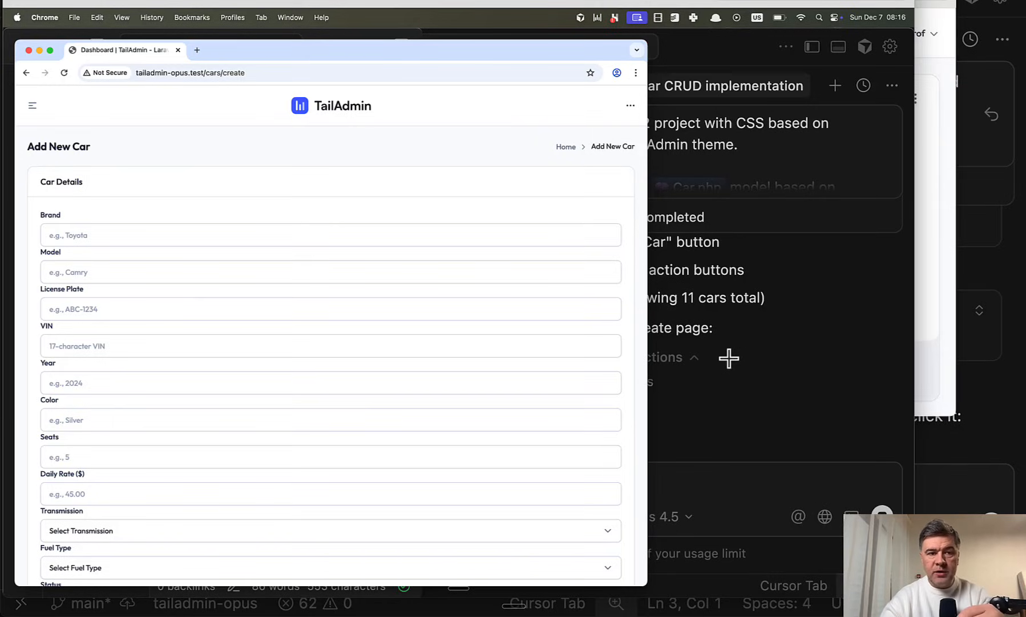
mouse_move(208, 297)
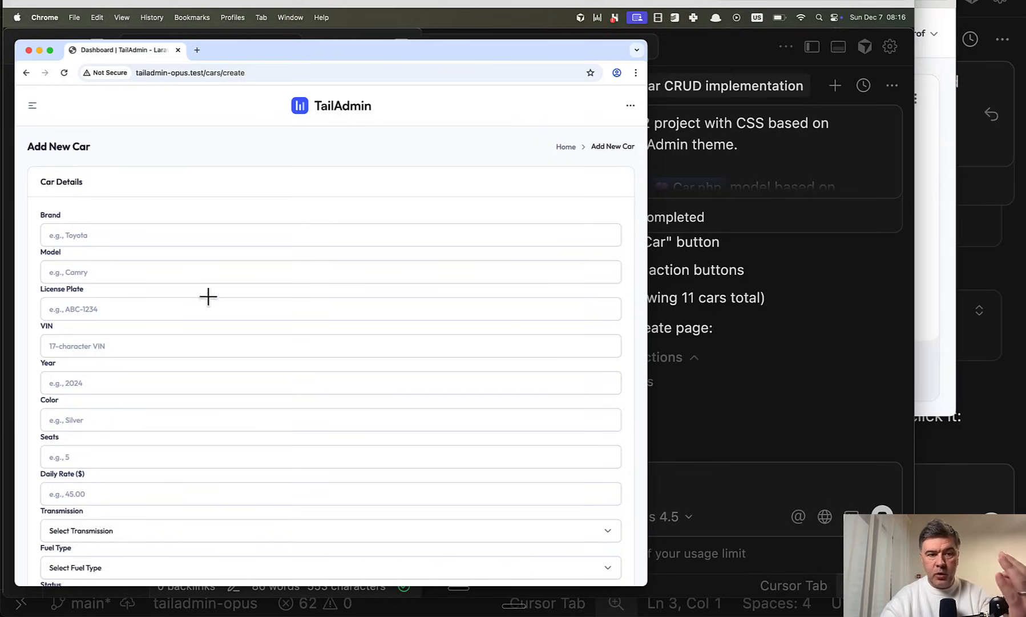
mouse_move(285, 294)
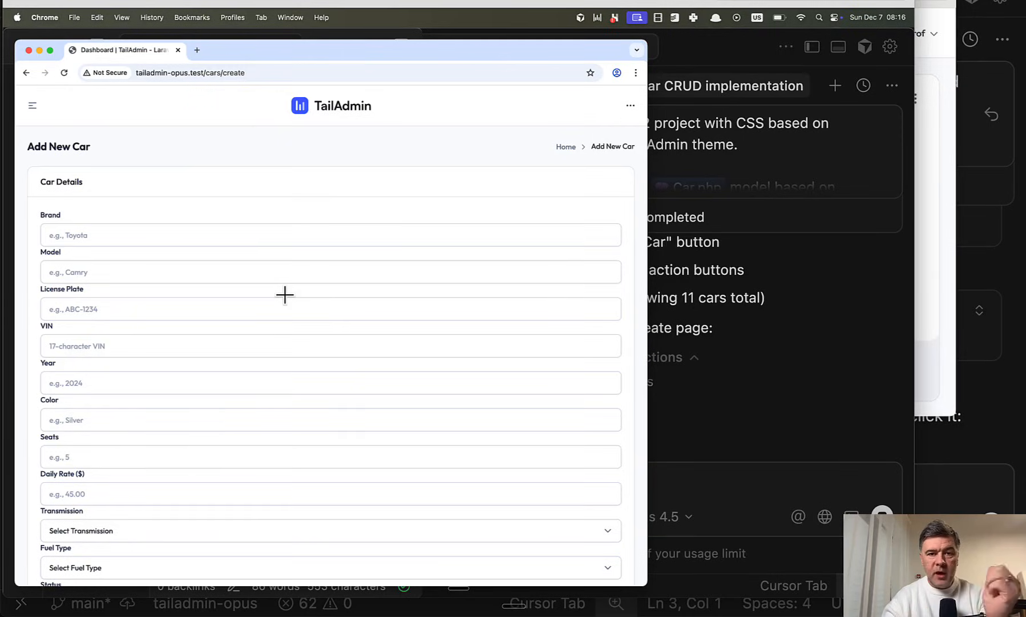
mouse_move(211, 205)
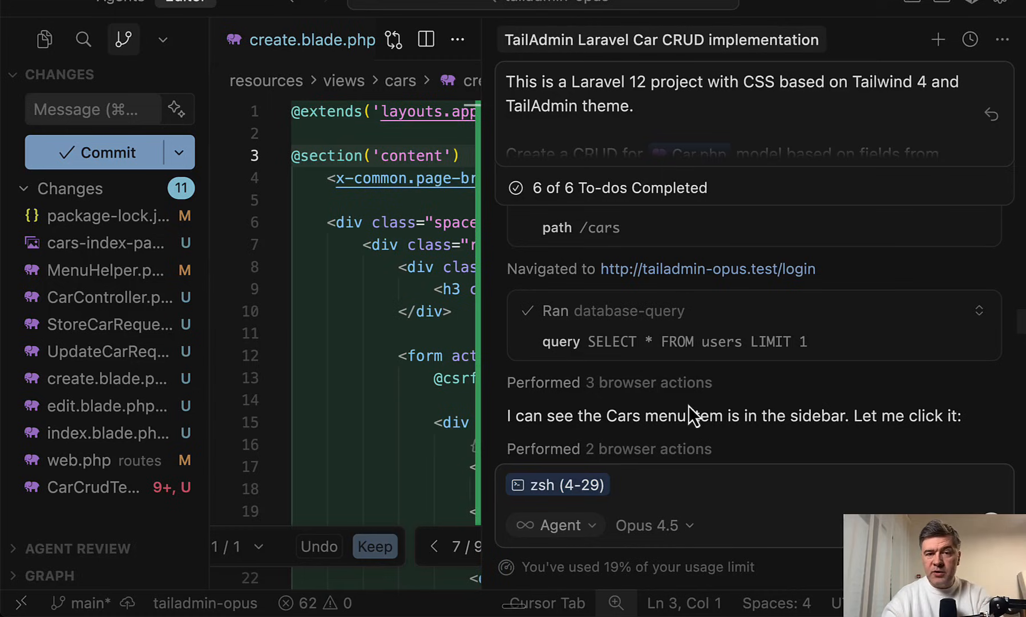
Open the agent's cars-index-page.png screenshot from the Source Control changes list.
scroll("down", 3)
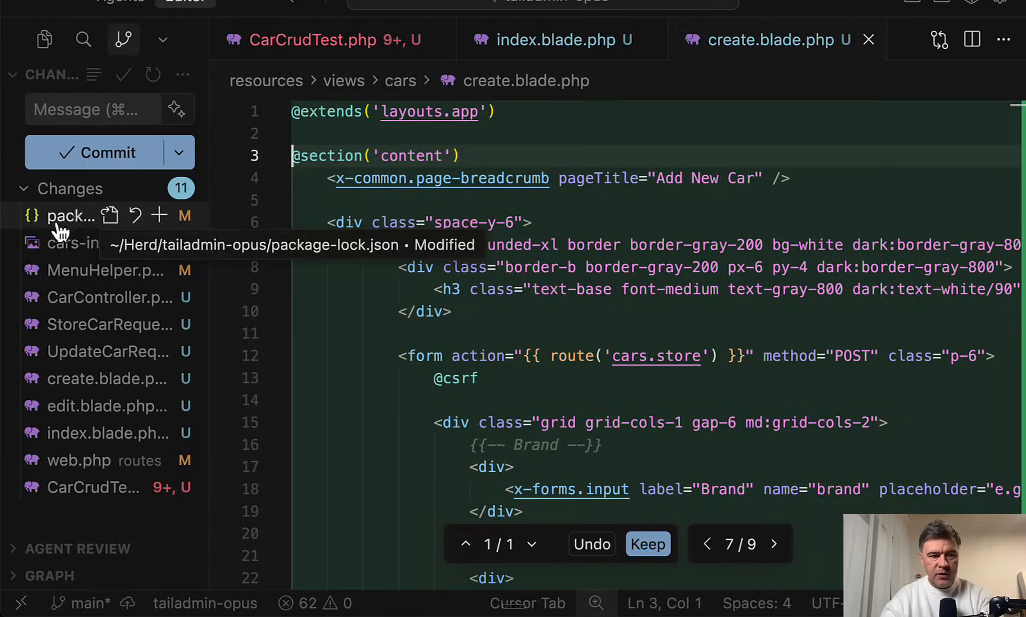
left_click(73, 243)
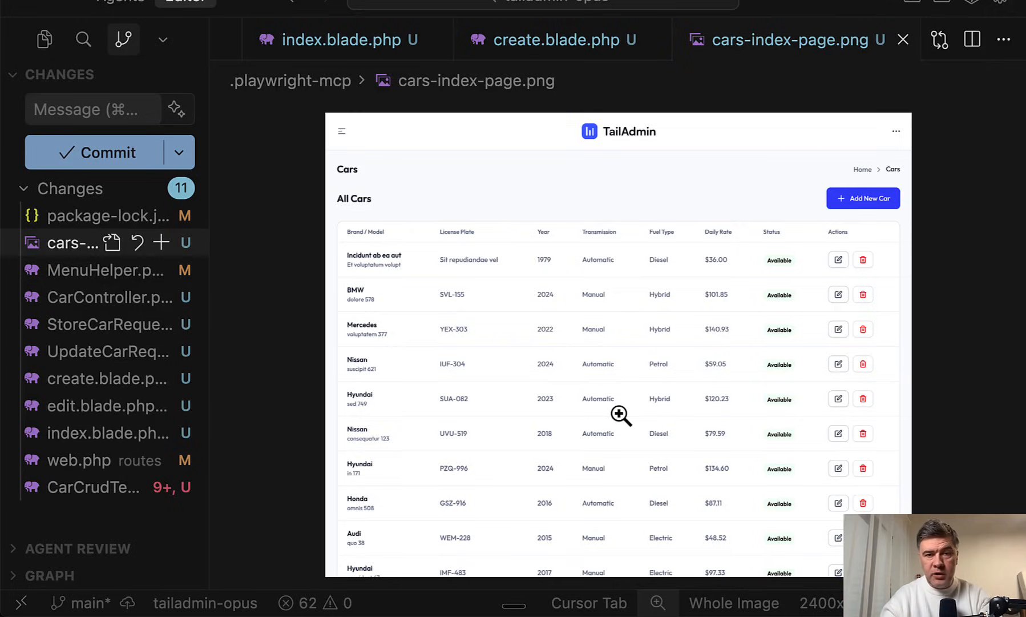
mouse_move(265, 400)
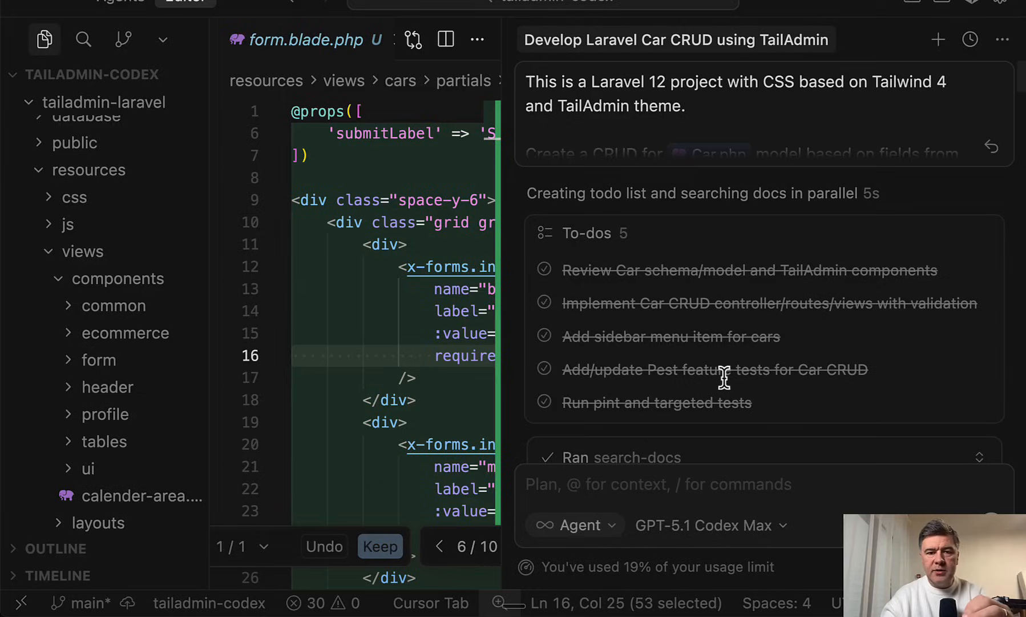
mouse_move(769, 334)
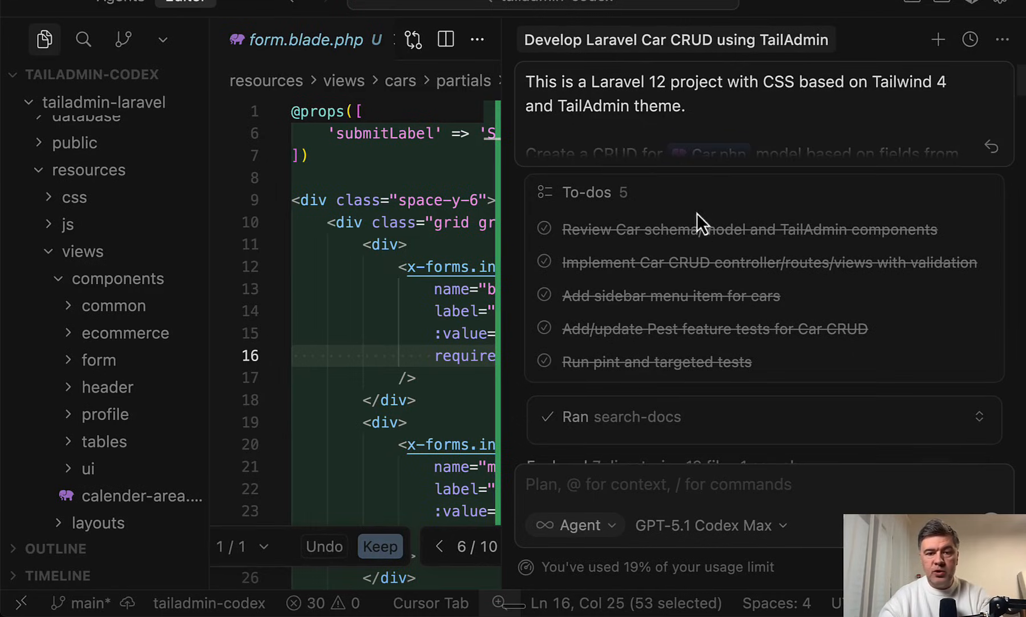
mouse_move(707, 386)
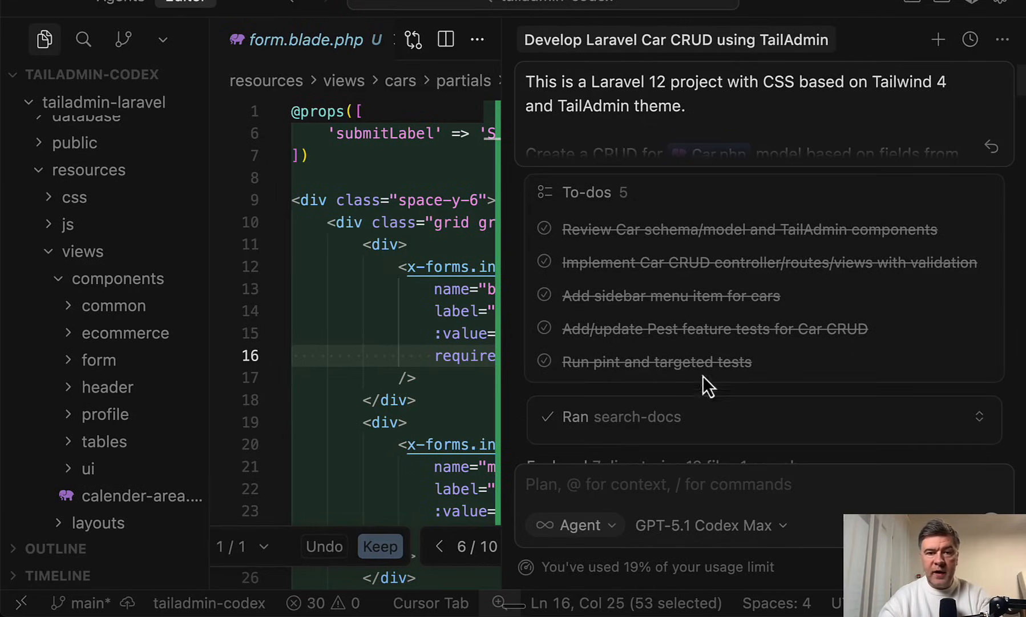
mouse_move(804, 400)
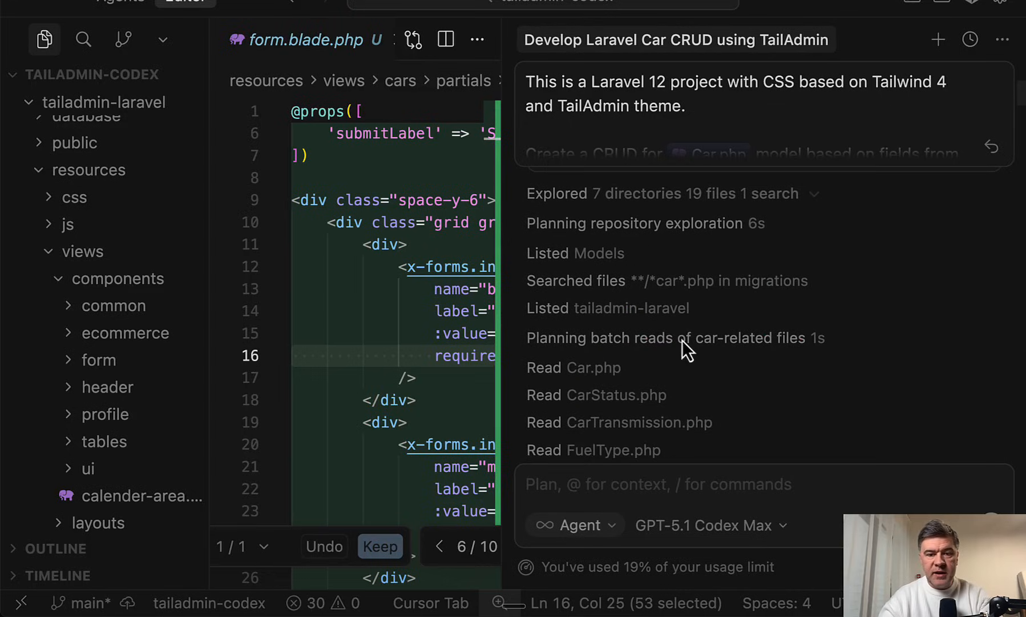
mouse_move(892, 380)
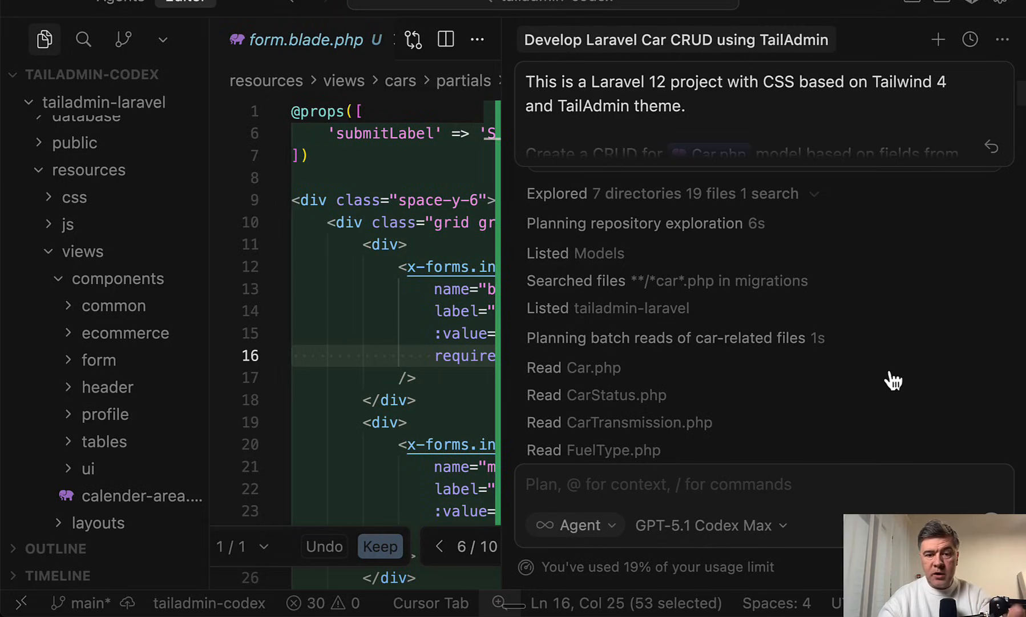
mouse_move(942, 362)
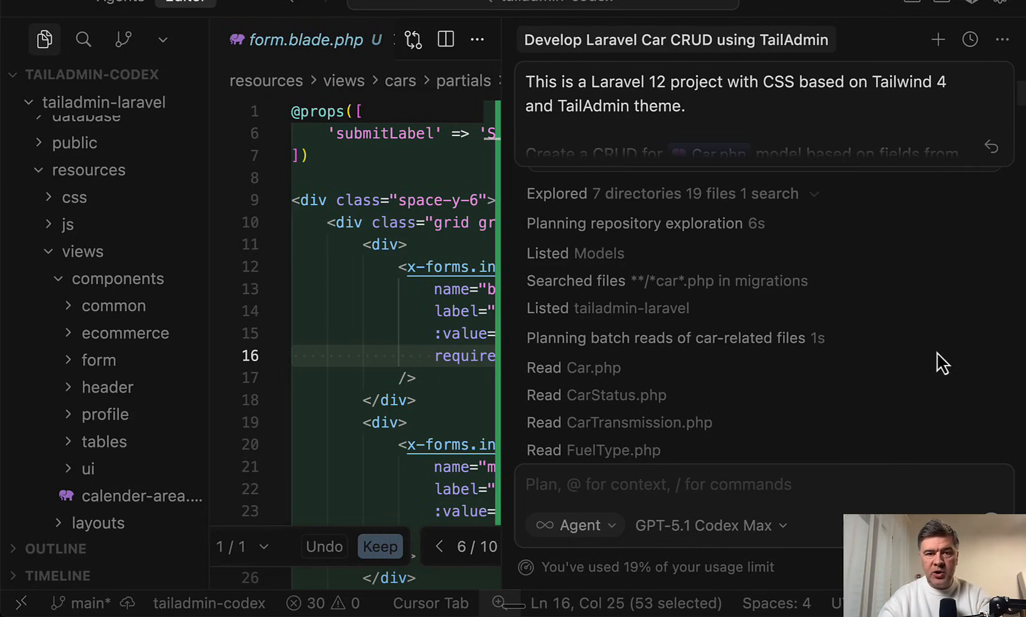
mouse_move(936, 379)
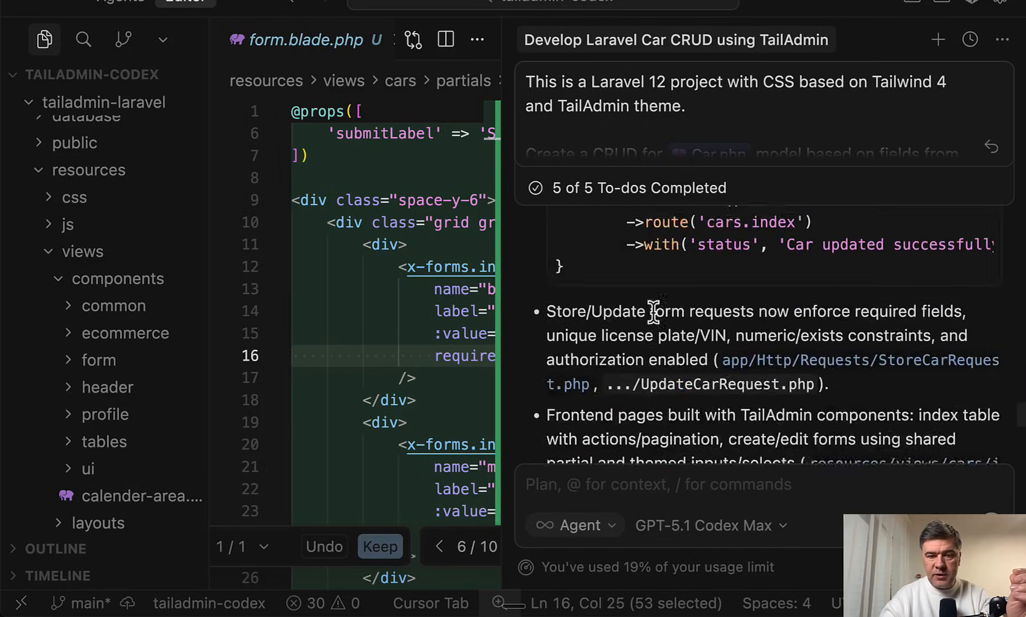
Scroll the Opus project's agent chat to the 6 completed to-dos and passing CarCrudTest.
scroll("down", 3)
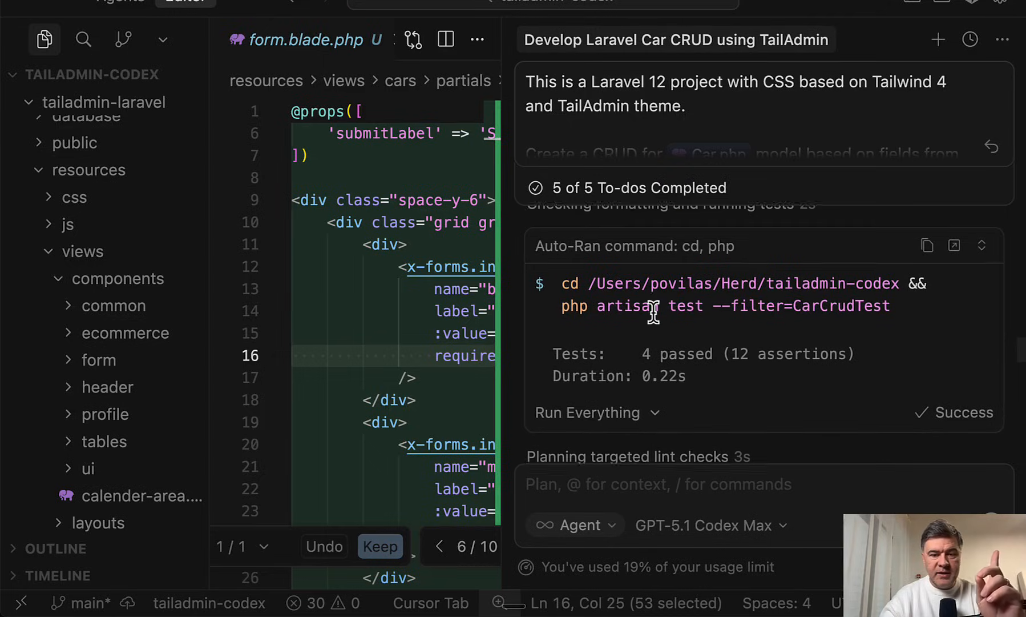
mouse_move(785, 377)
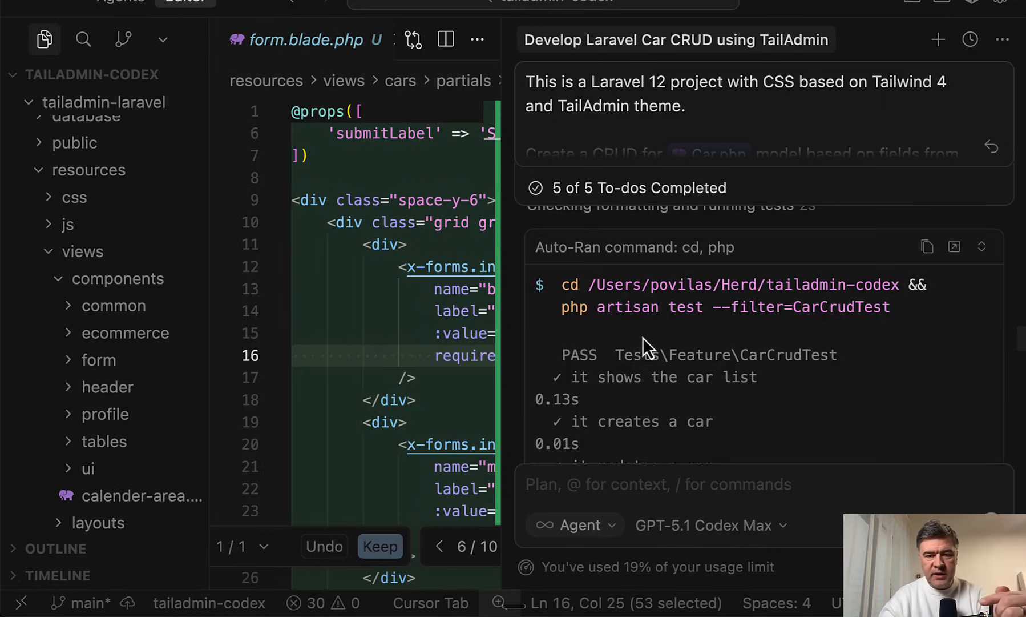
scroll("down", 3)
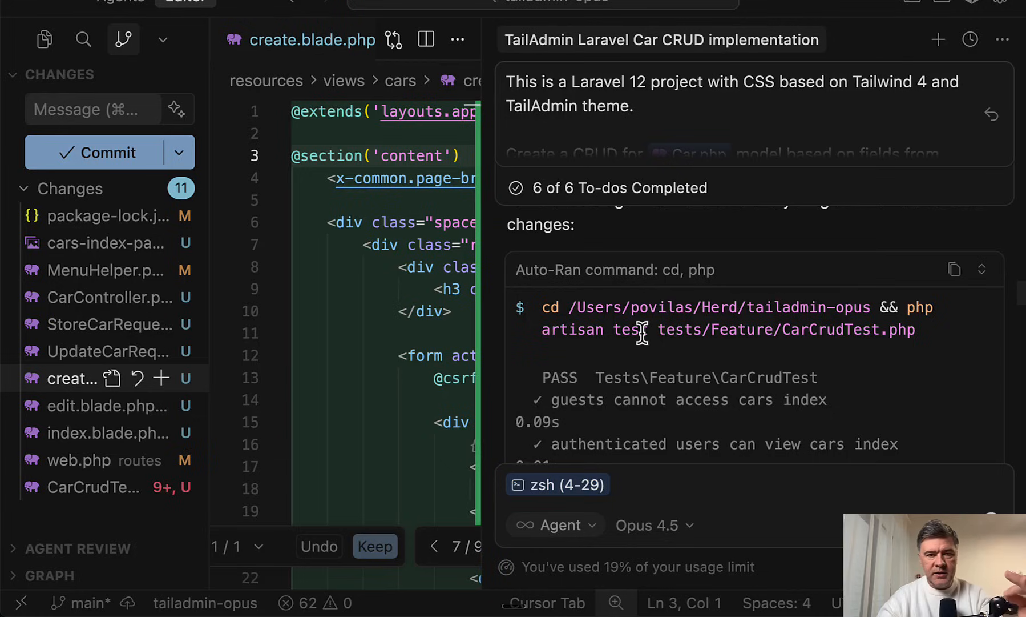
mouse_move(629, 322)
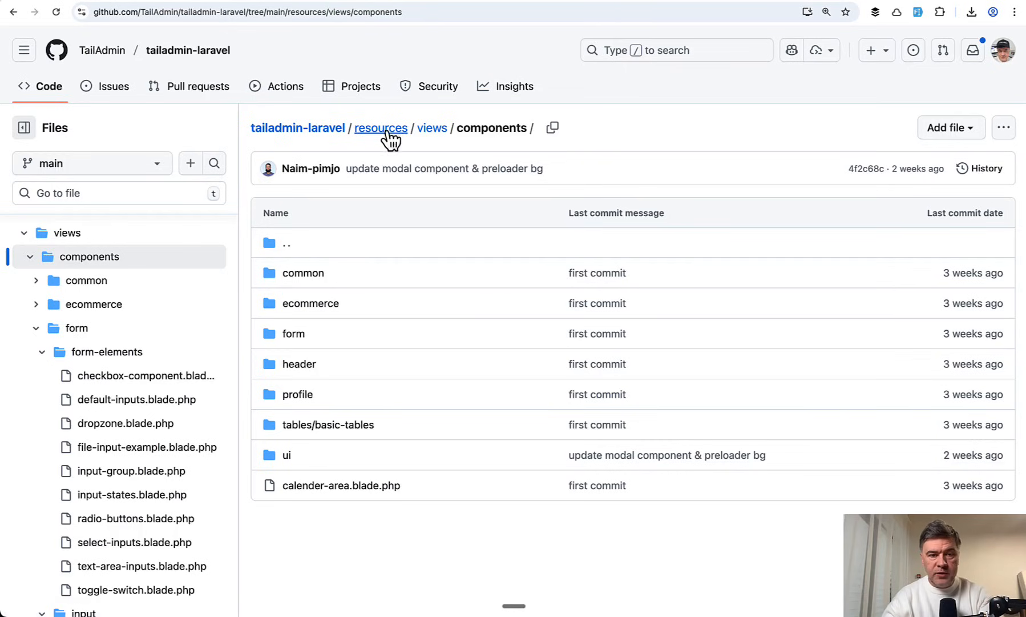
mouse_move(512, 221)
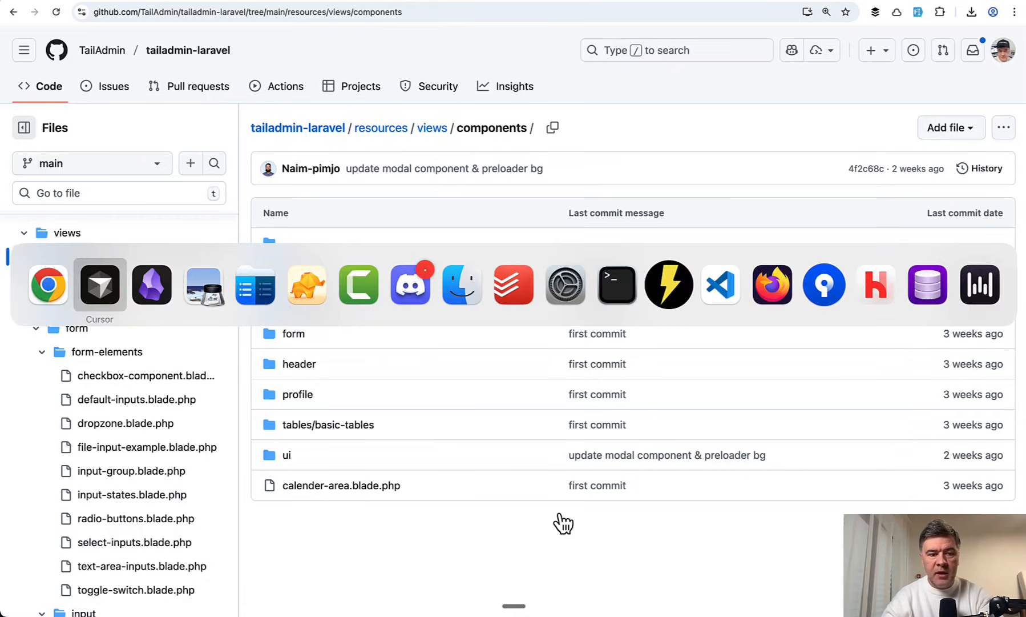
Leave the tailadmin-laravel components folder and switch back to Cursor.
left_click(99, 284)
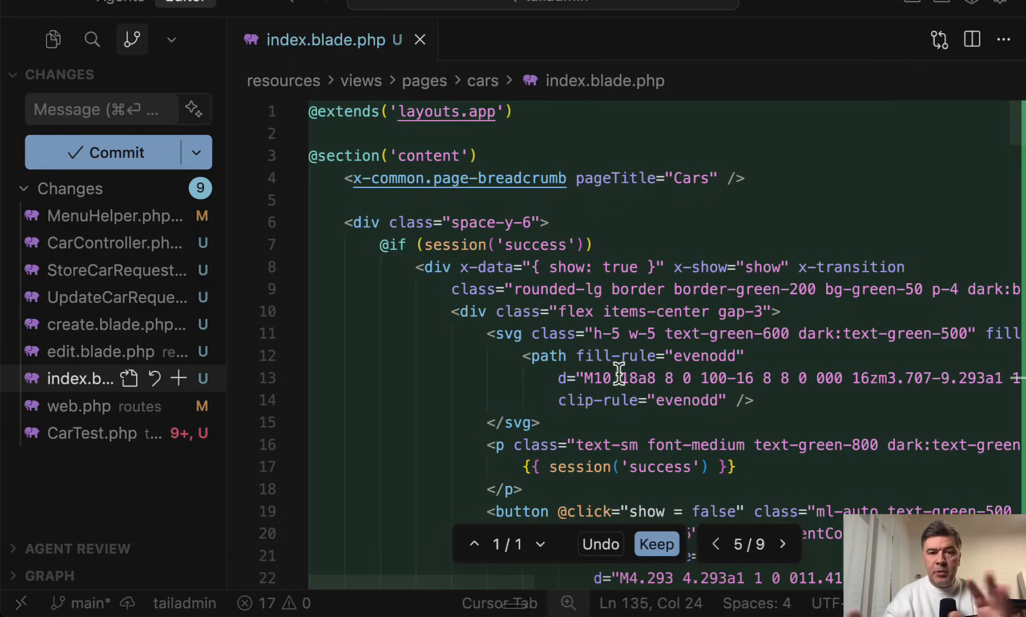
mouse_move(453, 317)
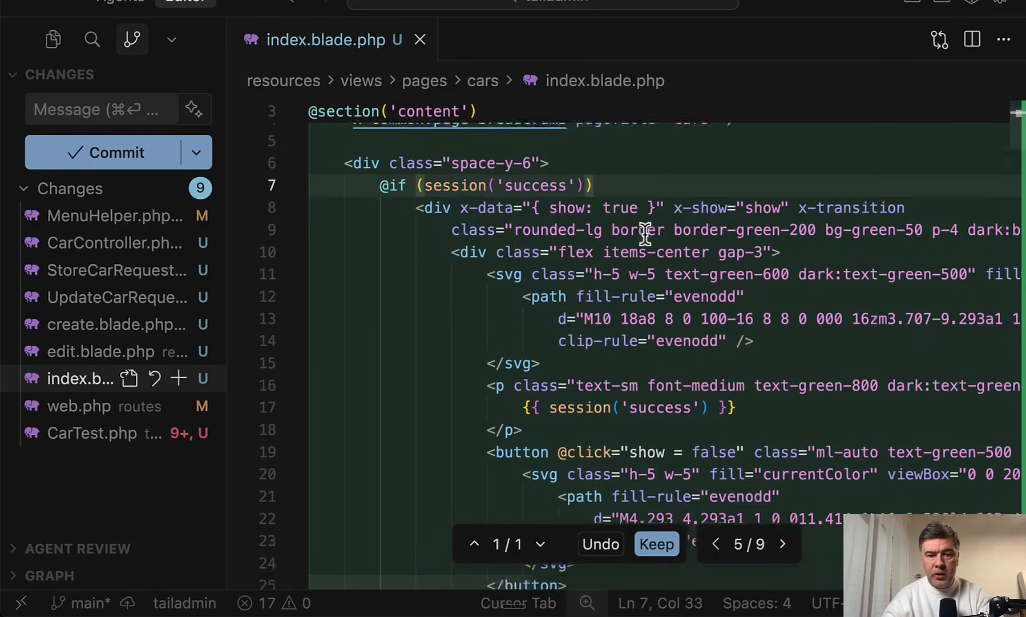
Scroll the tailadmin project's cars index.blade.php to compare its success alert markup.
scroll("down", 3)
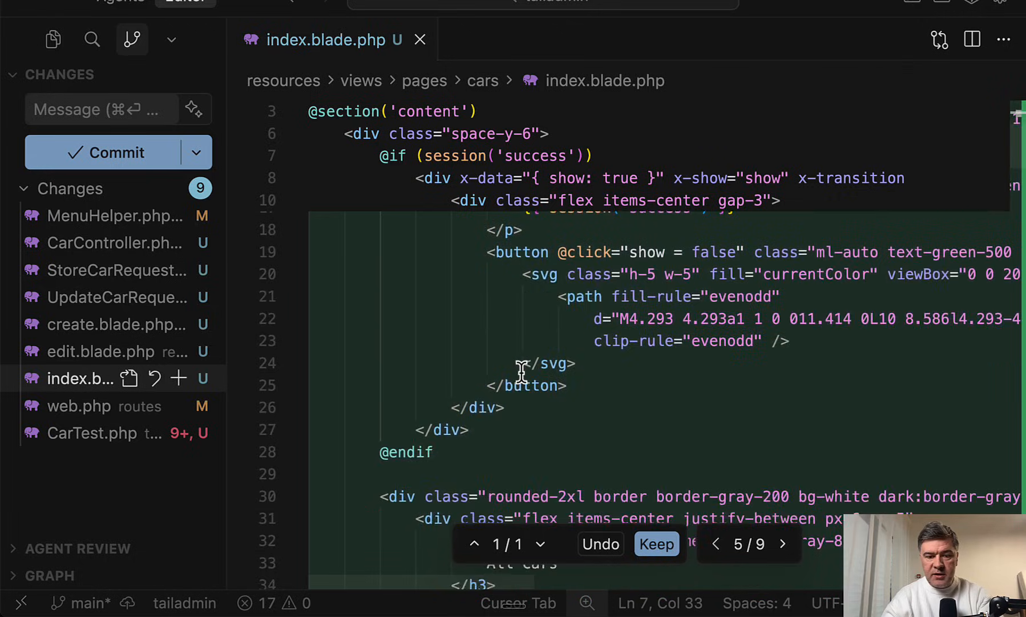
scroll("down", 3)
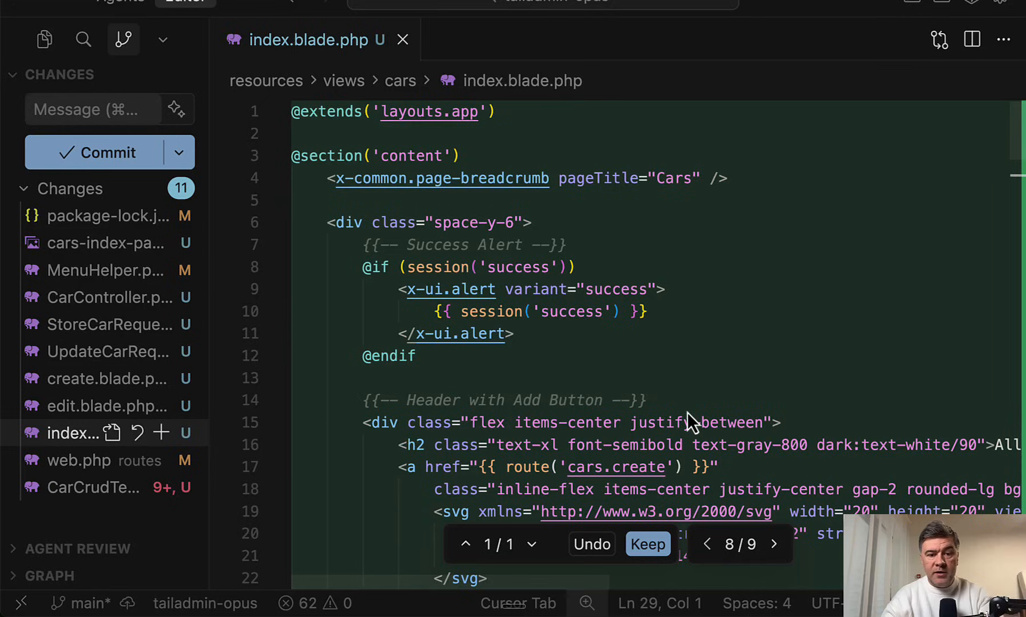
mouse_move(600, 208)
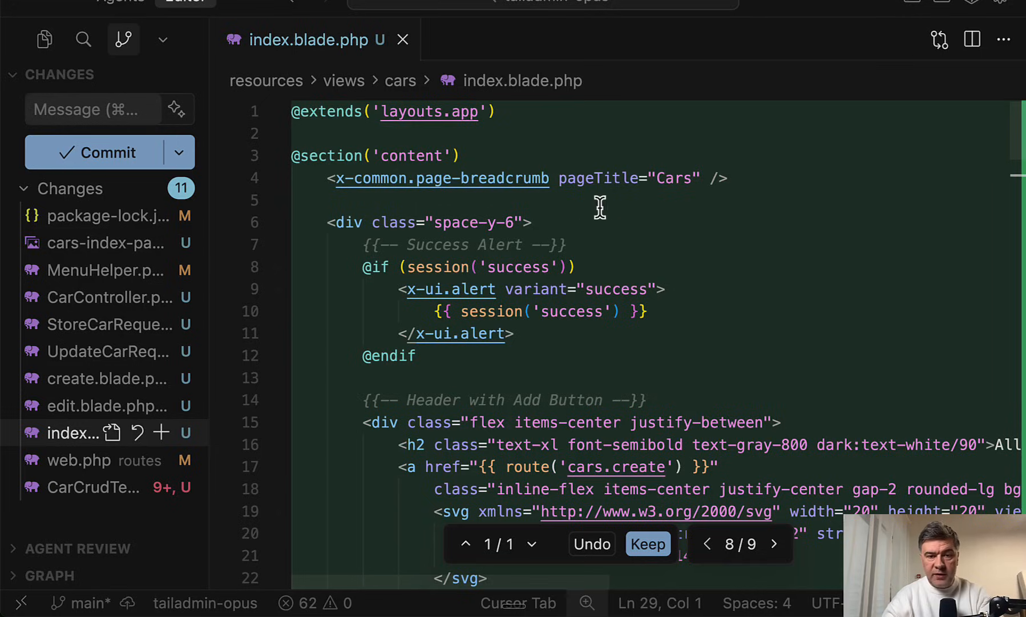
mouse_move(383, 285)
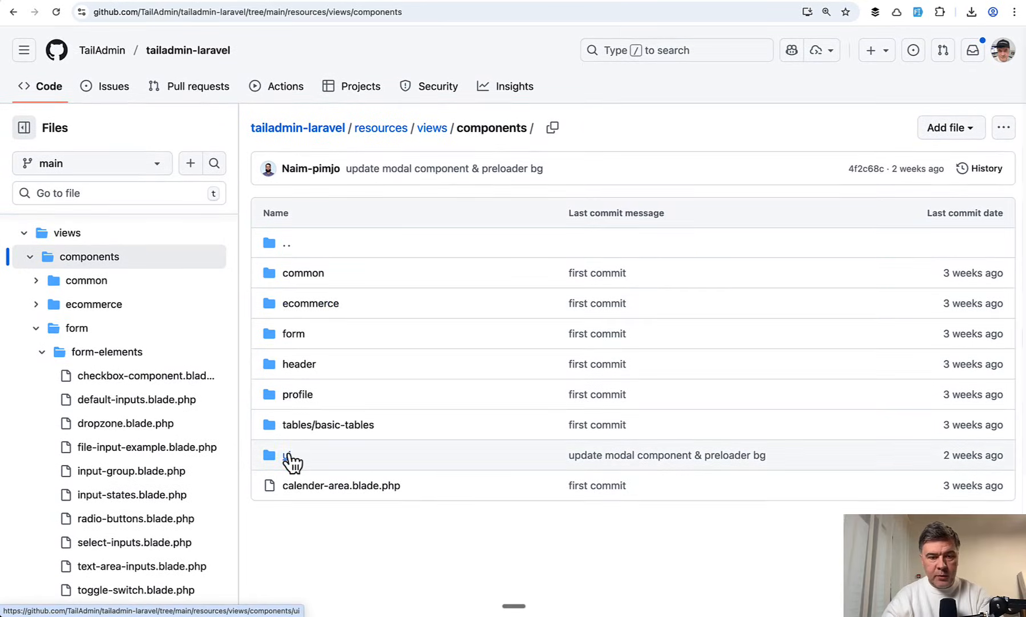
Open the ui folder and its alert.blade.php in the tailadmin-laravel repository.
left_click(286, 455)
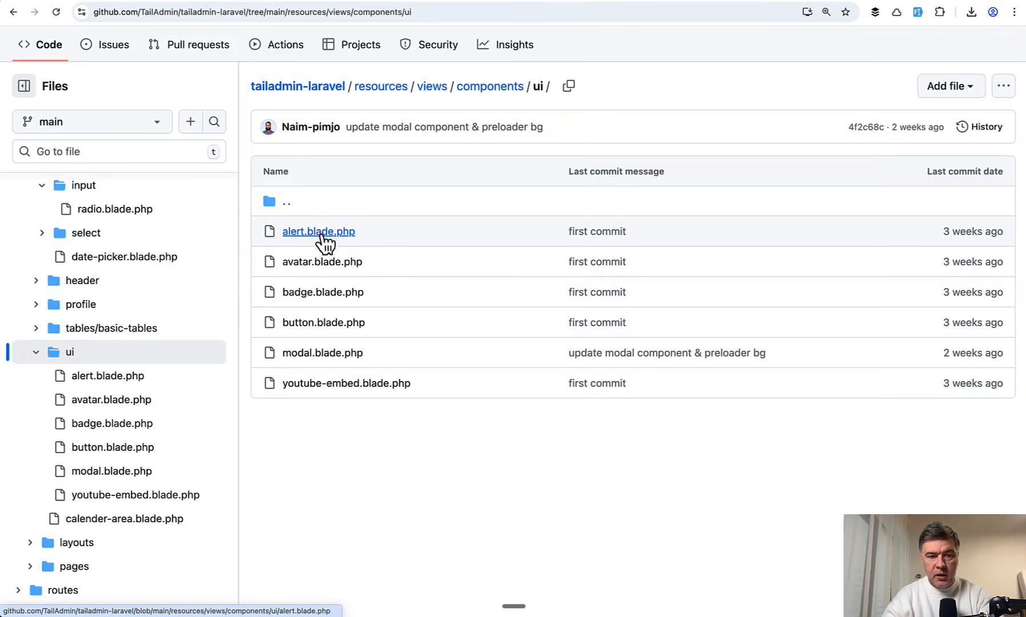
left_click(318, 231)
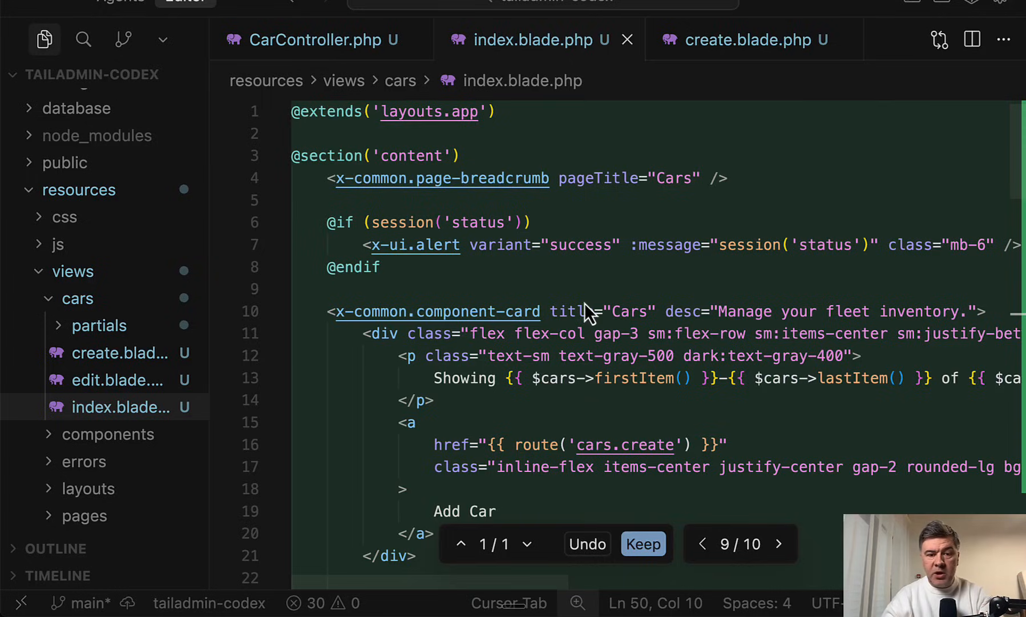
Select the breadcrumb and alert lines in tailadmin-codex's cars index.blade.php.
left_click(316, 178)
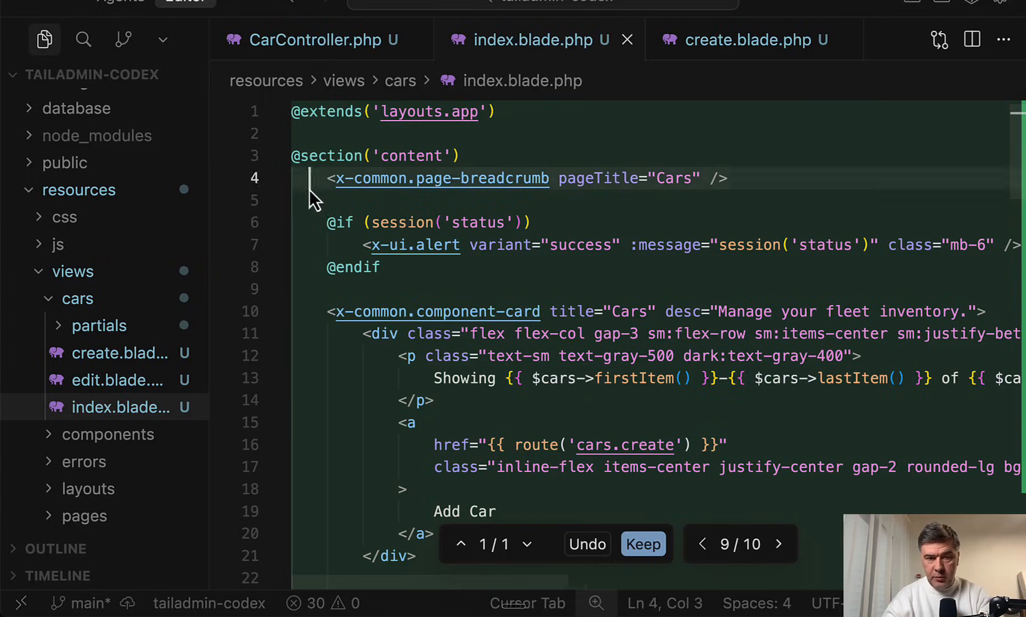
left_click_drag(334, 177, 379, 267)
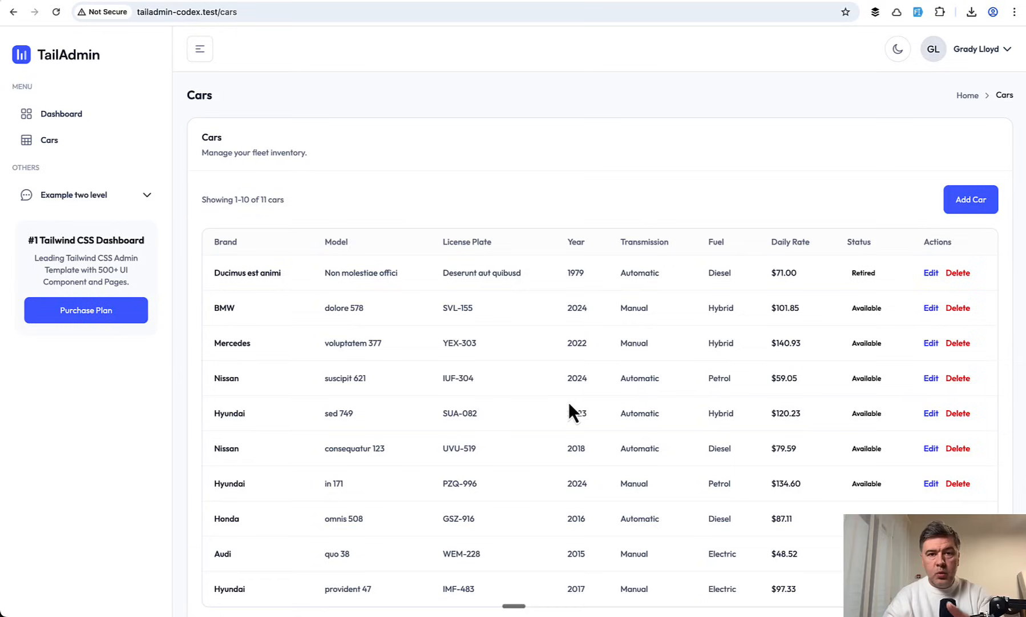
mouse_move(483, 278)
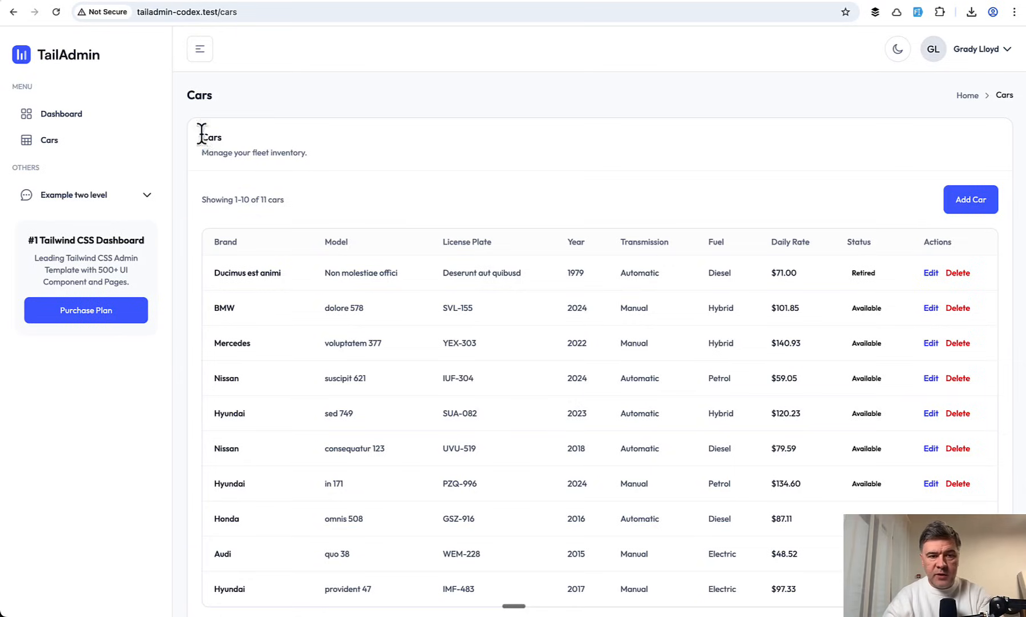
Select the Cars card heading on the tailadmin-codex.test/cars list page.
left_click_drag(200, 136, 307, 152)
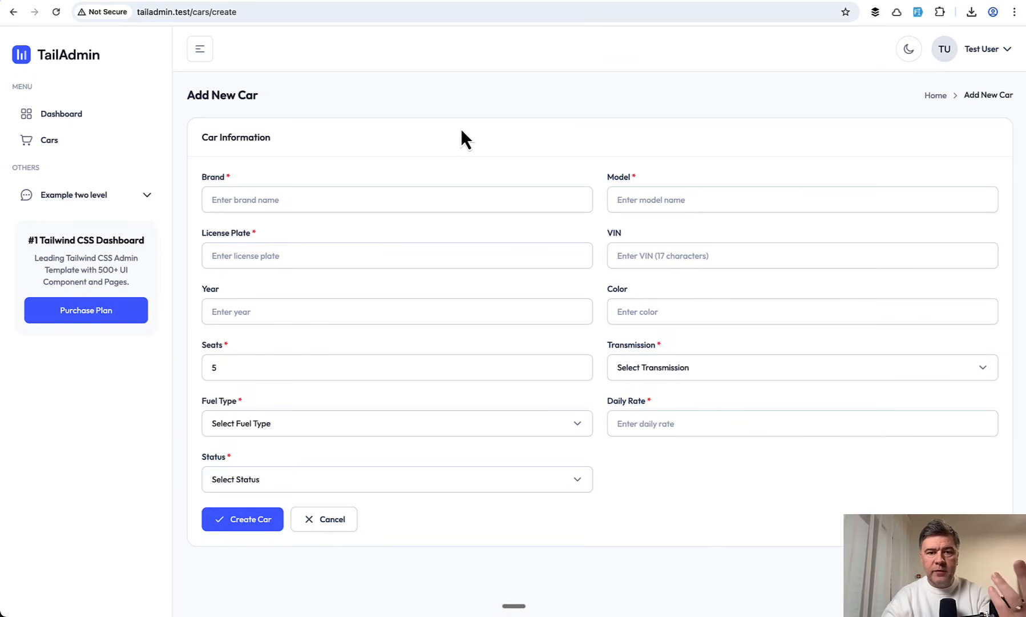
mouse_move(495, 114)
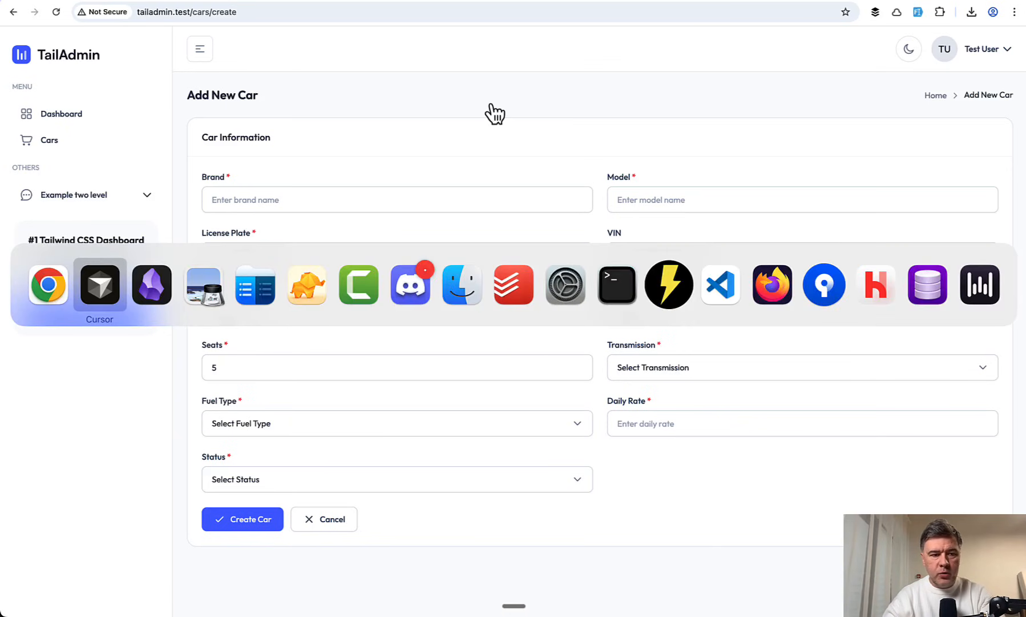
Scroll through the raw label and input markup in the tailadmin cars create.blade.php.
left_click(100, 285)
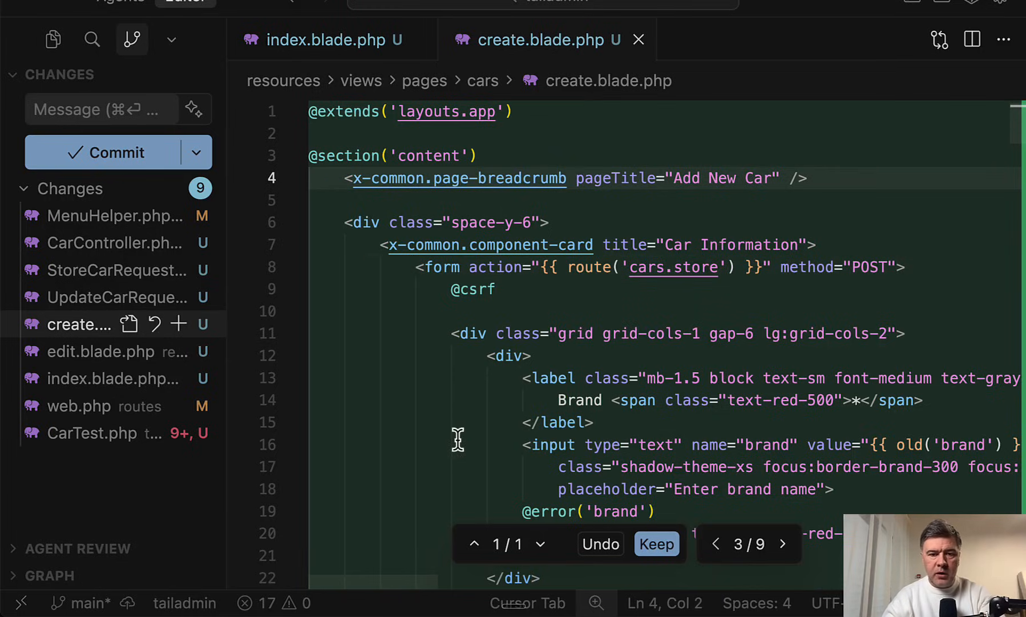
scroll("down", 3)
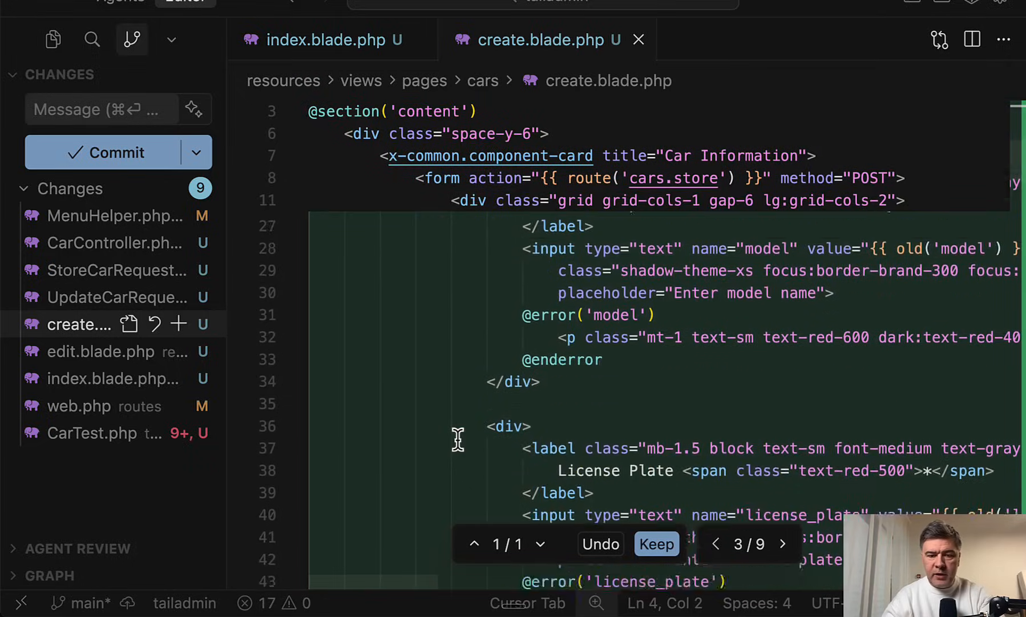
scroll("down", 3)
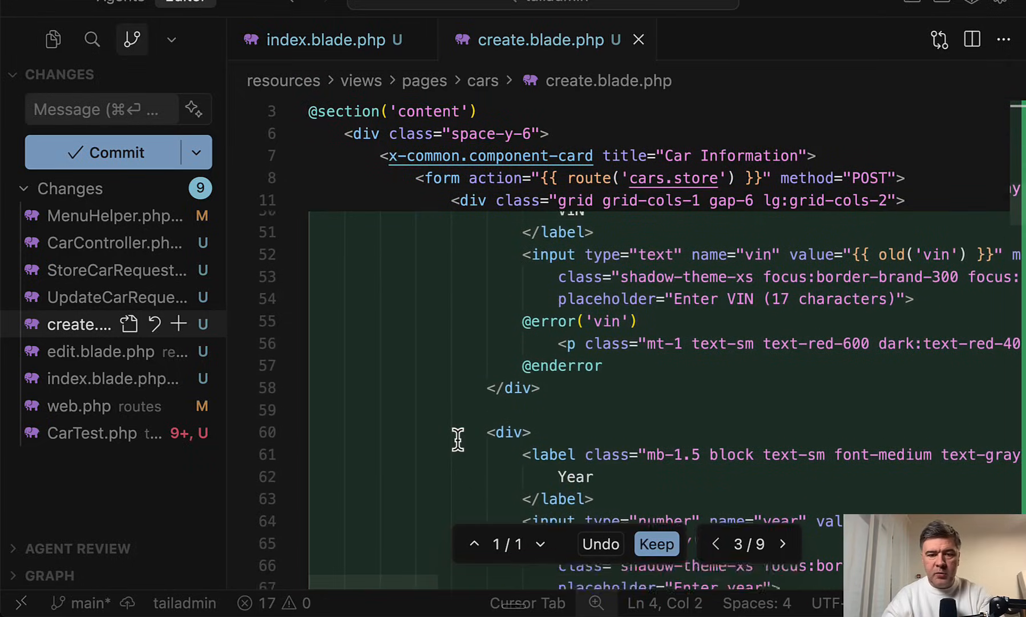
scroll("down", 3)
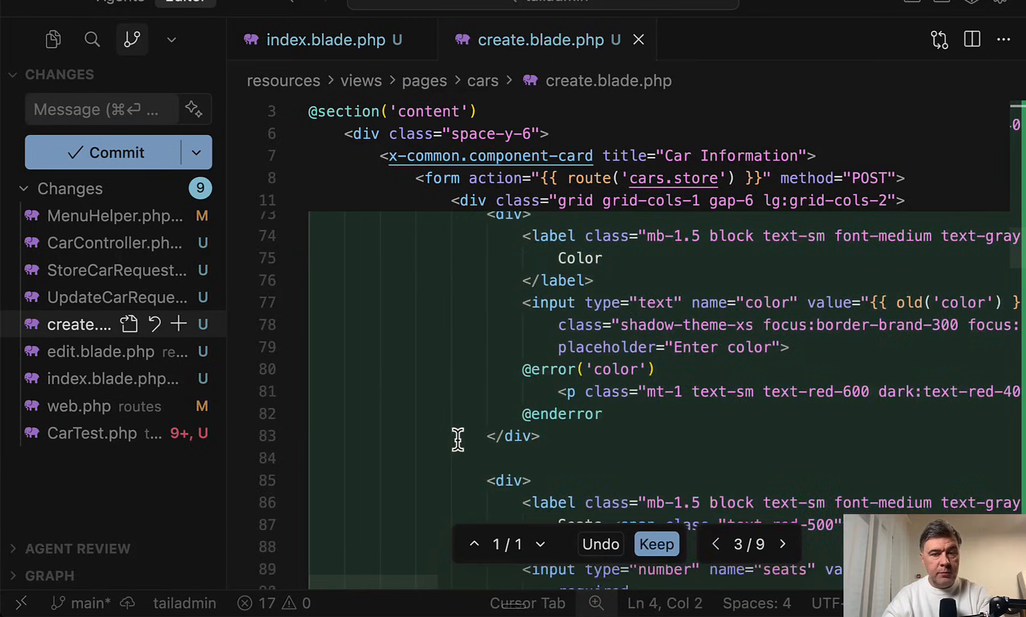
scroll("down", 3)
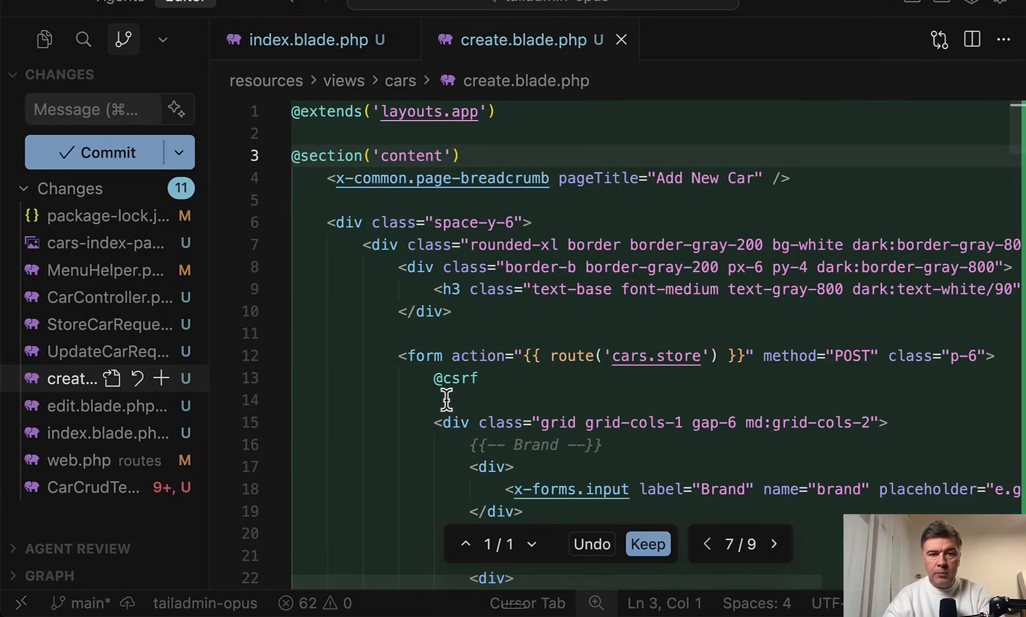
Scroll the Opus create view through Model, License Plate, VIN, Year and Color inputs.
scroll("down", 3)
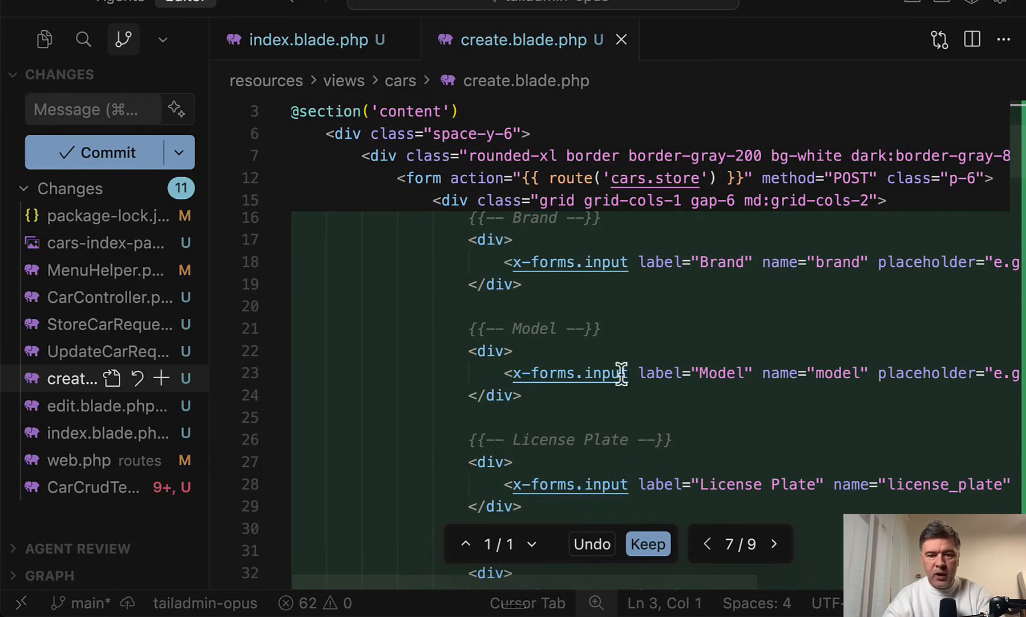
scroll("down", 3)
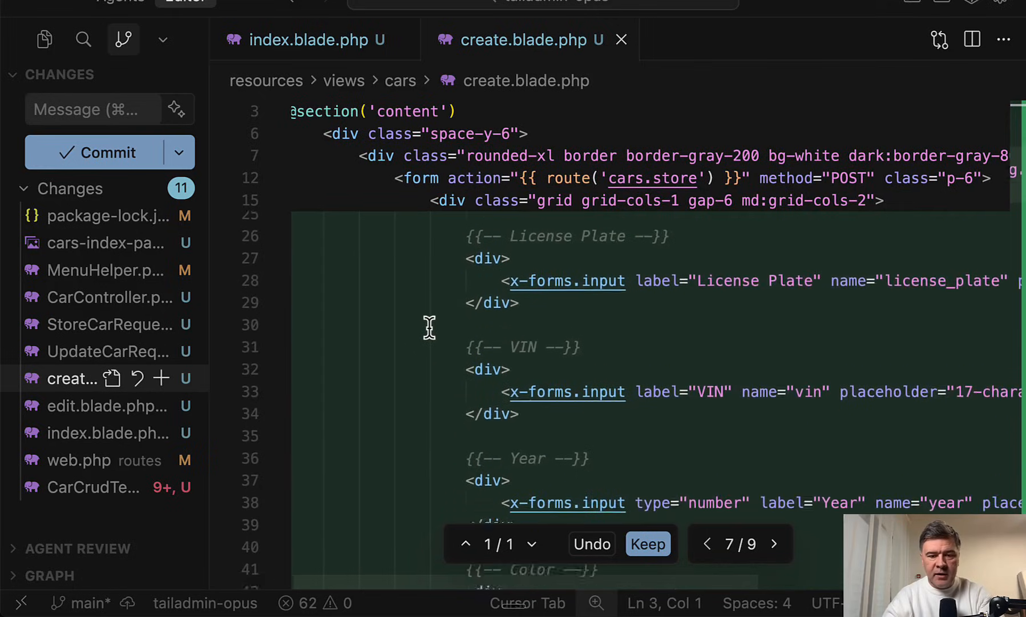
scroll("down", 3)
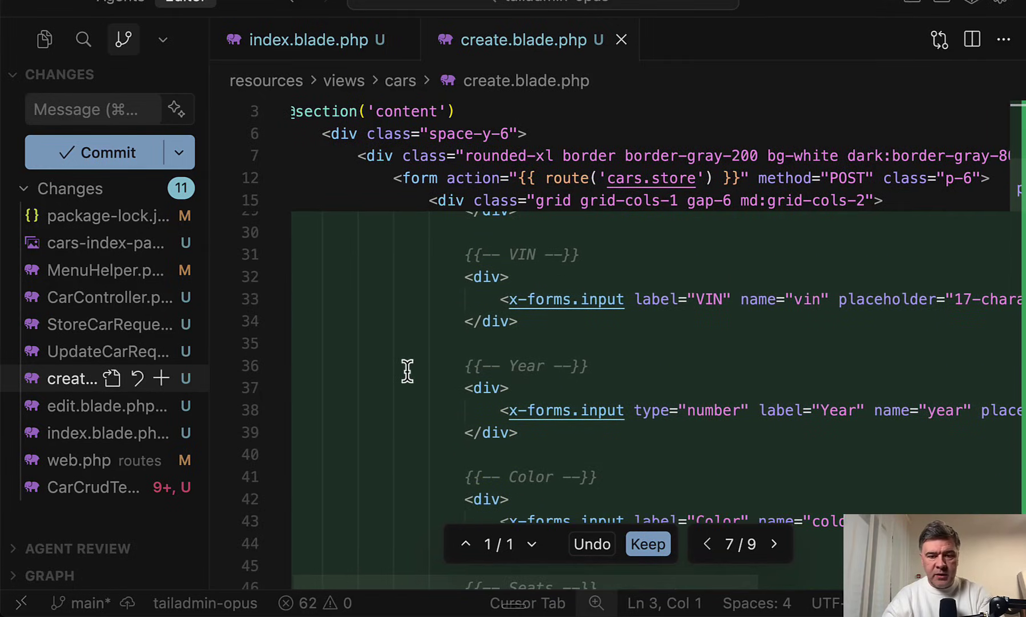
mouse_move(322, 344)
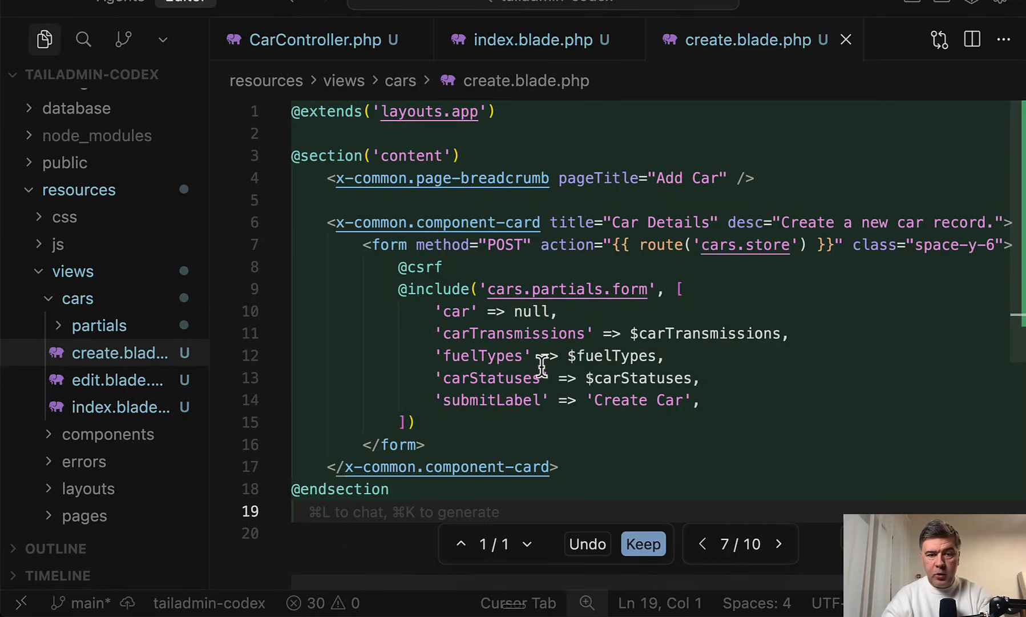
mouse_move(400, 245)
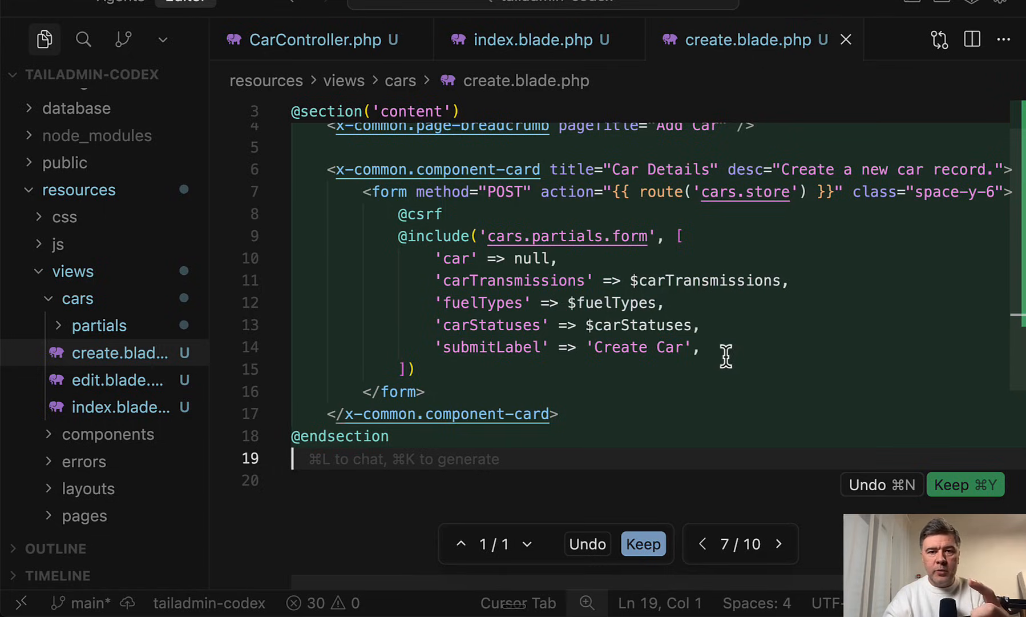
mouse_move(558, 426)
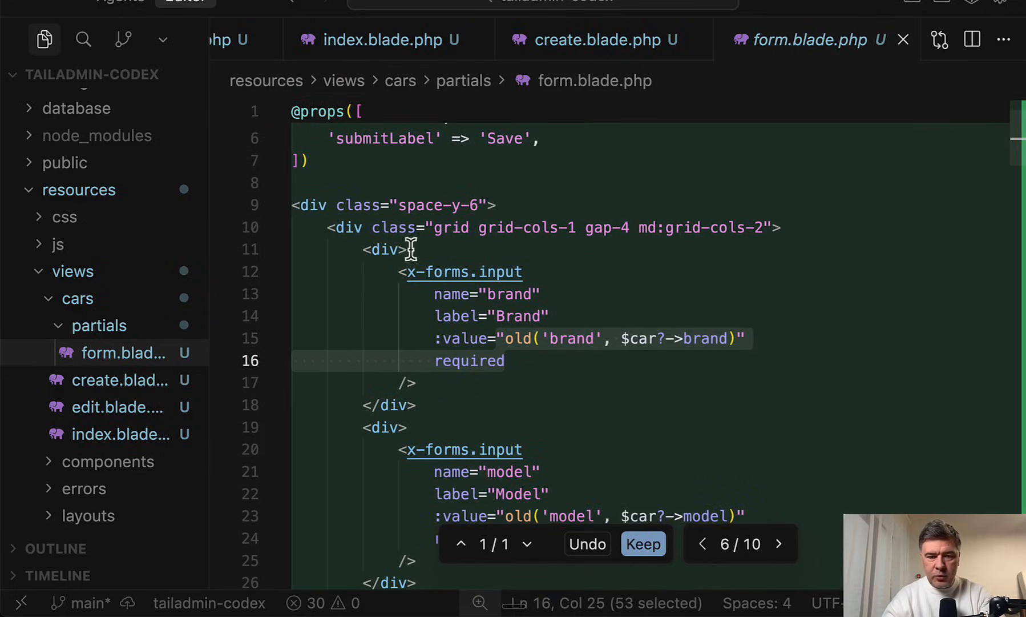
Finish the Codex form.blade.php diff and open the index.blade.php tab.
scroll("down", 3)
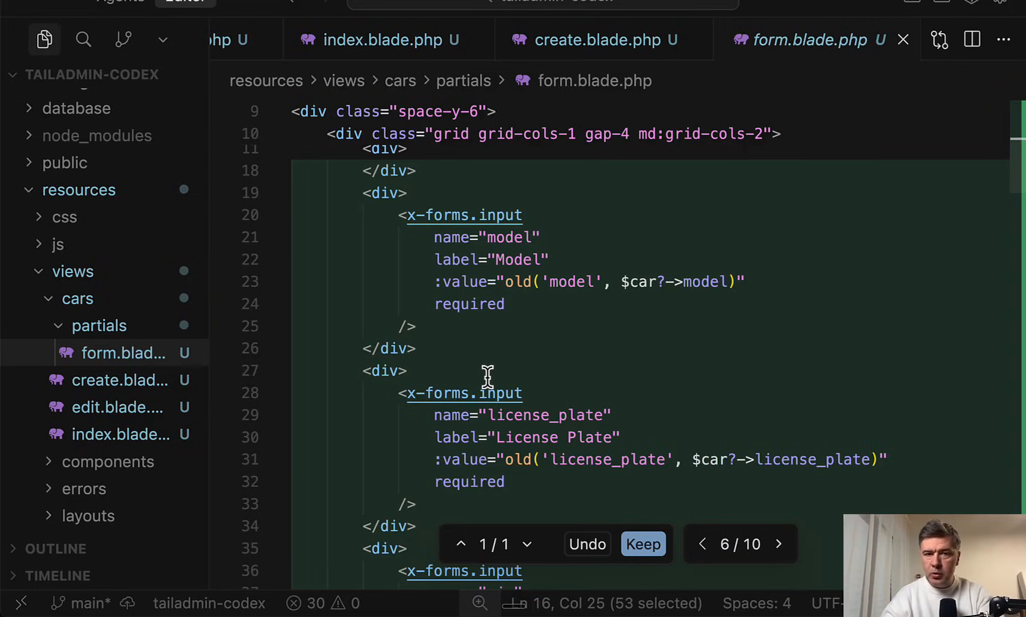
mouse_move(446, 332)
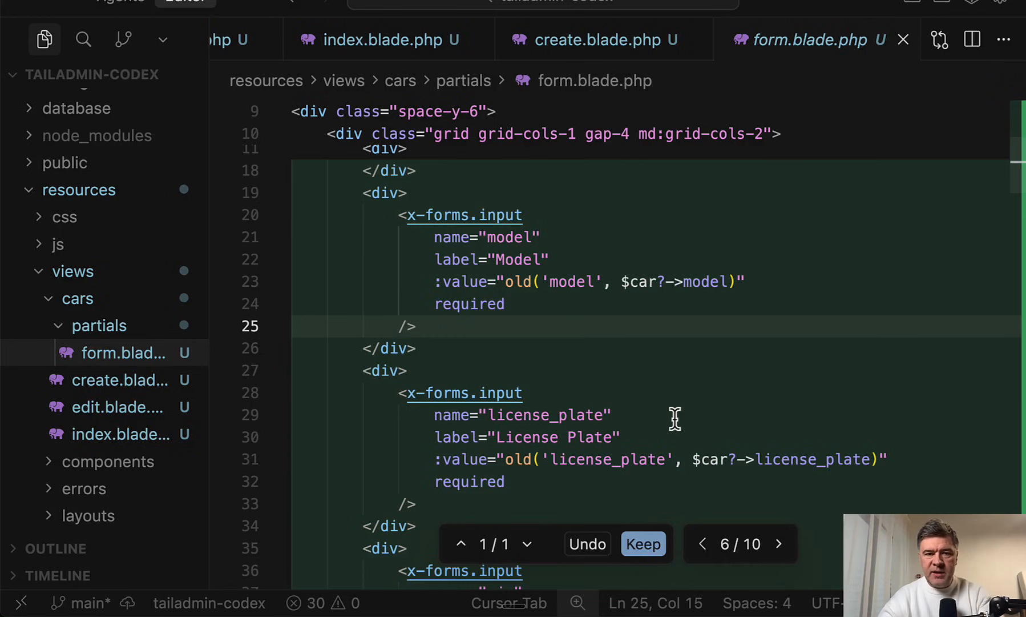
left_click(384, 40)
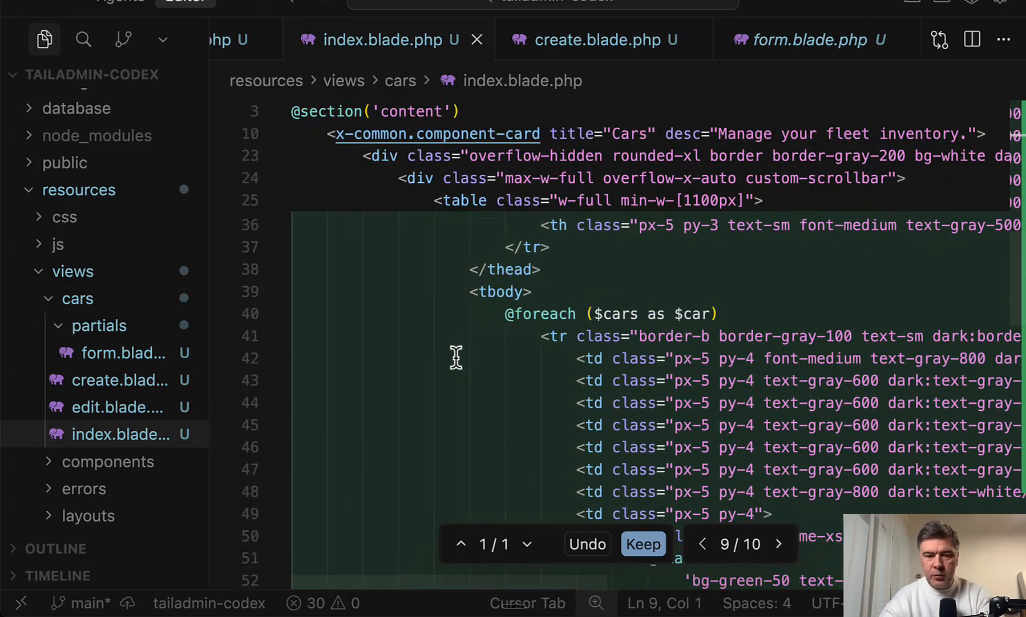
scroll("down", 3)
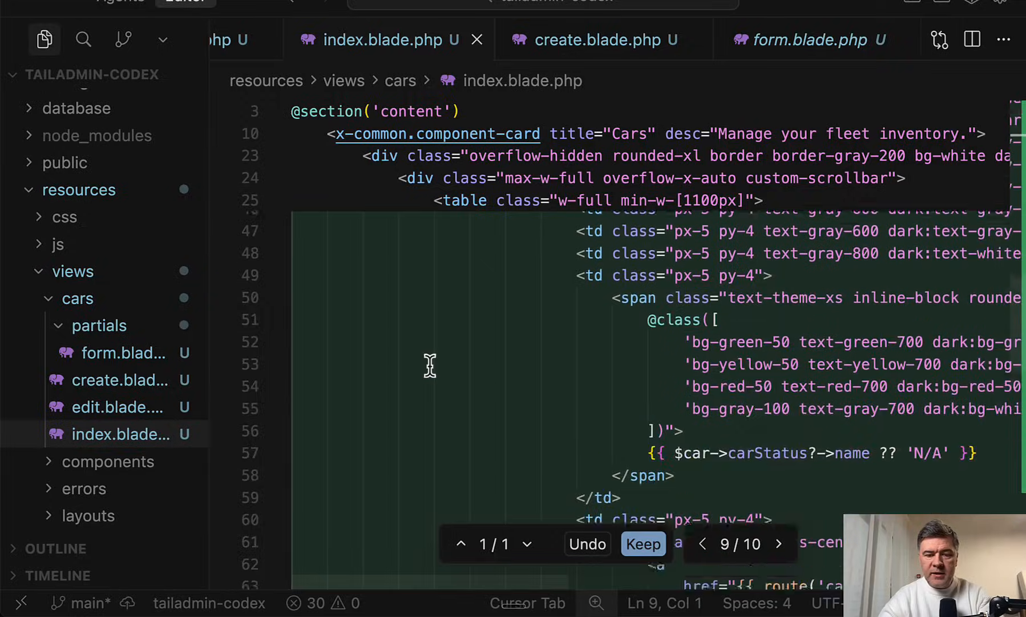
scroll("down", 3)
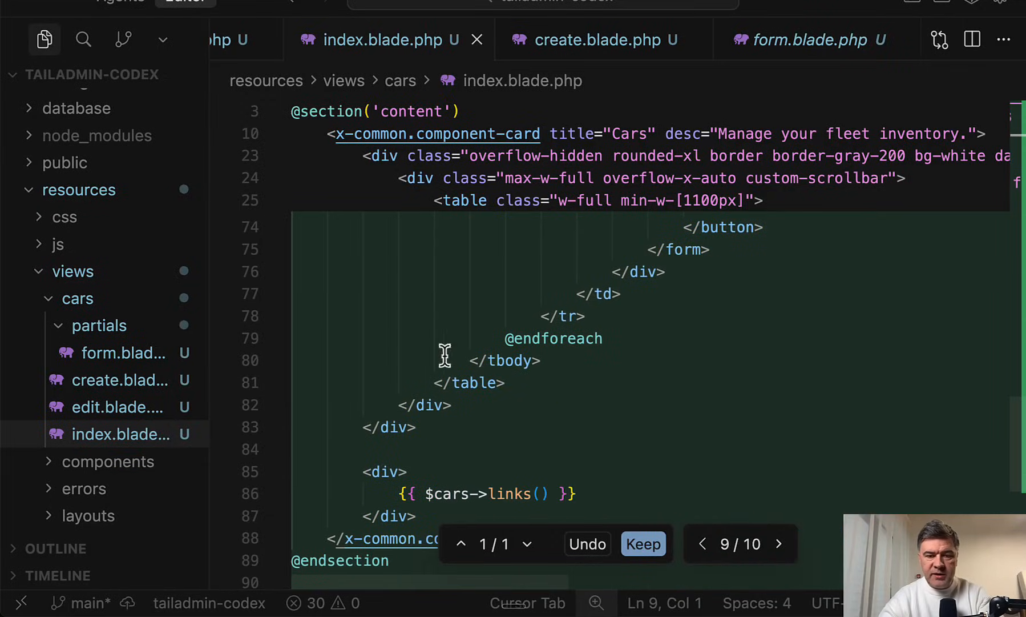
mouse_move(652, 411)
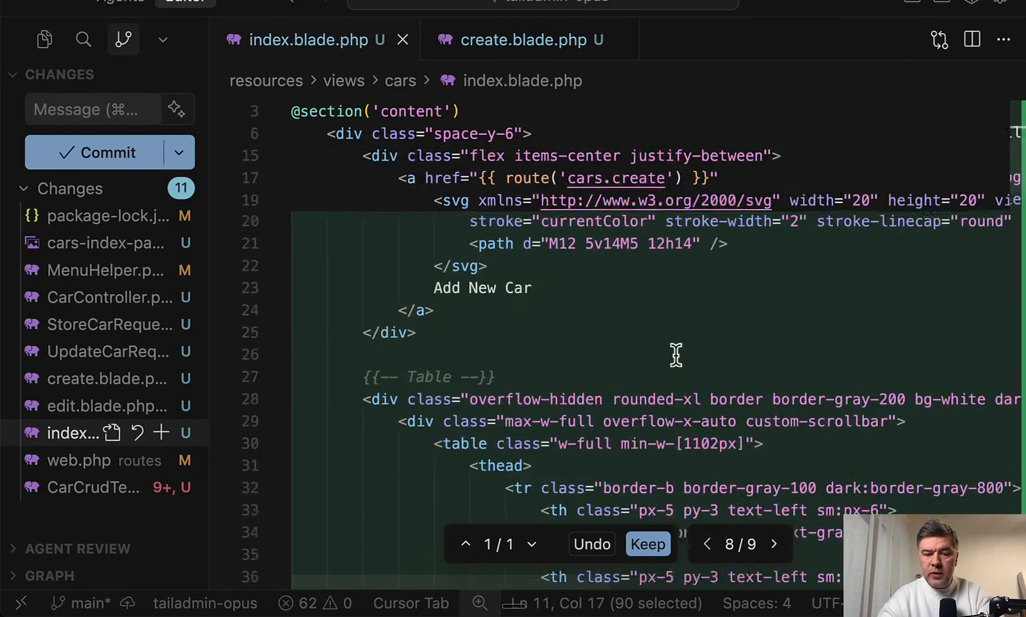
Scroll through the table markup in the Opus project's cars index.blade.php.
scroll("down", 3)
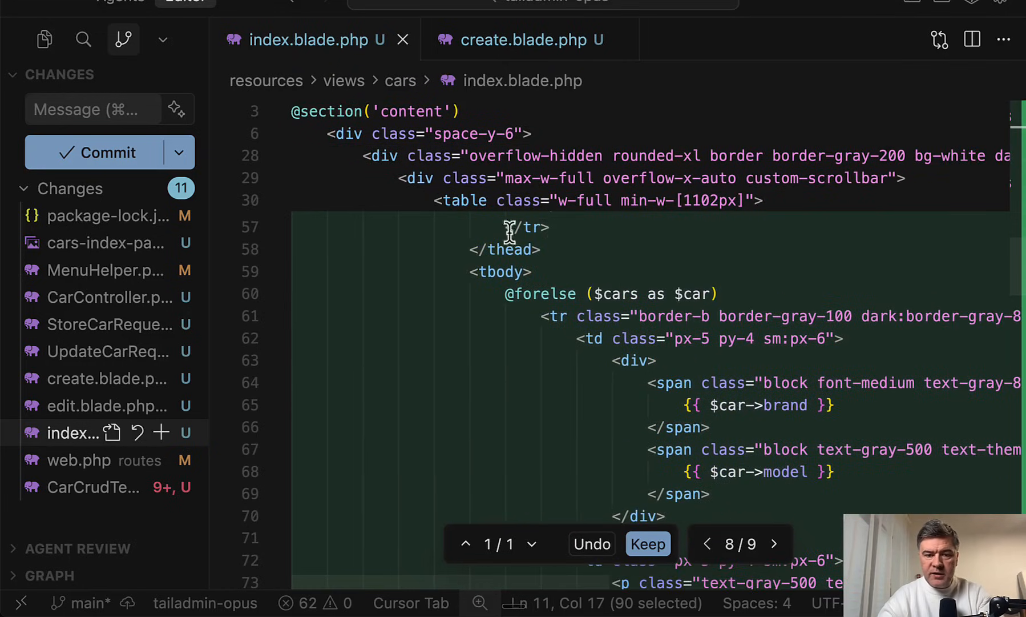
scroll("down", 3)
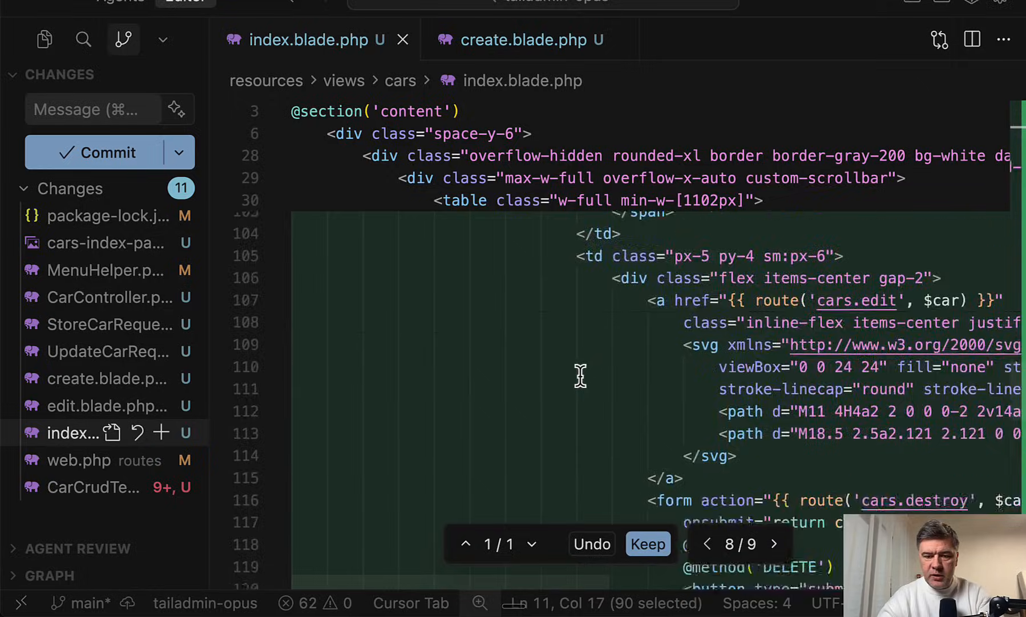
scroll("down", 3)
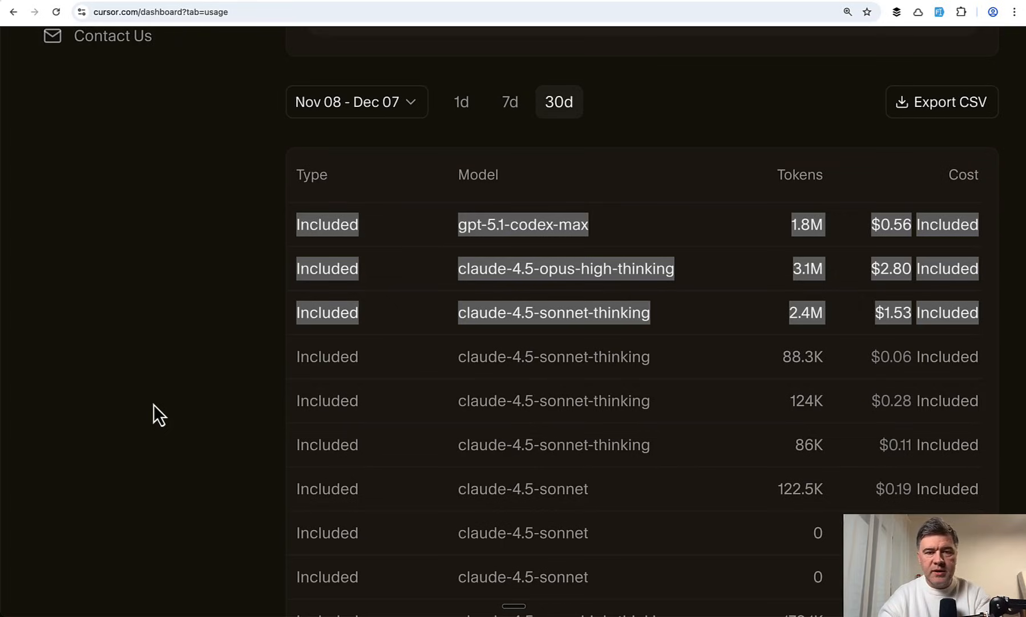
mouse_move(943, 388)
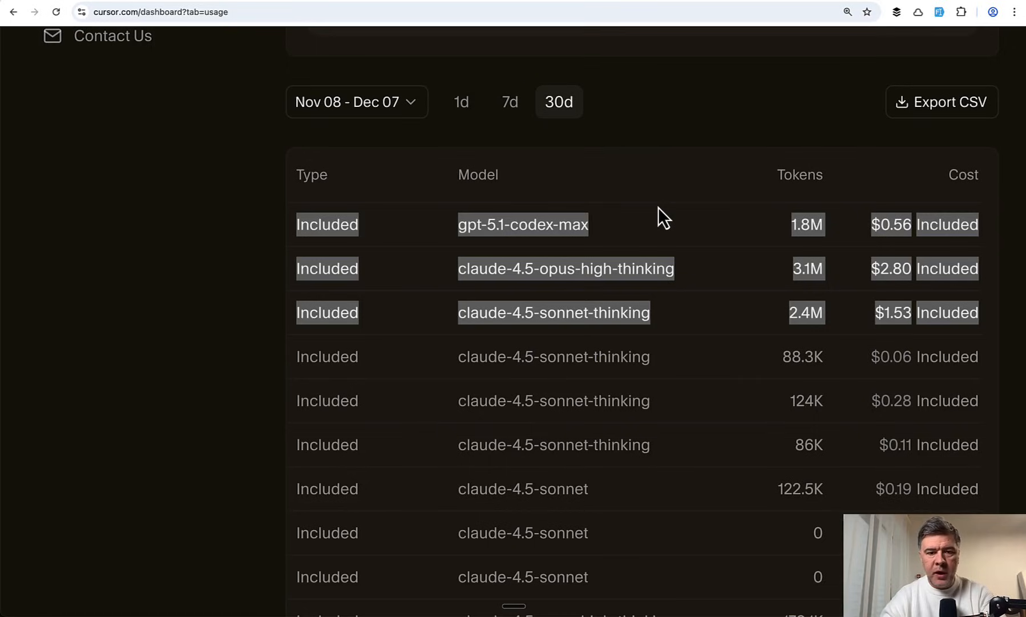
mouse_move(851, 322)
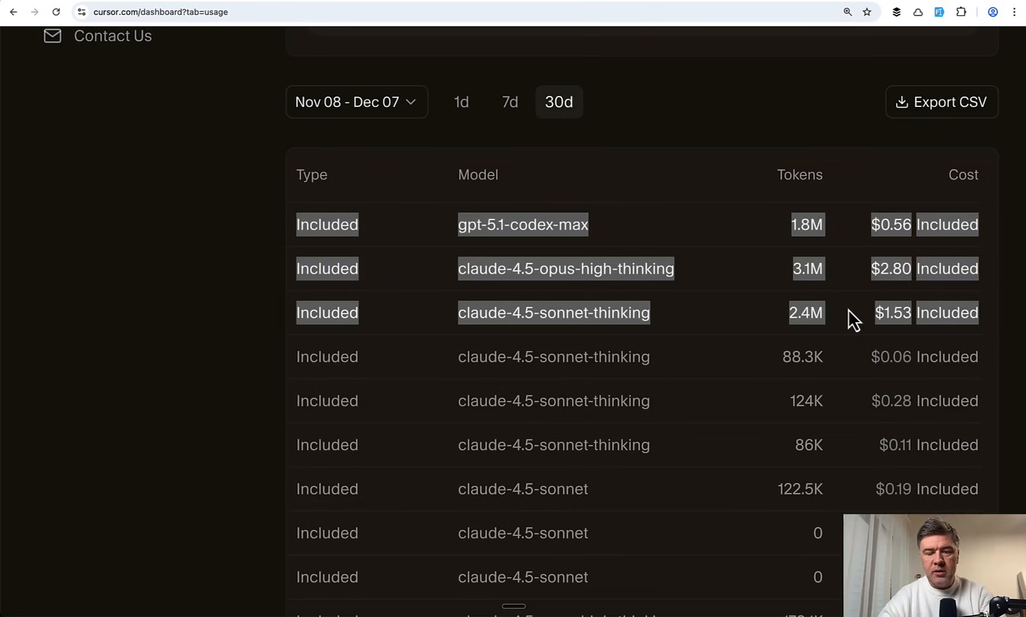
mouse_move(853, 278)
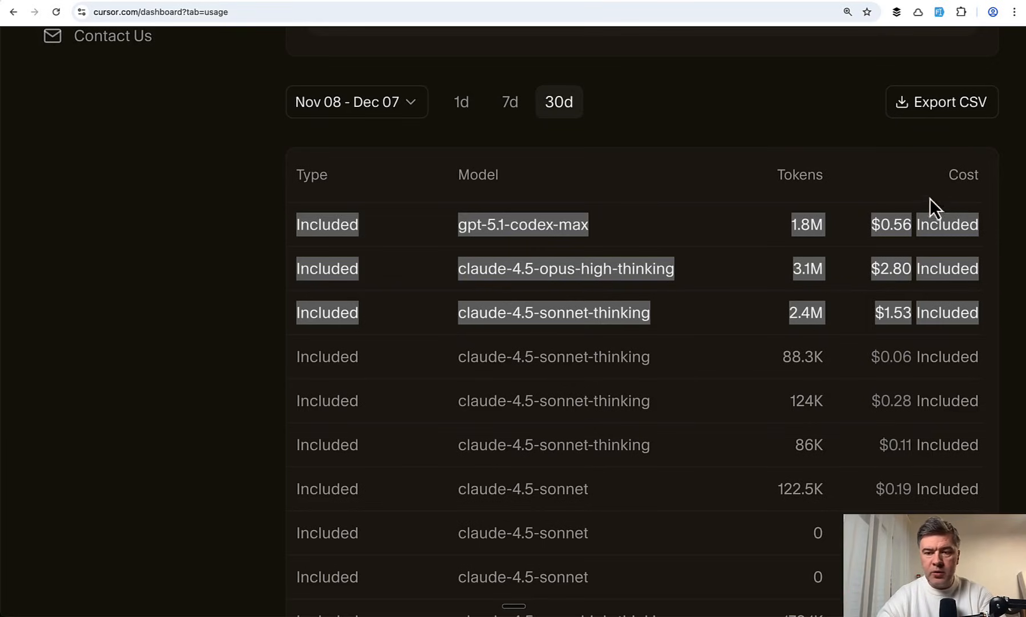
mouse_move(857, 254)
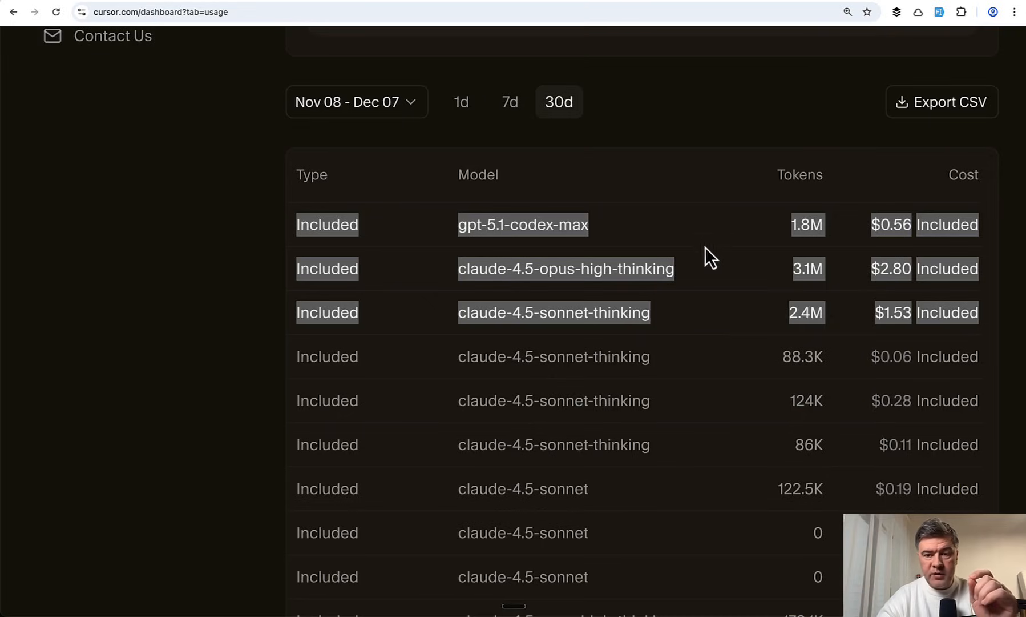
mouse_move(726, 307)
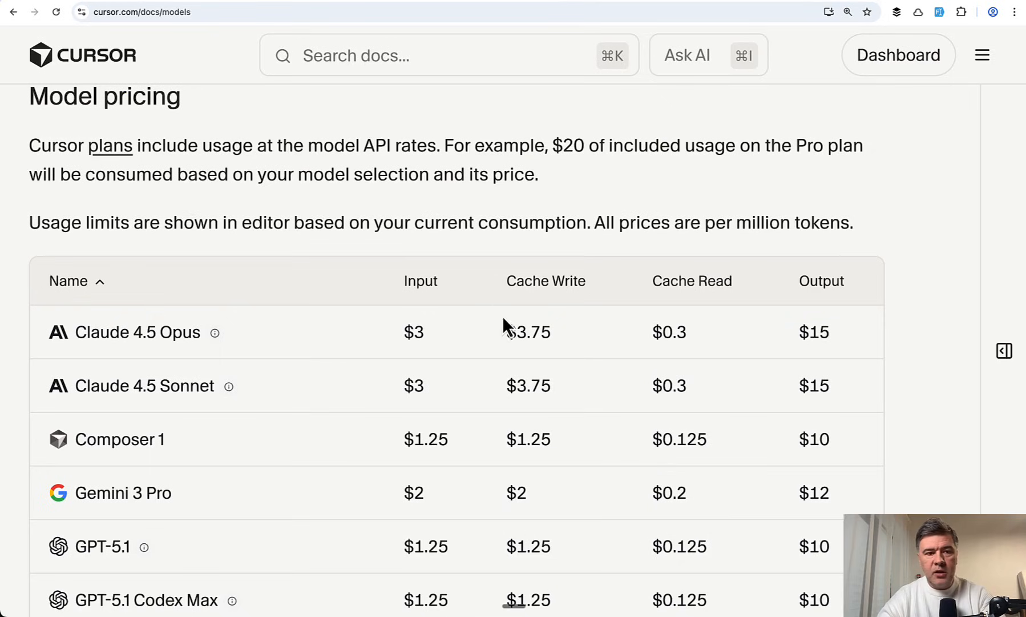
Scroll cursor.com/docs/models through the Model pricing table down to Grok Code.
scroll("down", 3)
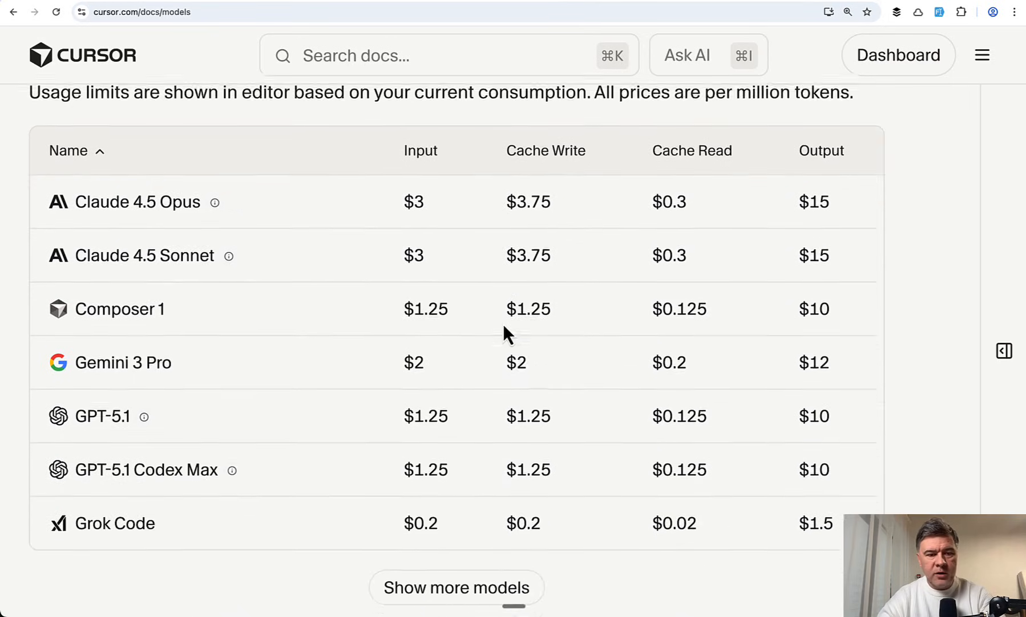
scroll("down", 3)
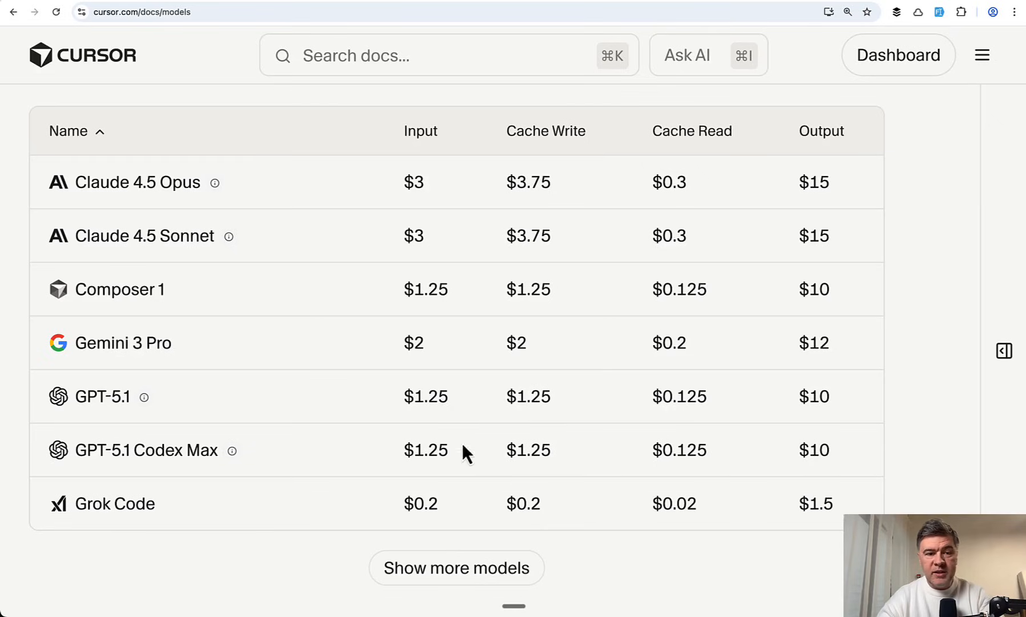
mouse_move(215, 183)
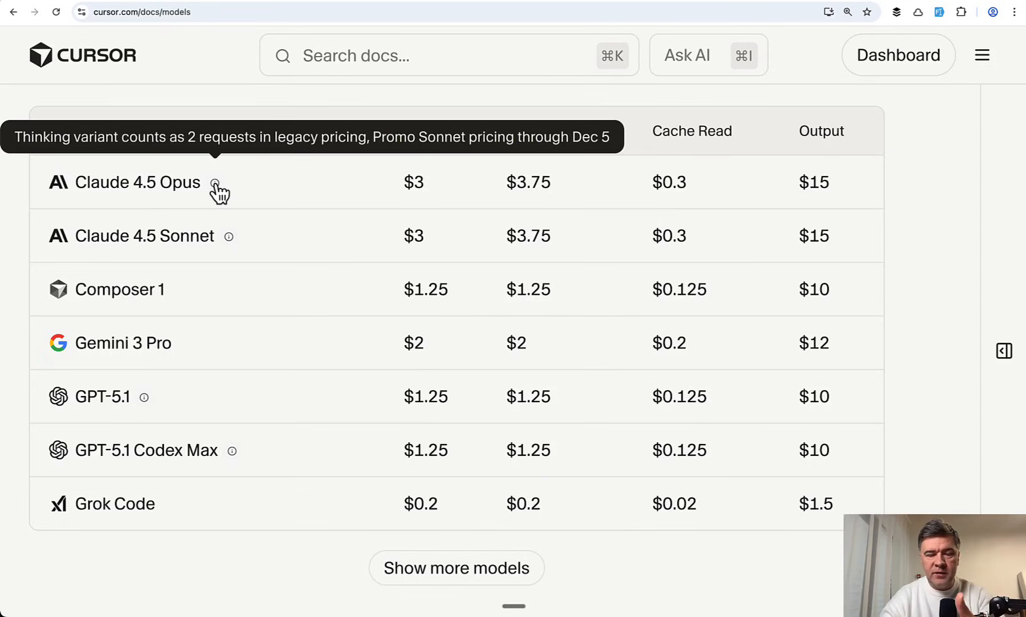
mouse_move(395, 268)
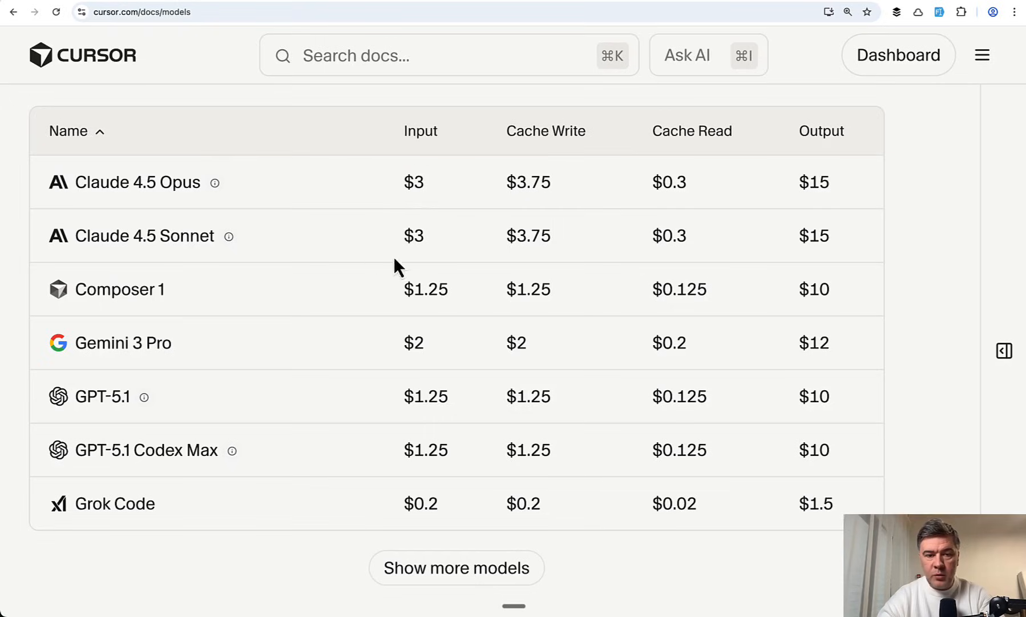
mouse_move(869, 239)
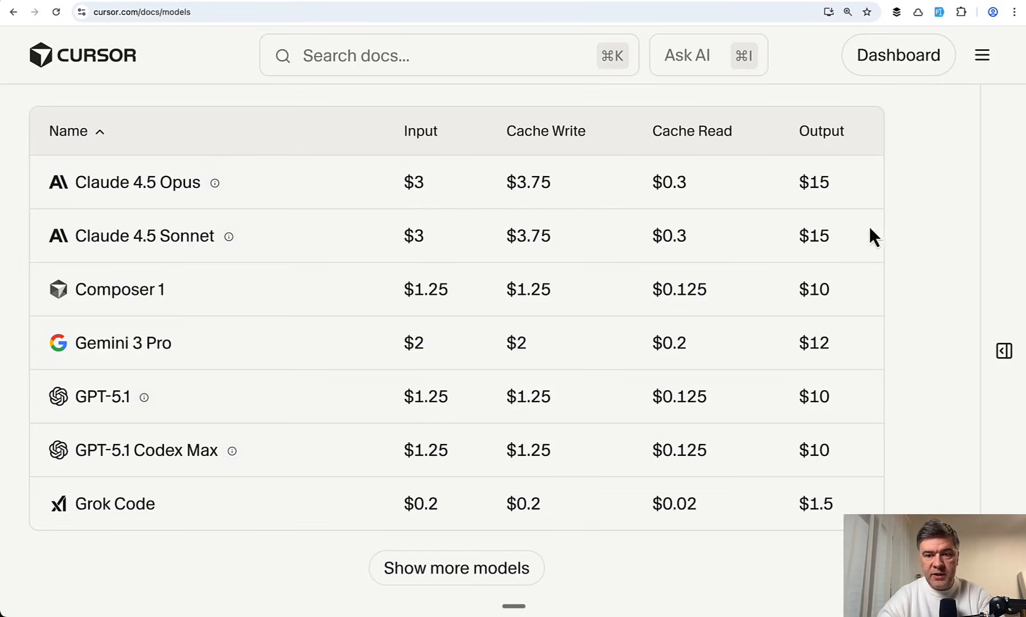
mouse_move(331, 288)
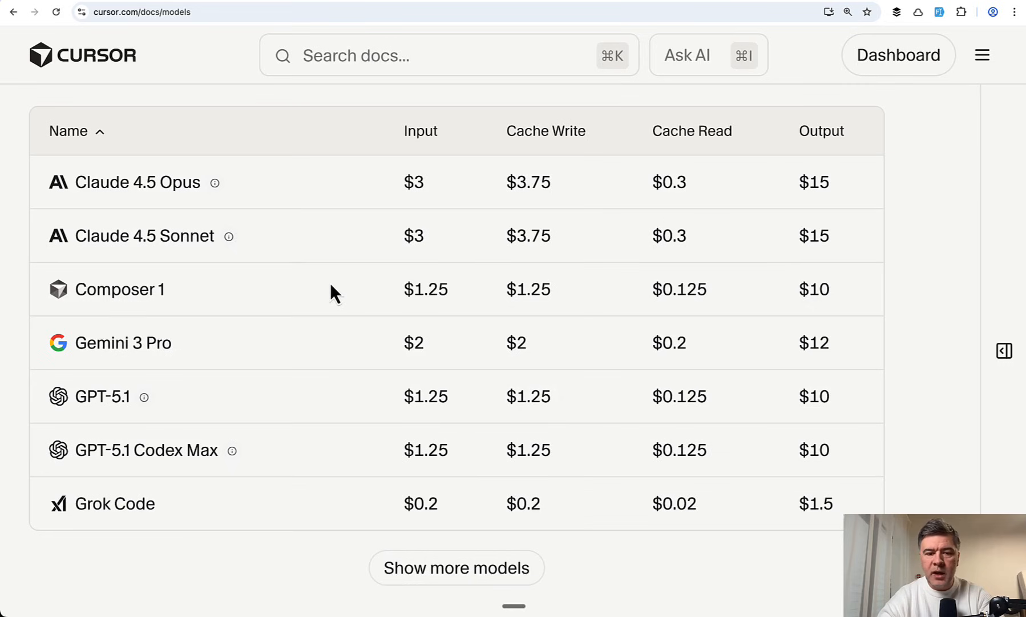
scroll("down", 3)
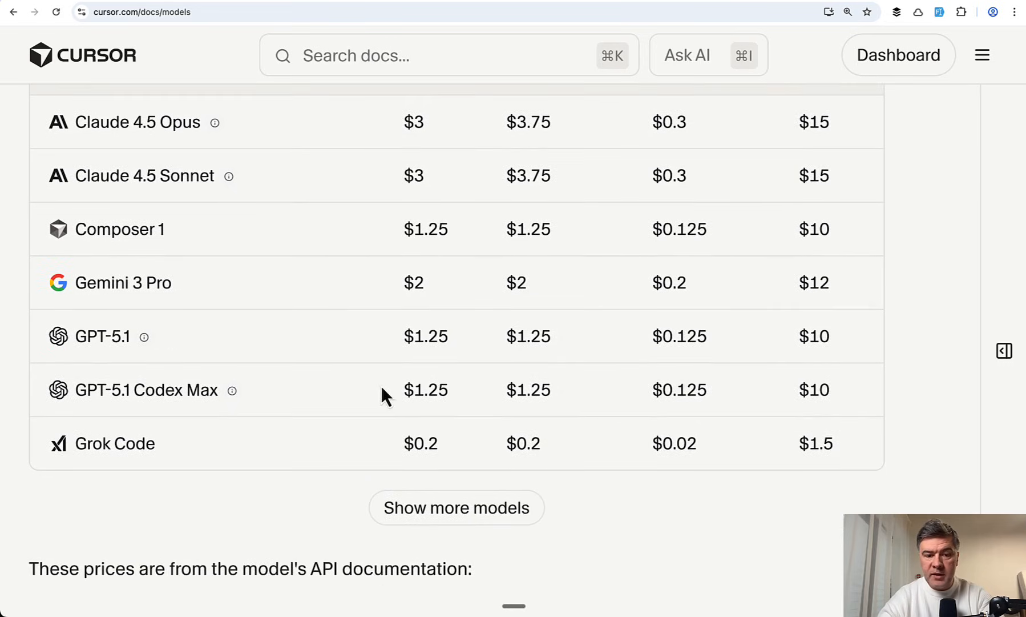
mouse_move(858, 368)
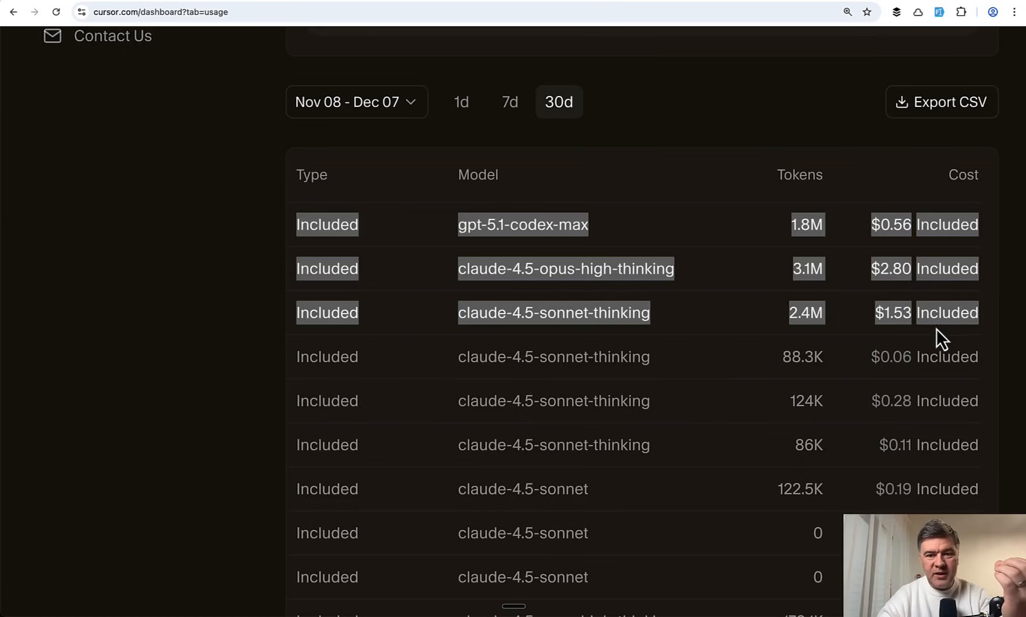
mouse_move(895, 193)
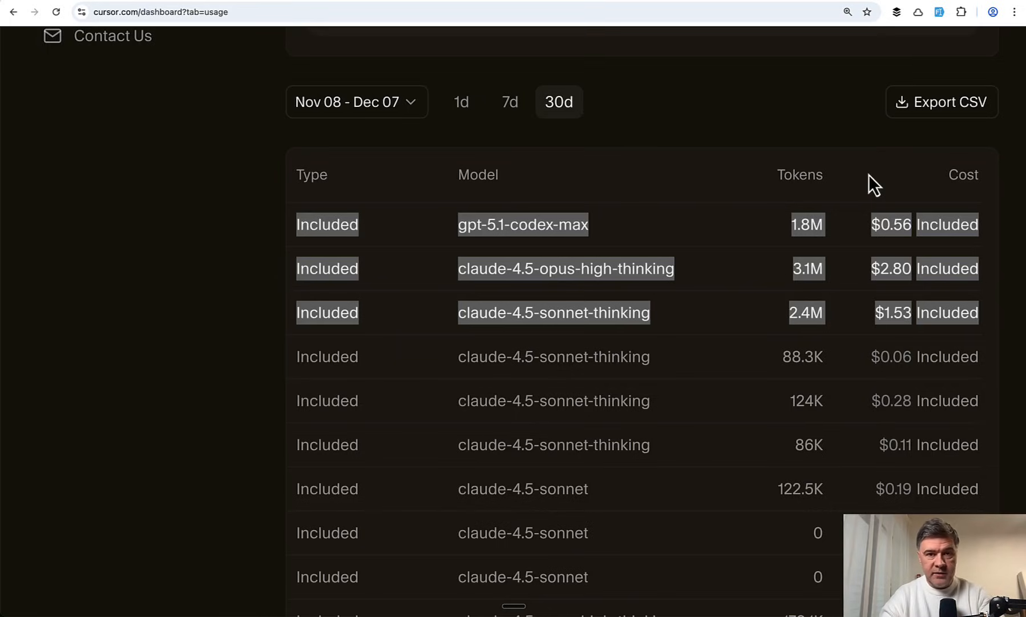
mouse_move(684, 168)
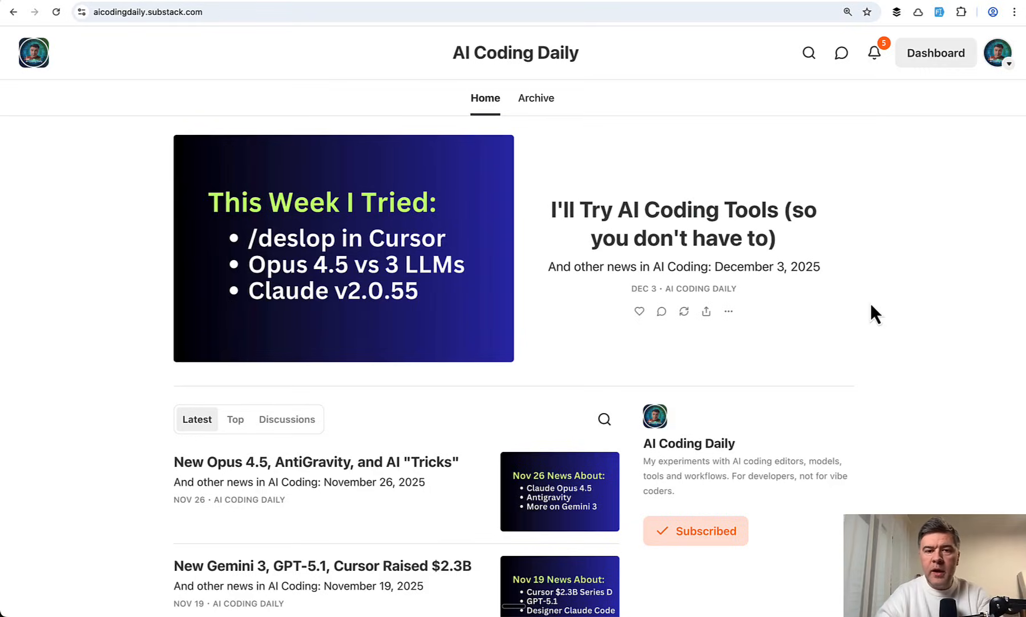
mouse_move(639, 311)
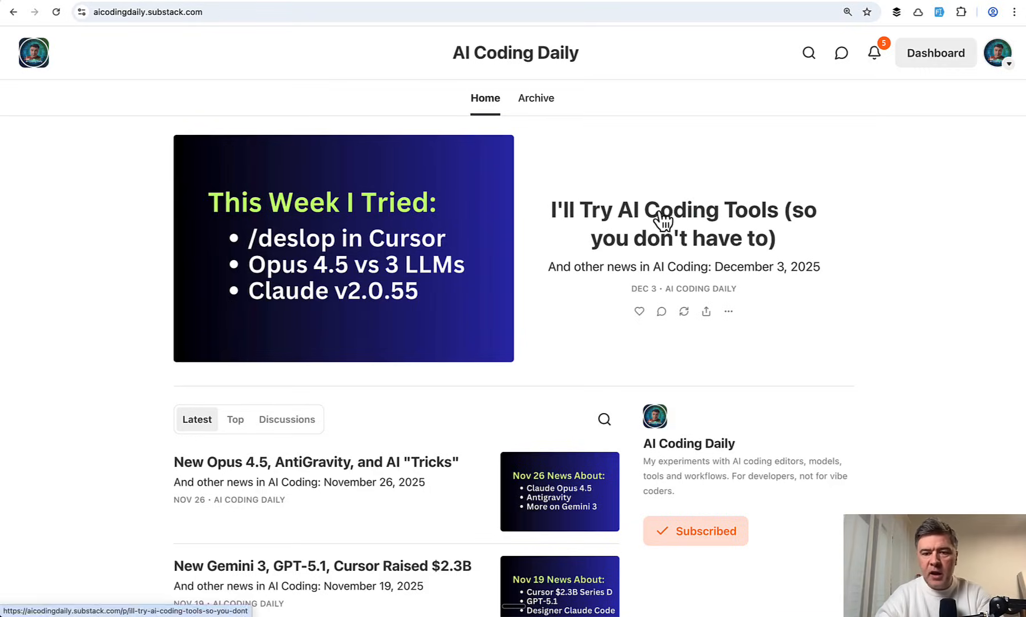
Open the December 3 post "I'll Try AI Coding Tools (so you don't have to)" and skim its videos and news links.
left_click(659, 212)
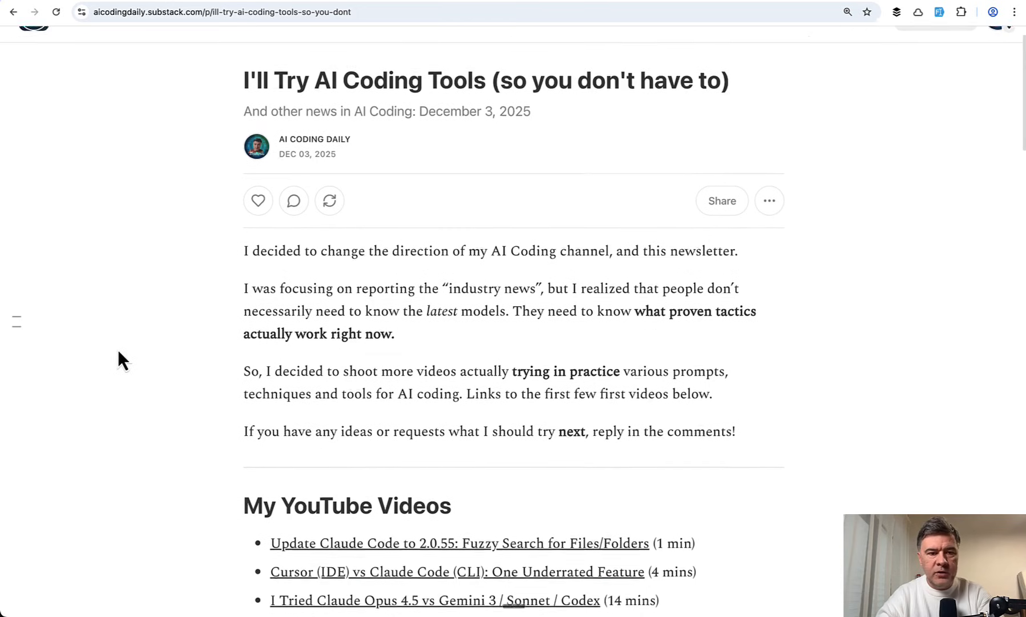
scroll("down", 3)
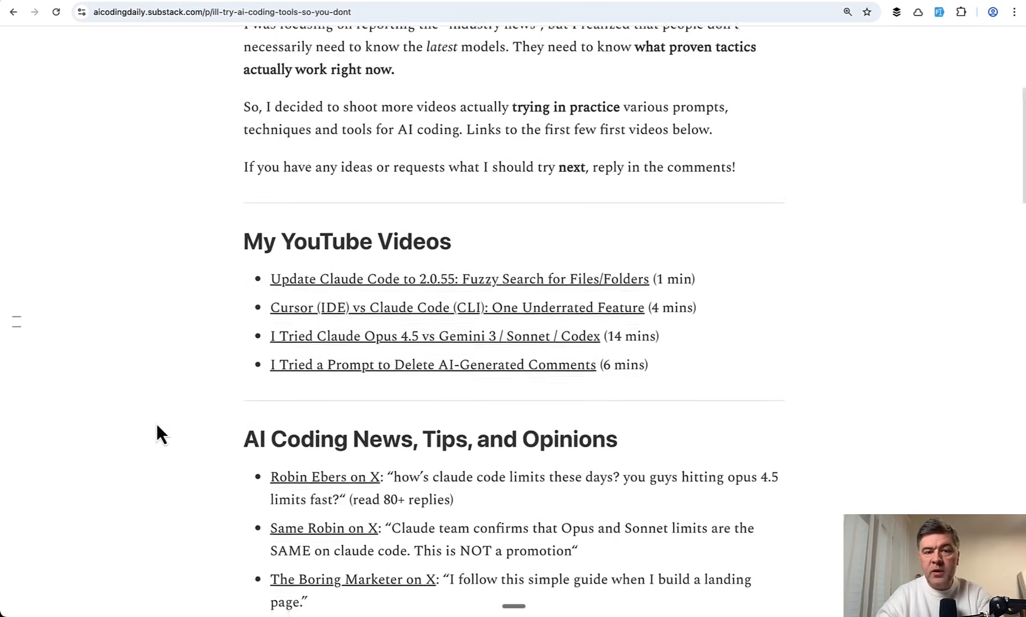
scroll("down", 3)
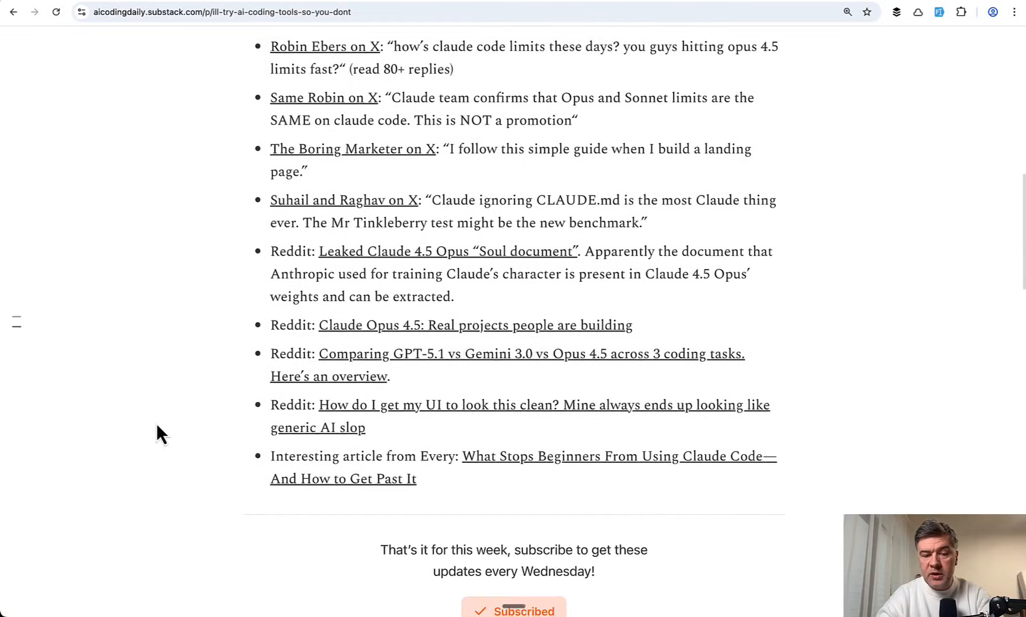
scroll("up", 3)
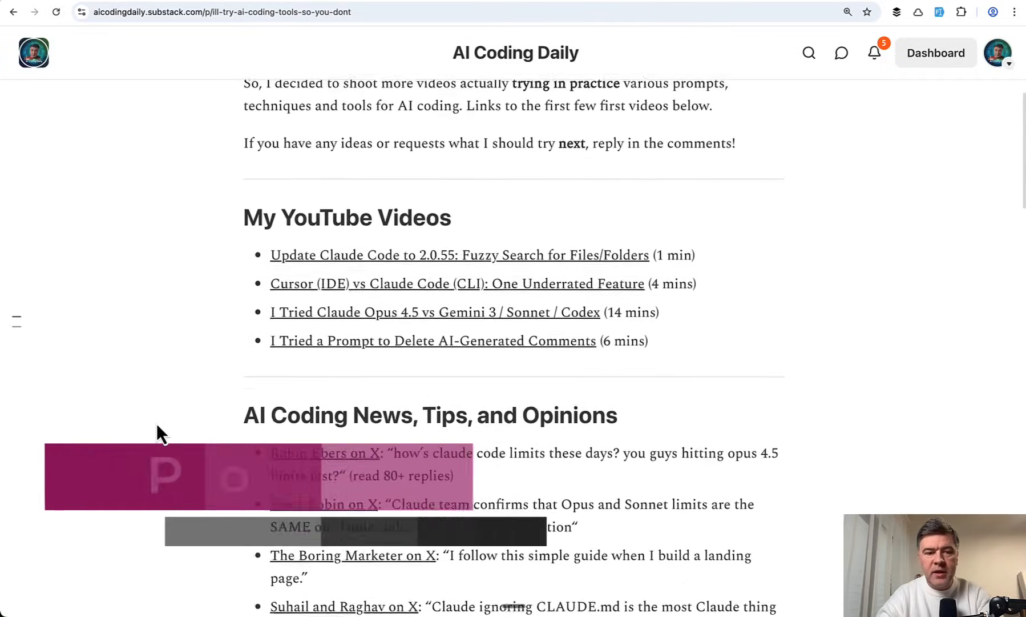